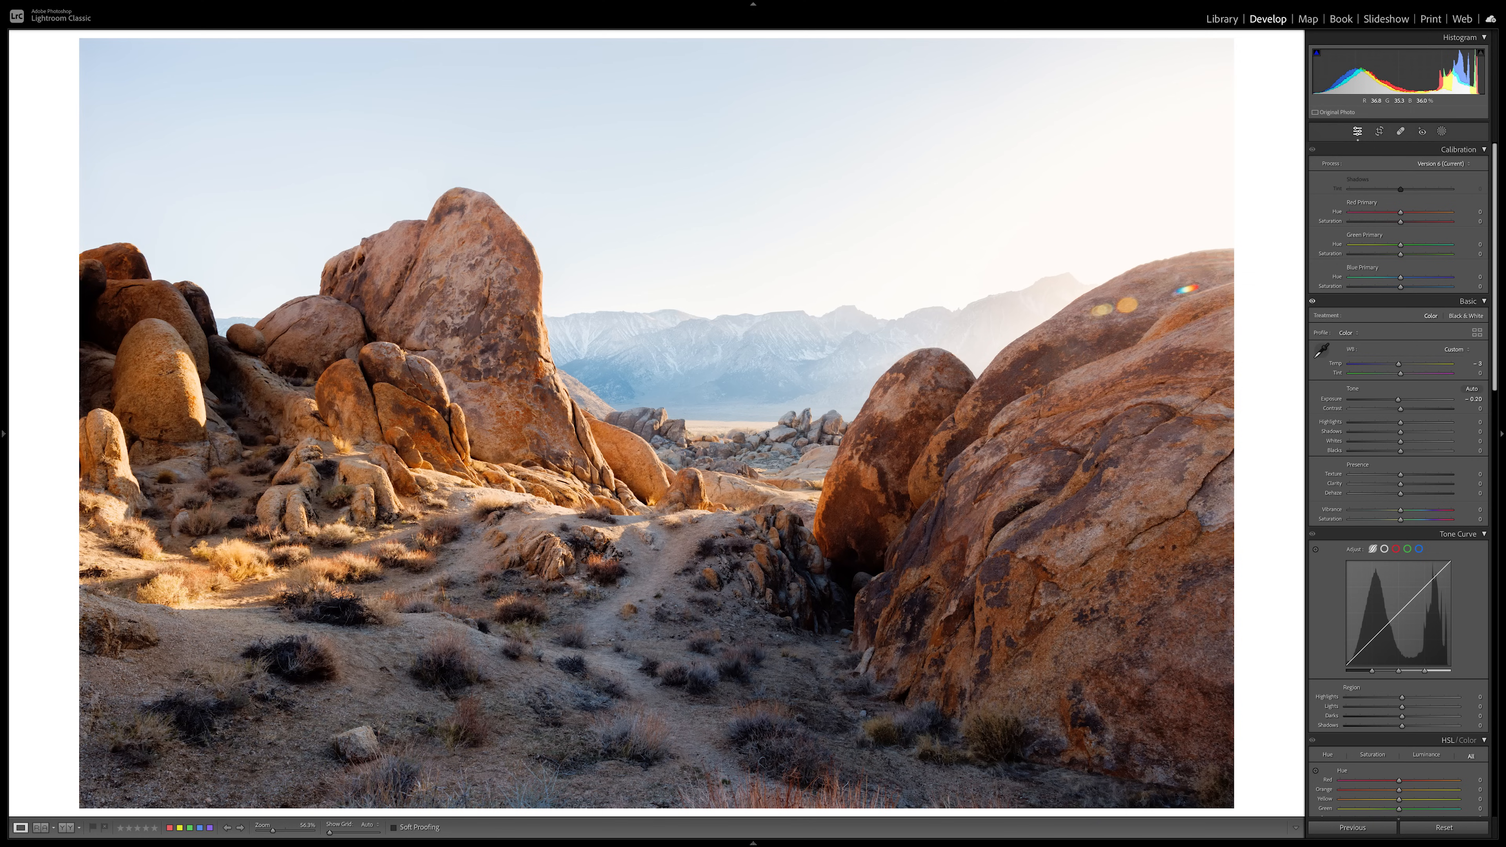
pyautogui.moveTo(707, 183)
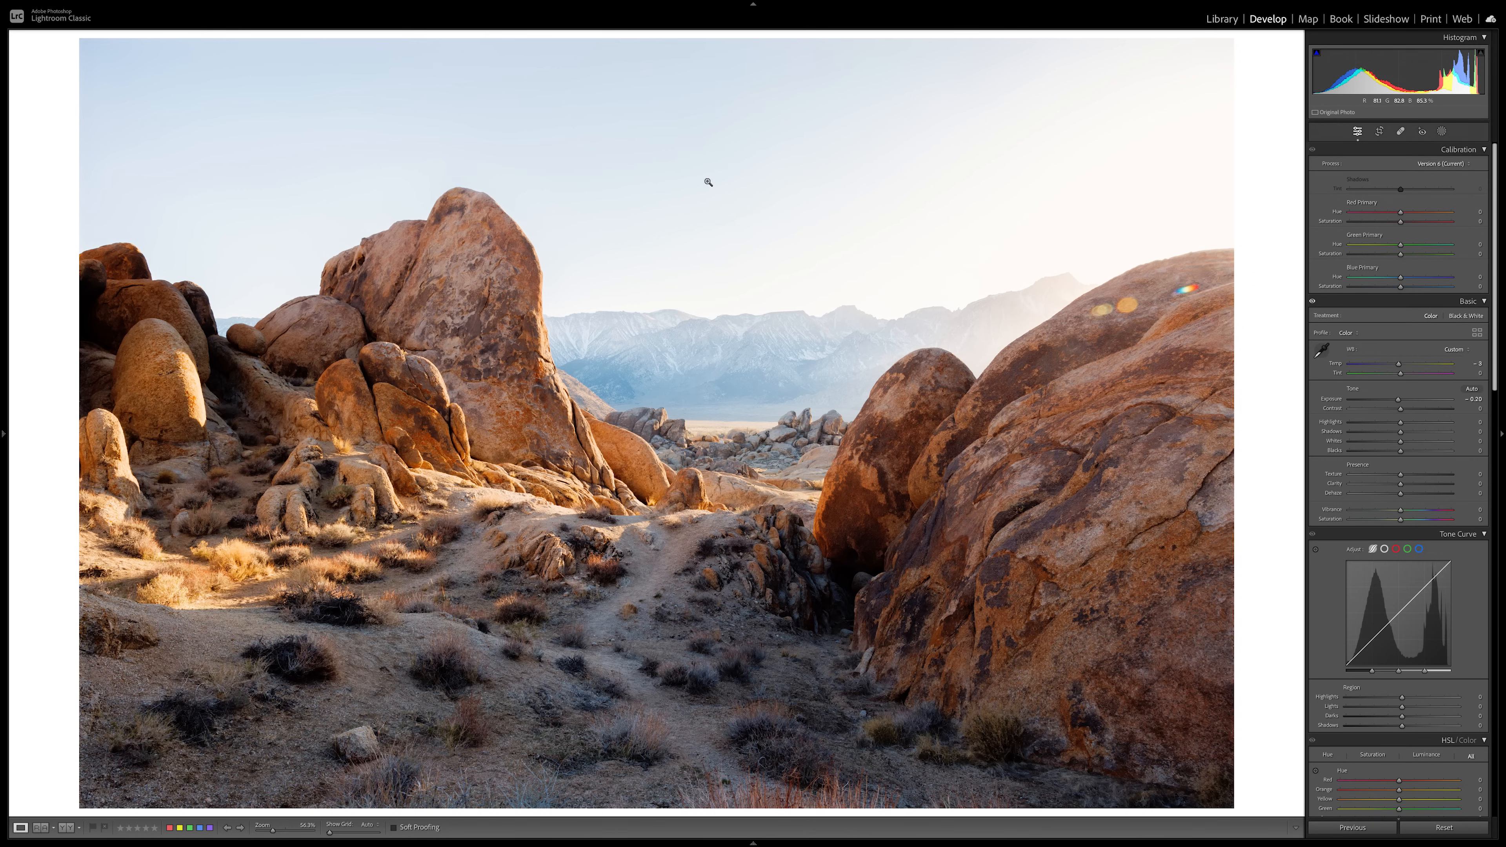
pyautogui.moveTo(623, 149)
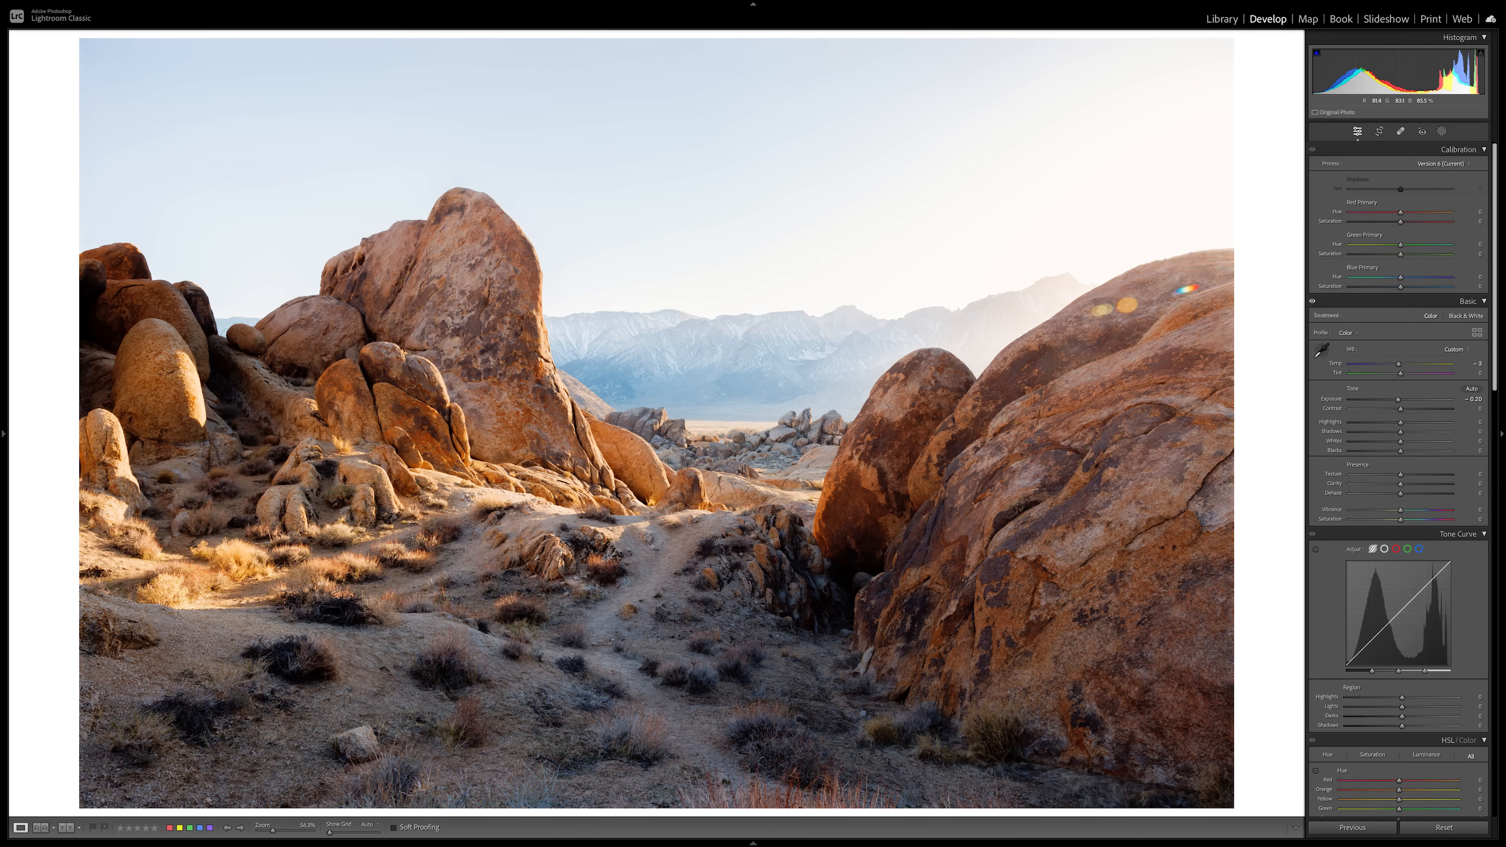
pyautogui.moveTo(660, 187)
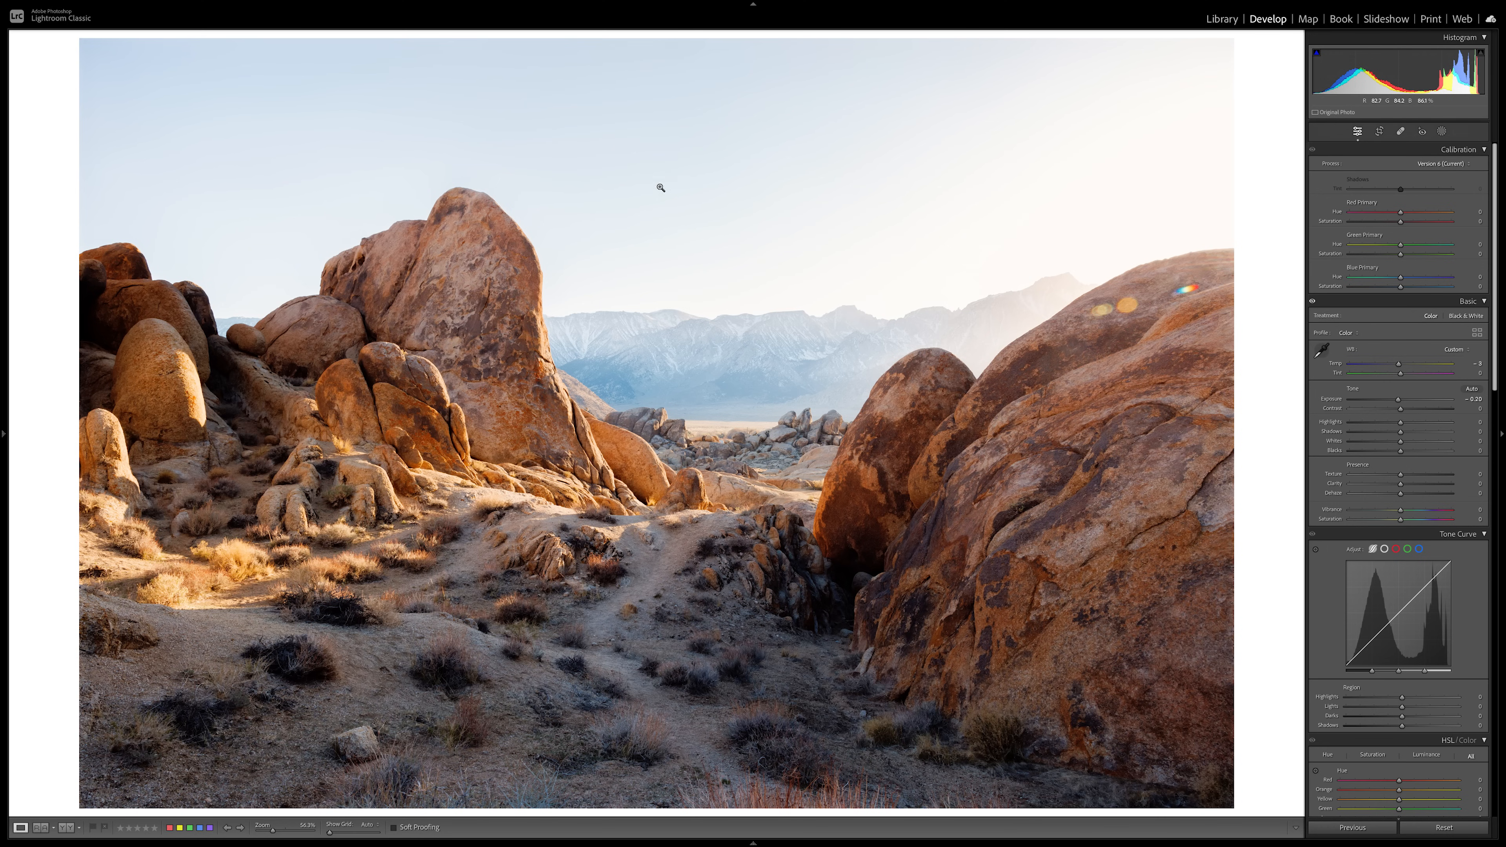
pyautogui.moveTo(968, 438)
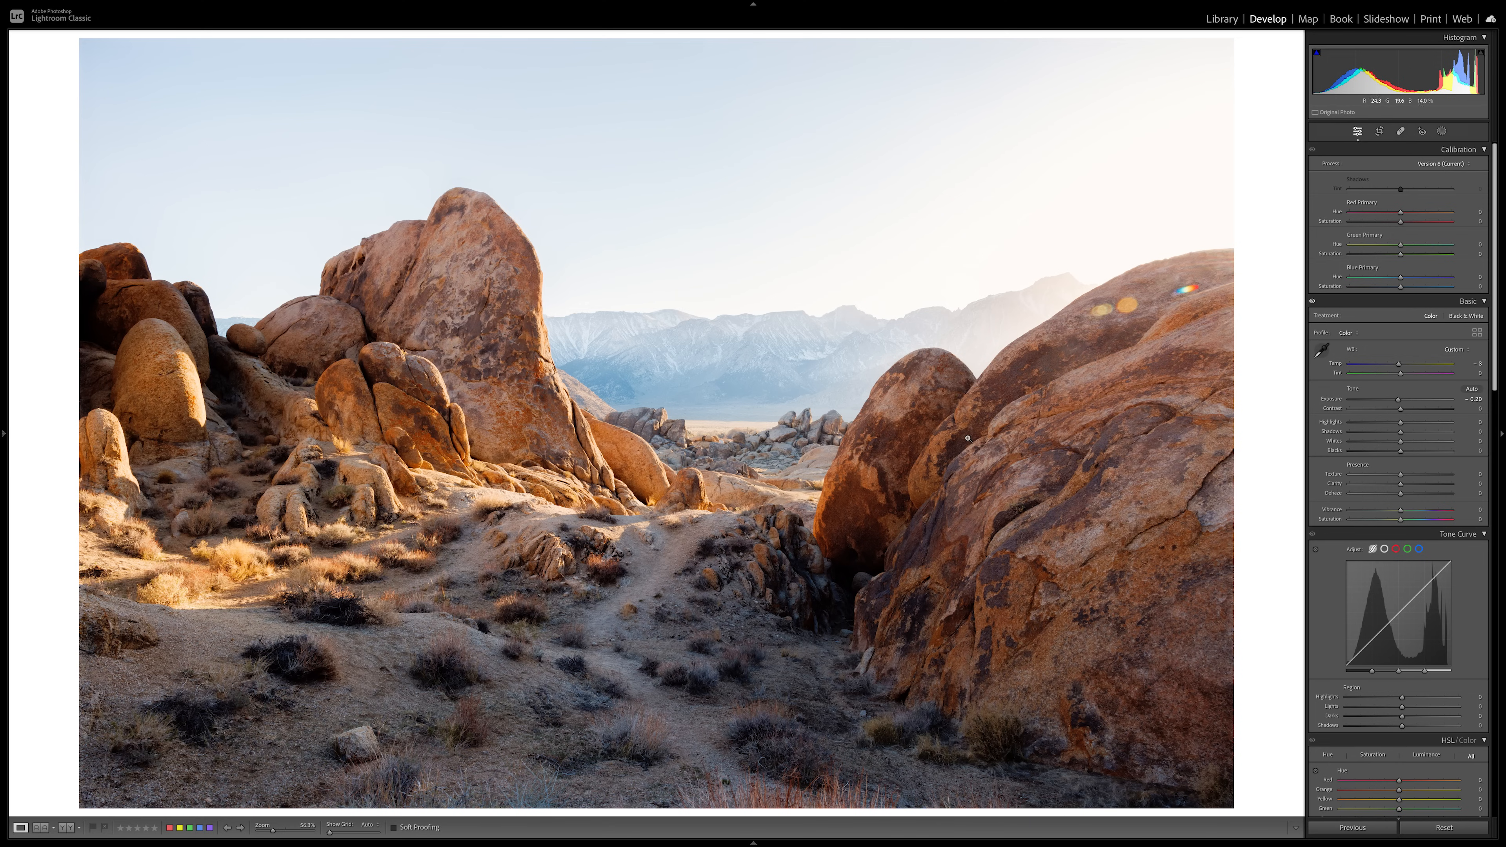
pyautogui.moveTo(541, 475)
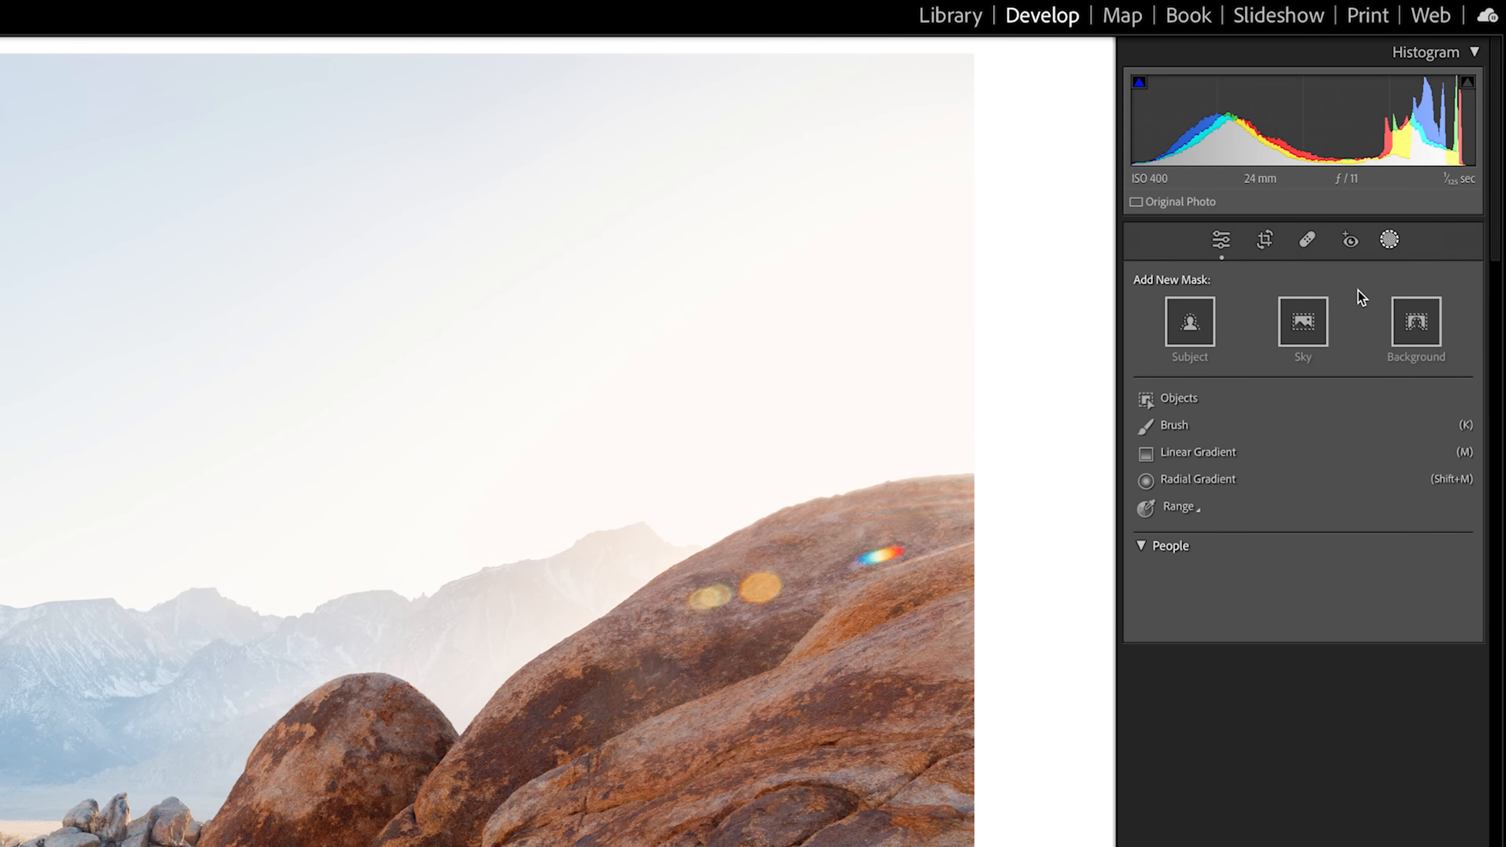
# Step: Create Mask 1 with an automatic Sky selection over the area above the boulders
pyautogui.click(1302, 321)
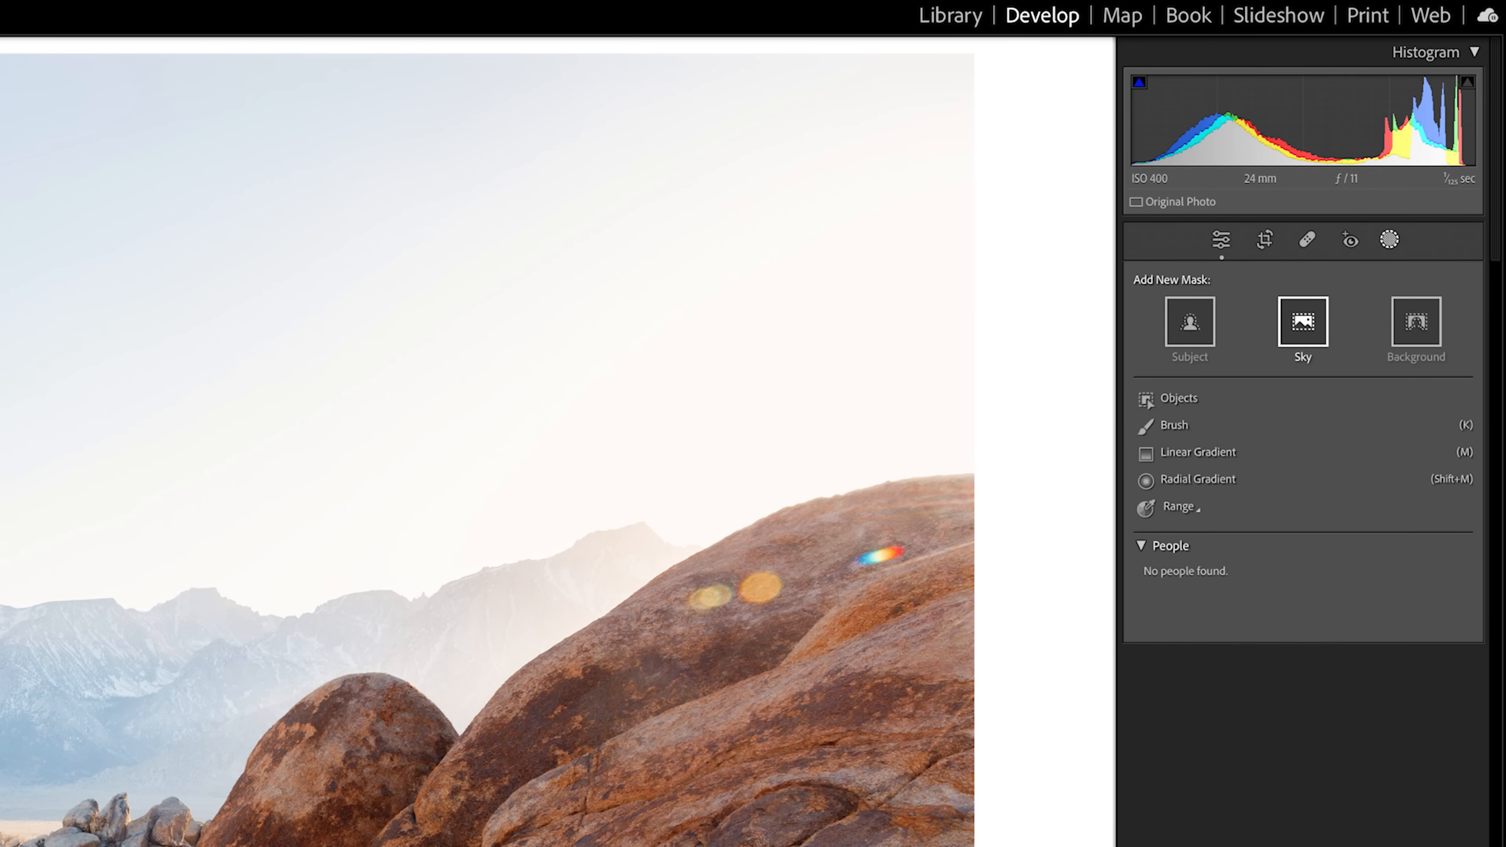
pyautogui.click(1301, 321)
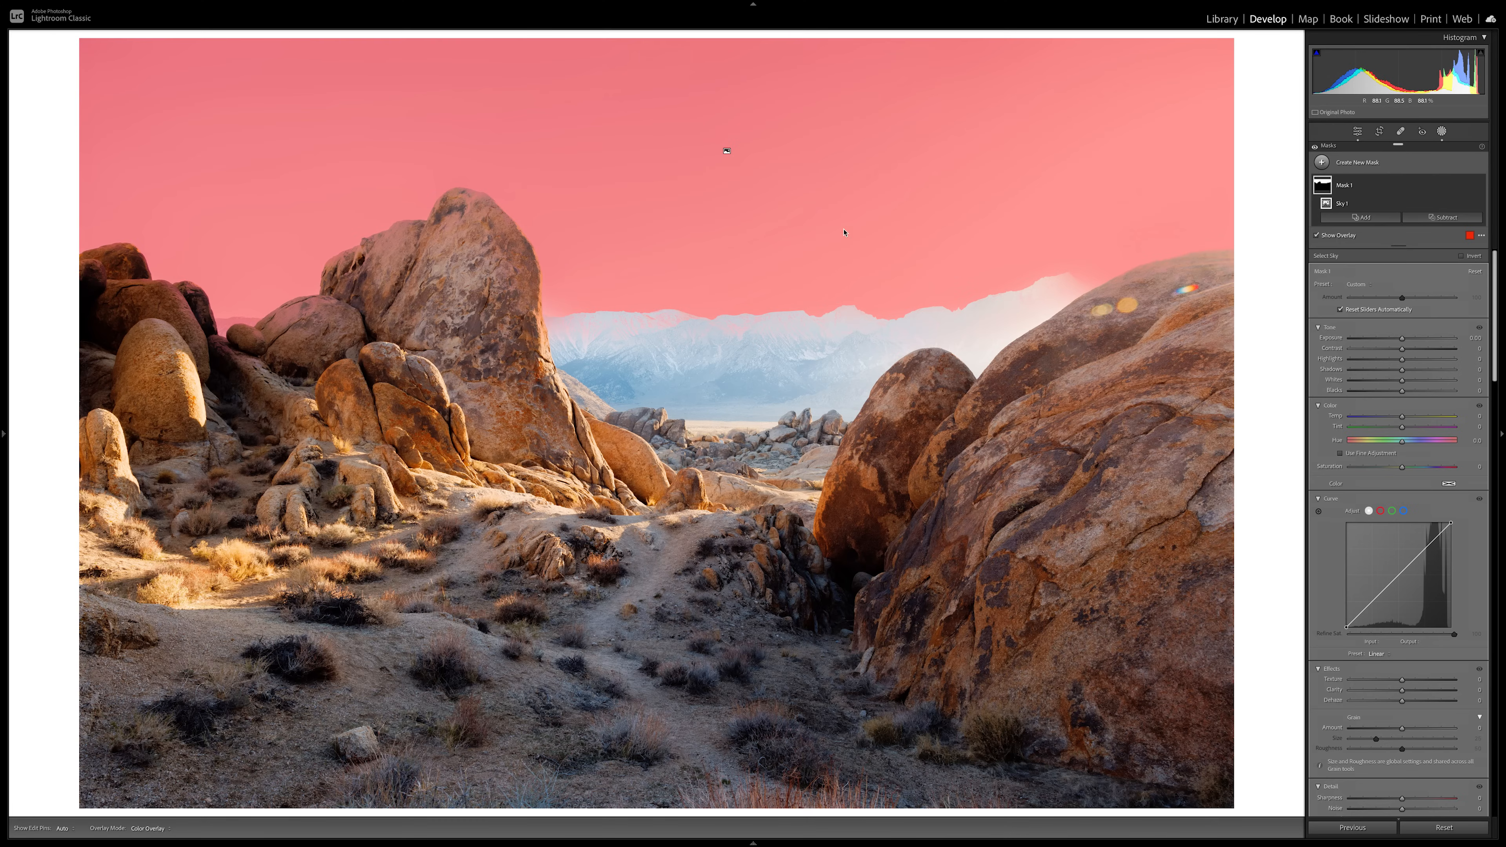
pyautogui.moveTo(753, 202)
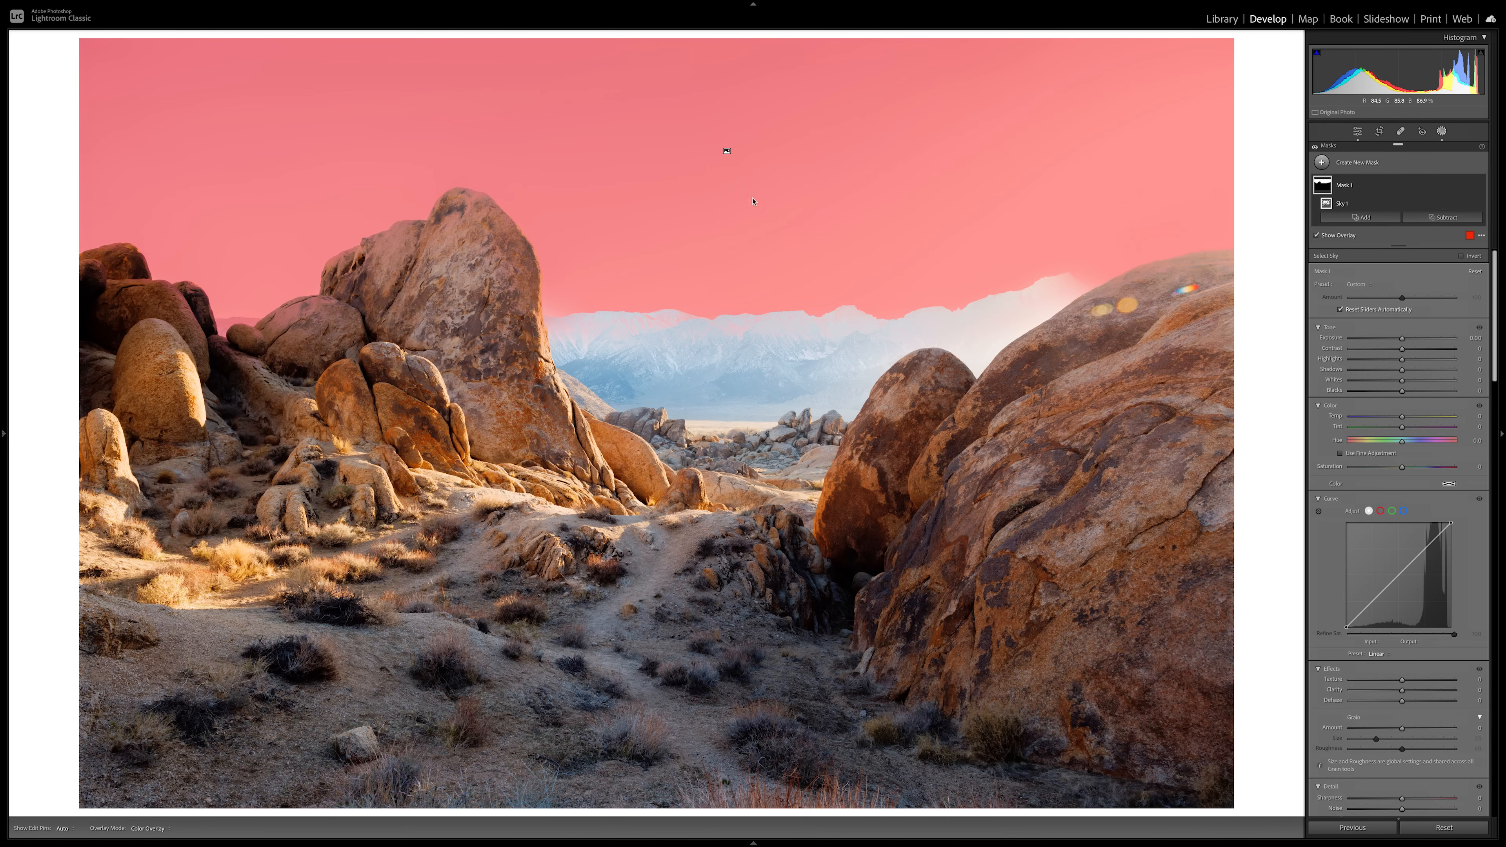
pyautogui.moveTo(487, 128)
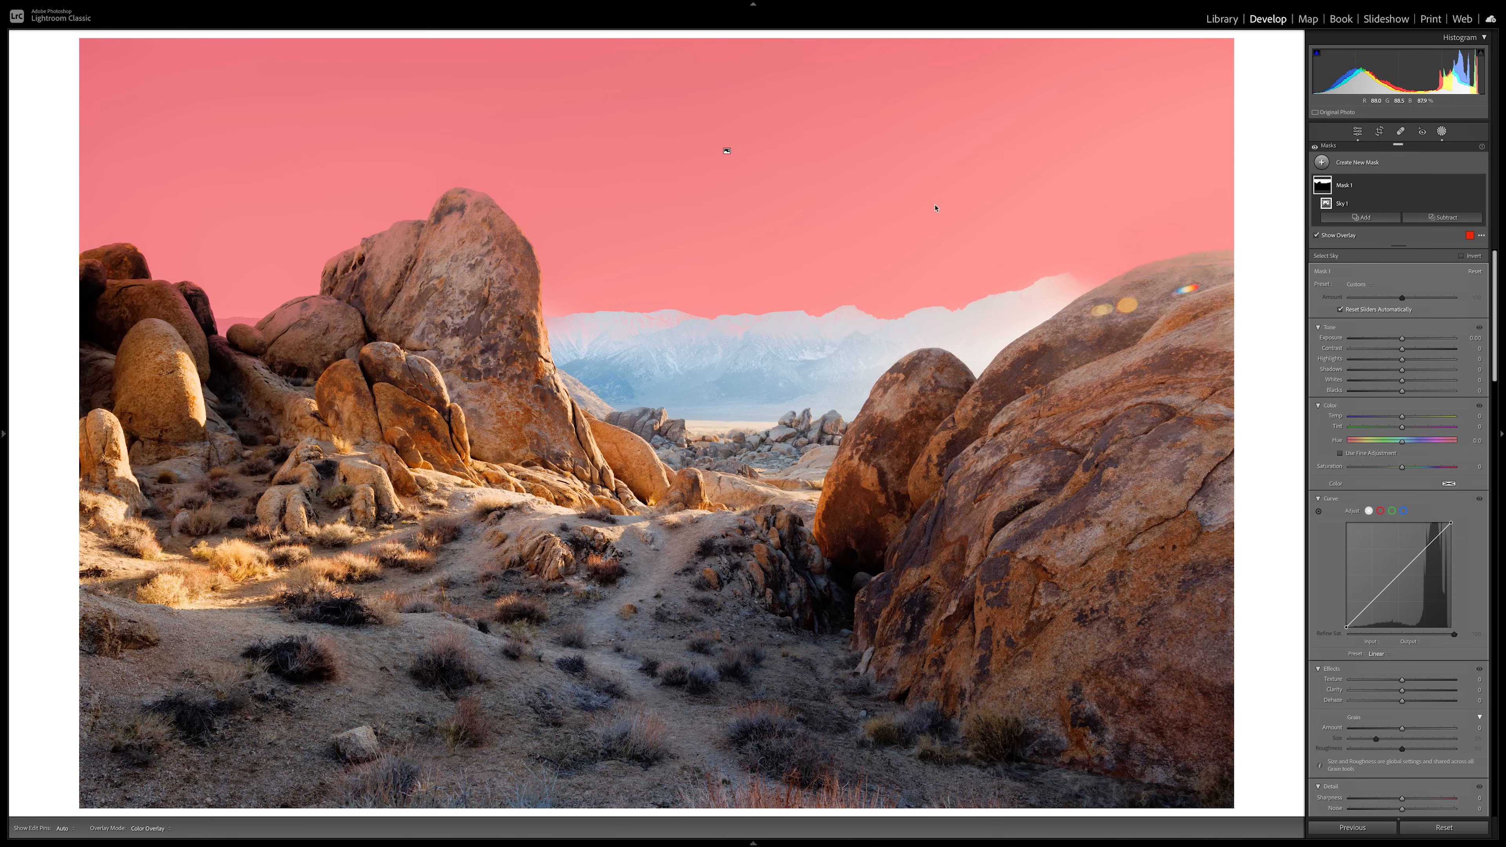
pyautogui.moveTo(1398, 342)
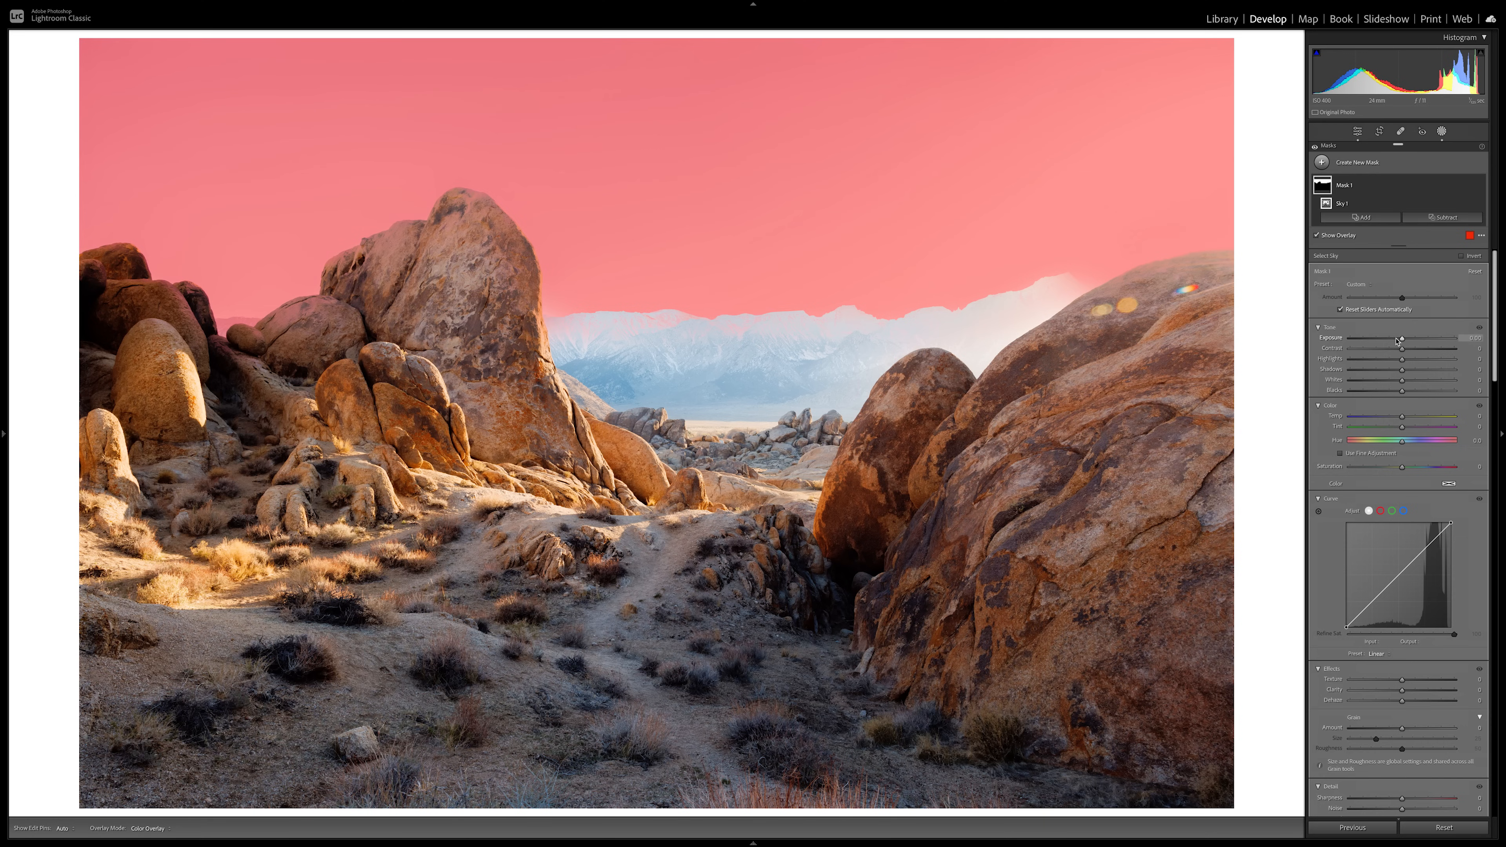
pyautogui.moveTo(1385, 341)
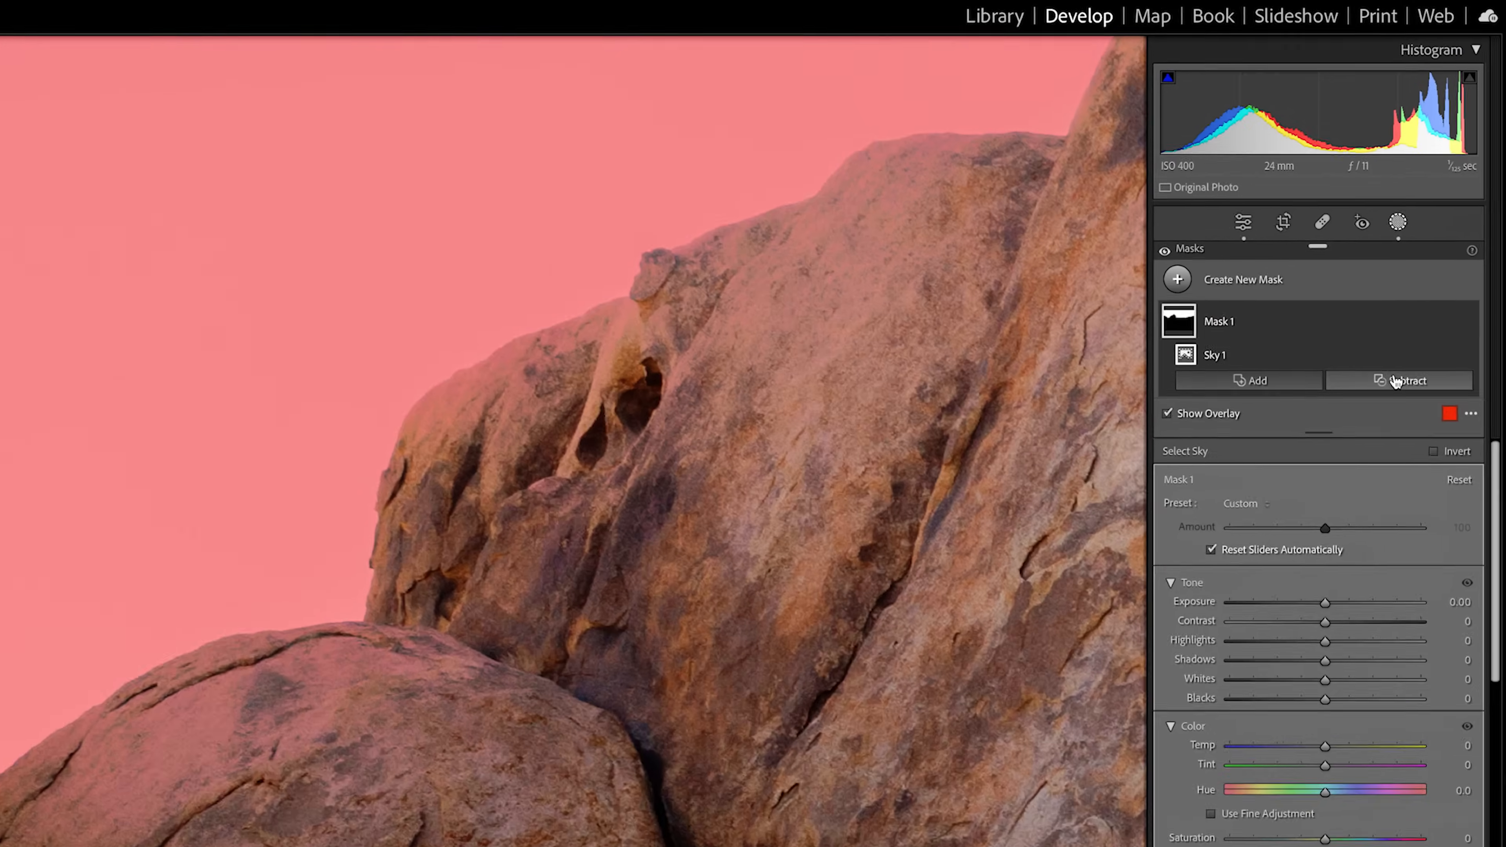
pyautogui.click(1407, 380)
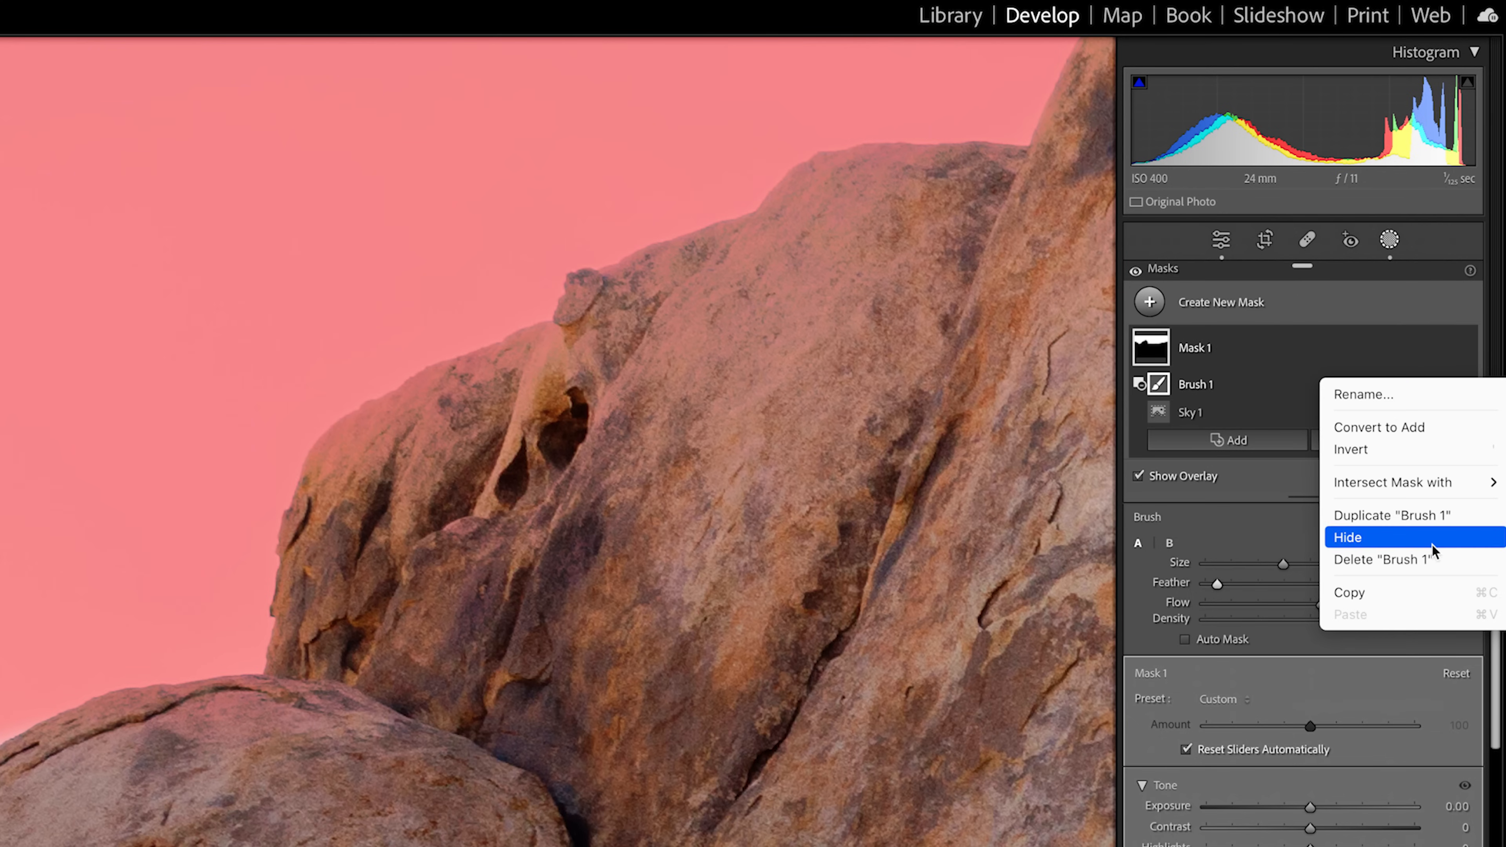
pyautogui.click(1377, 559)
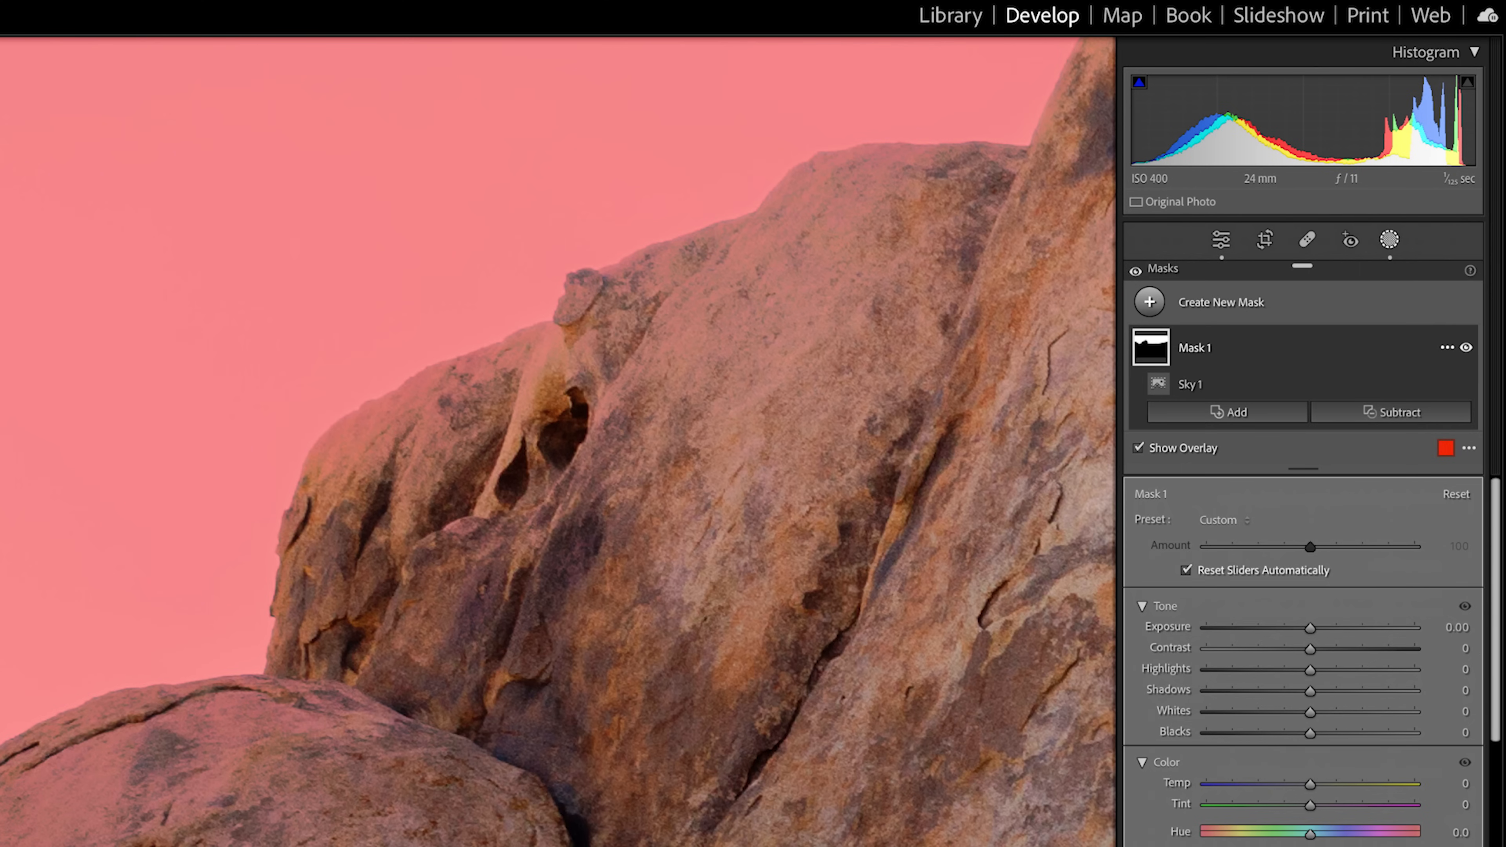
pyautogui.click(1391, 411)
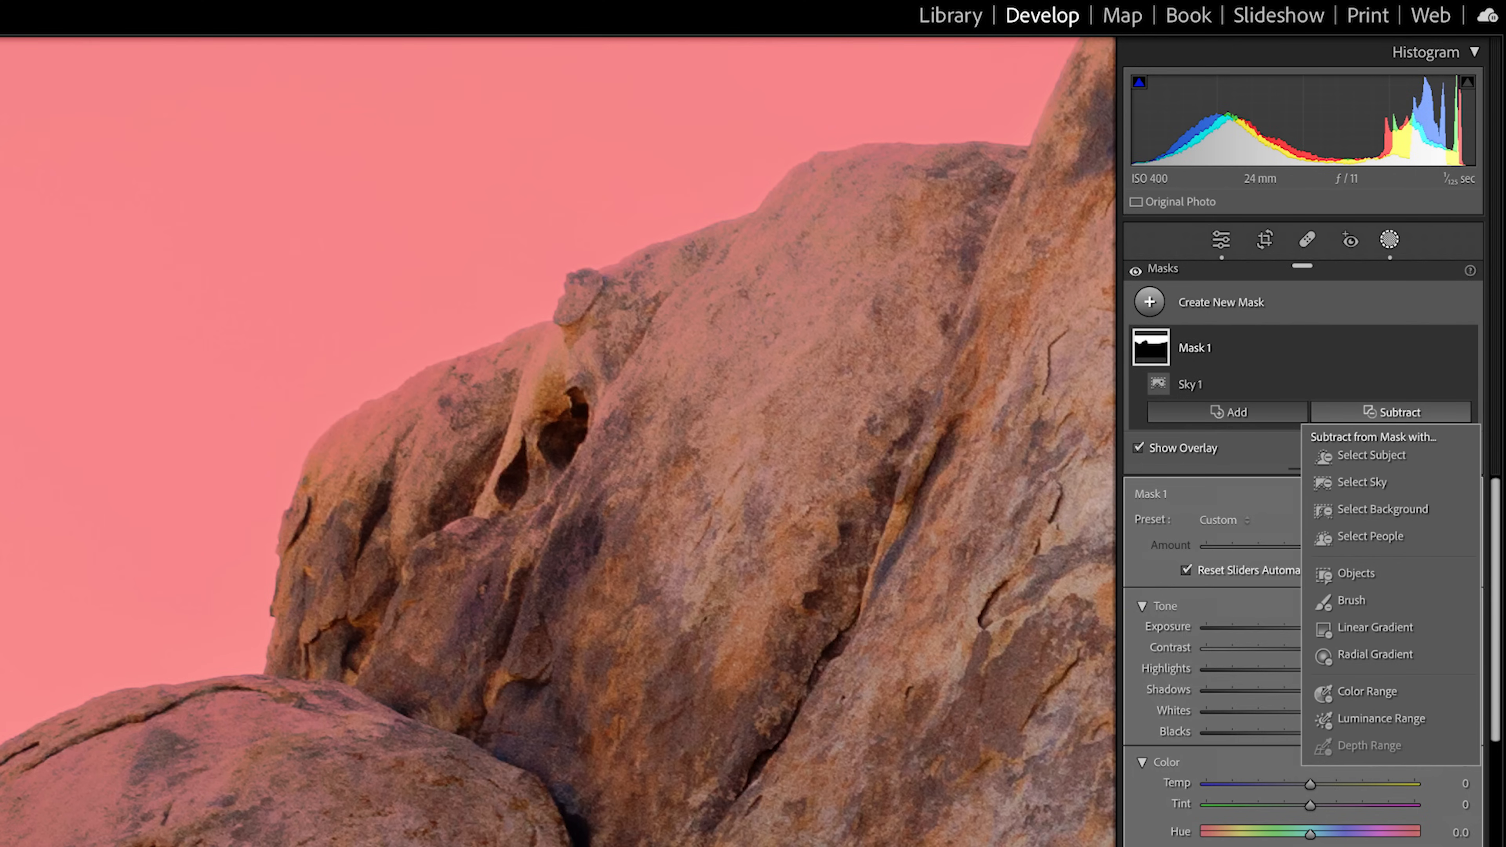
pyautogui.moveTo(1407, 480)
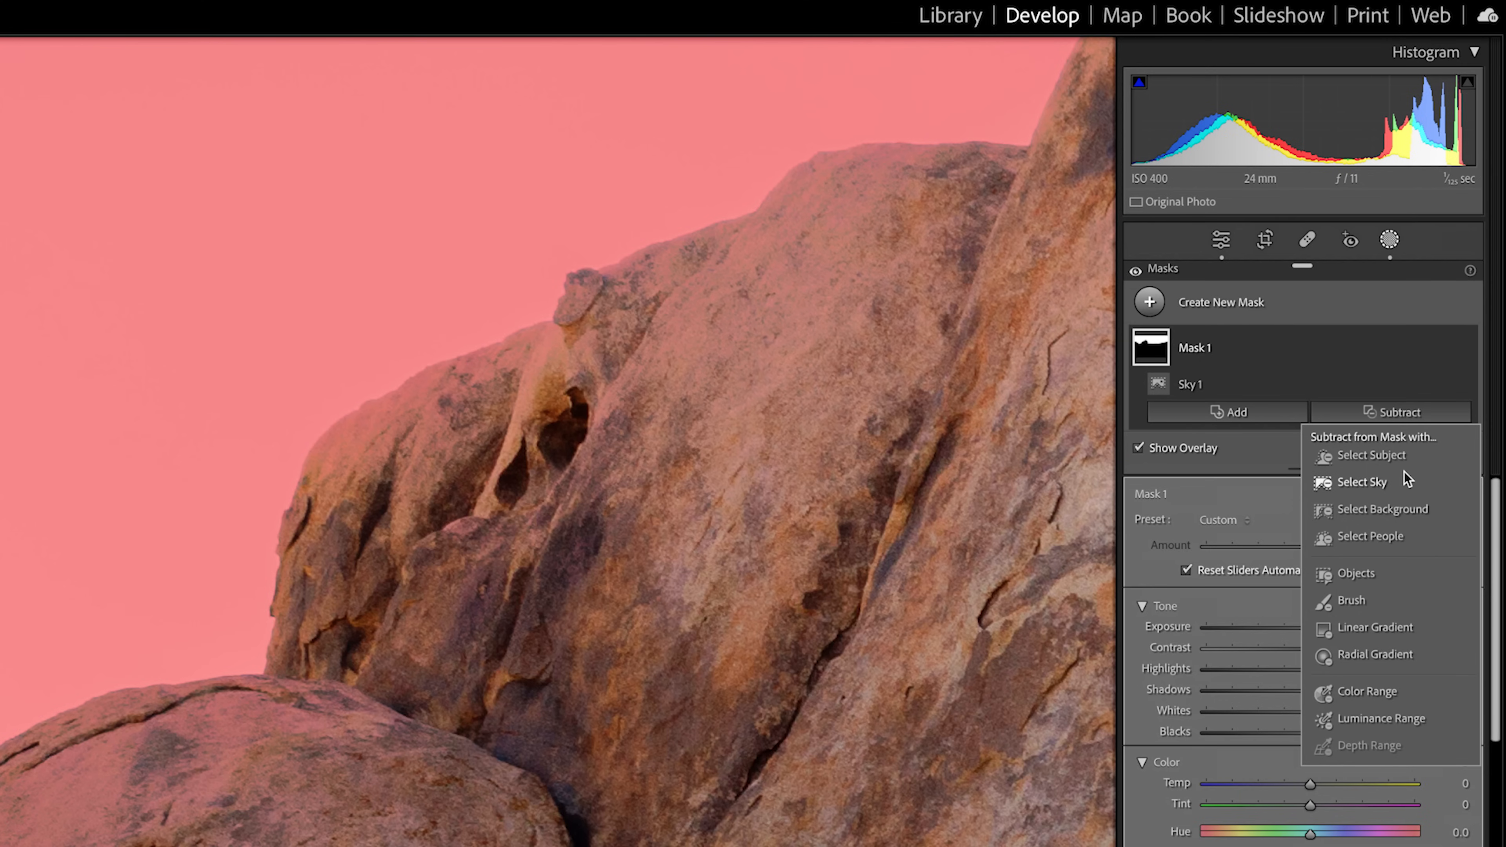
pyautogui.moveTo(1410, 485)
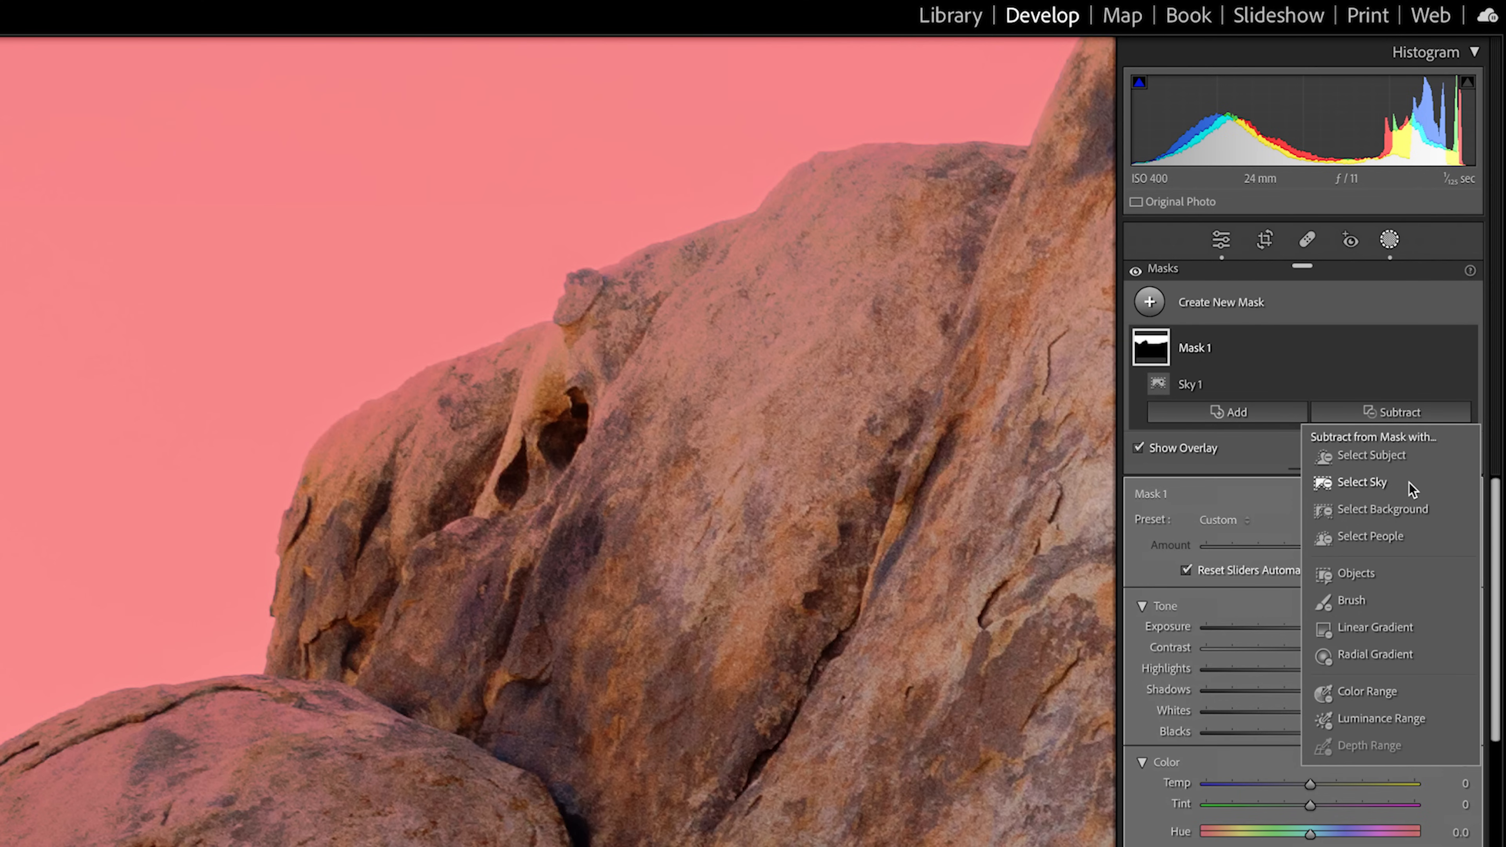
# Step: Add a subtracting Sky 2 selection to Mask 1 and hide the overlay to check the photo
pyautogui.click(1361, 483)
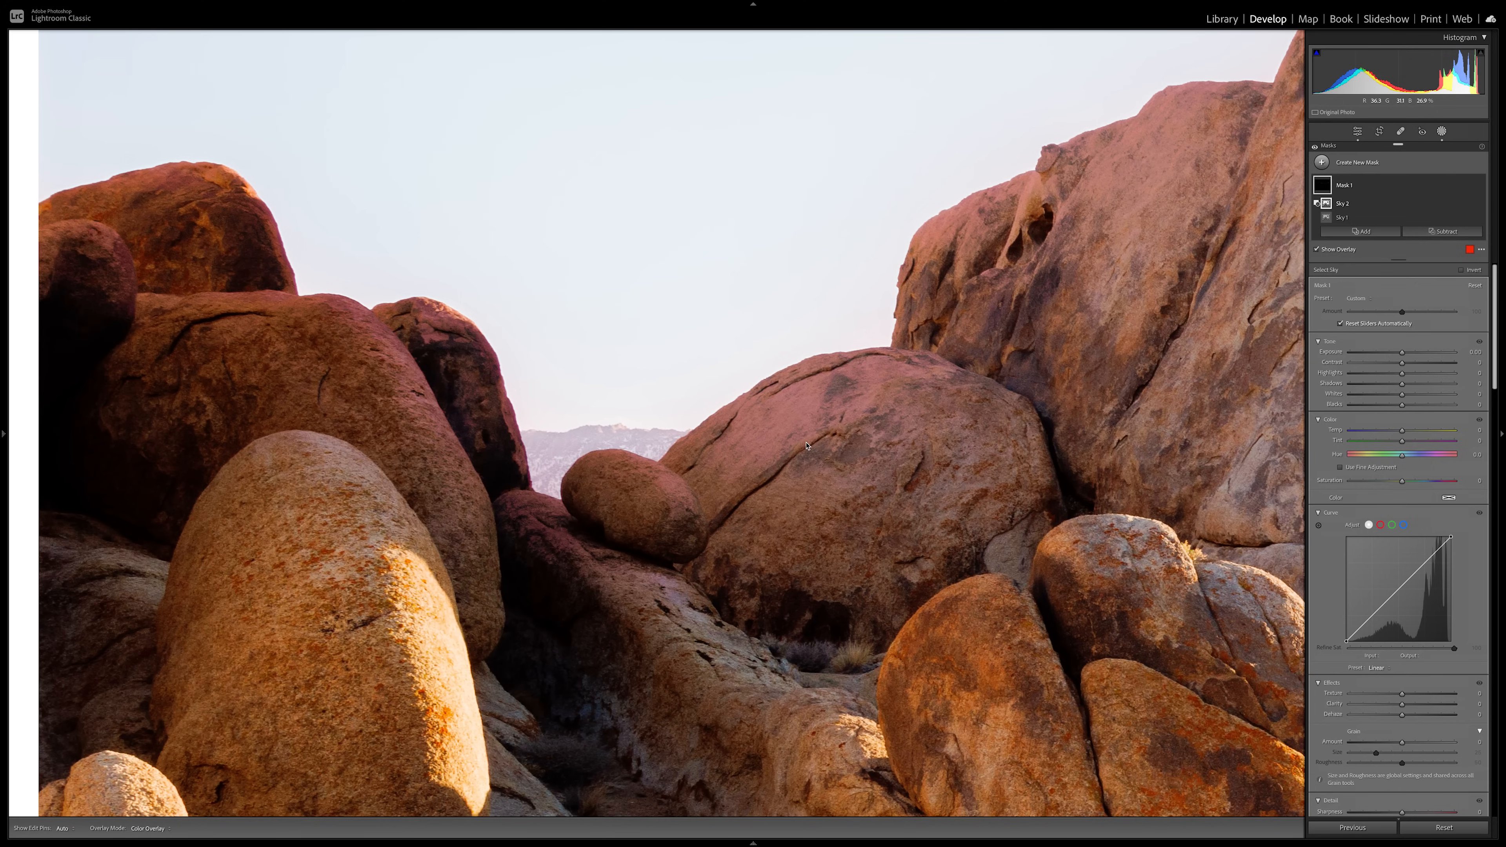
pyautogui.click(1314, 250)
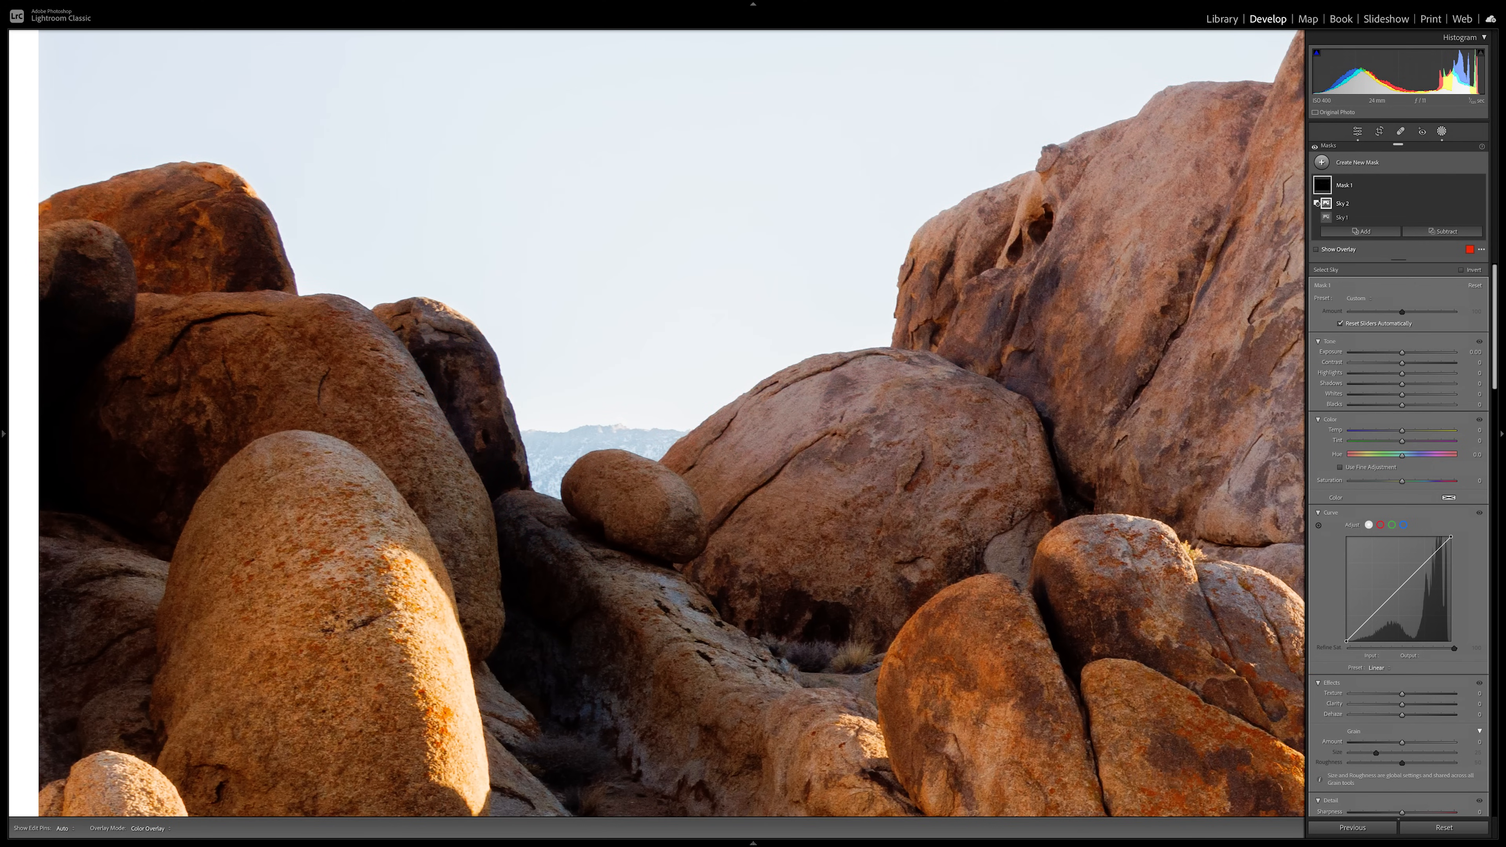
pyautogui.moveTo(808, 412)
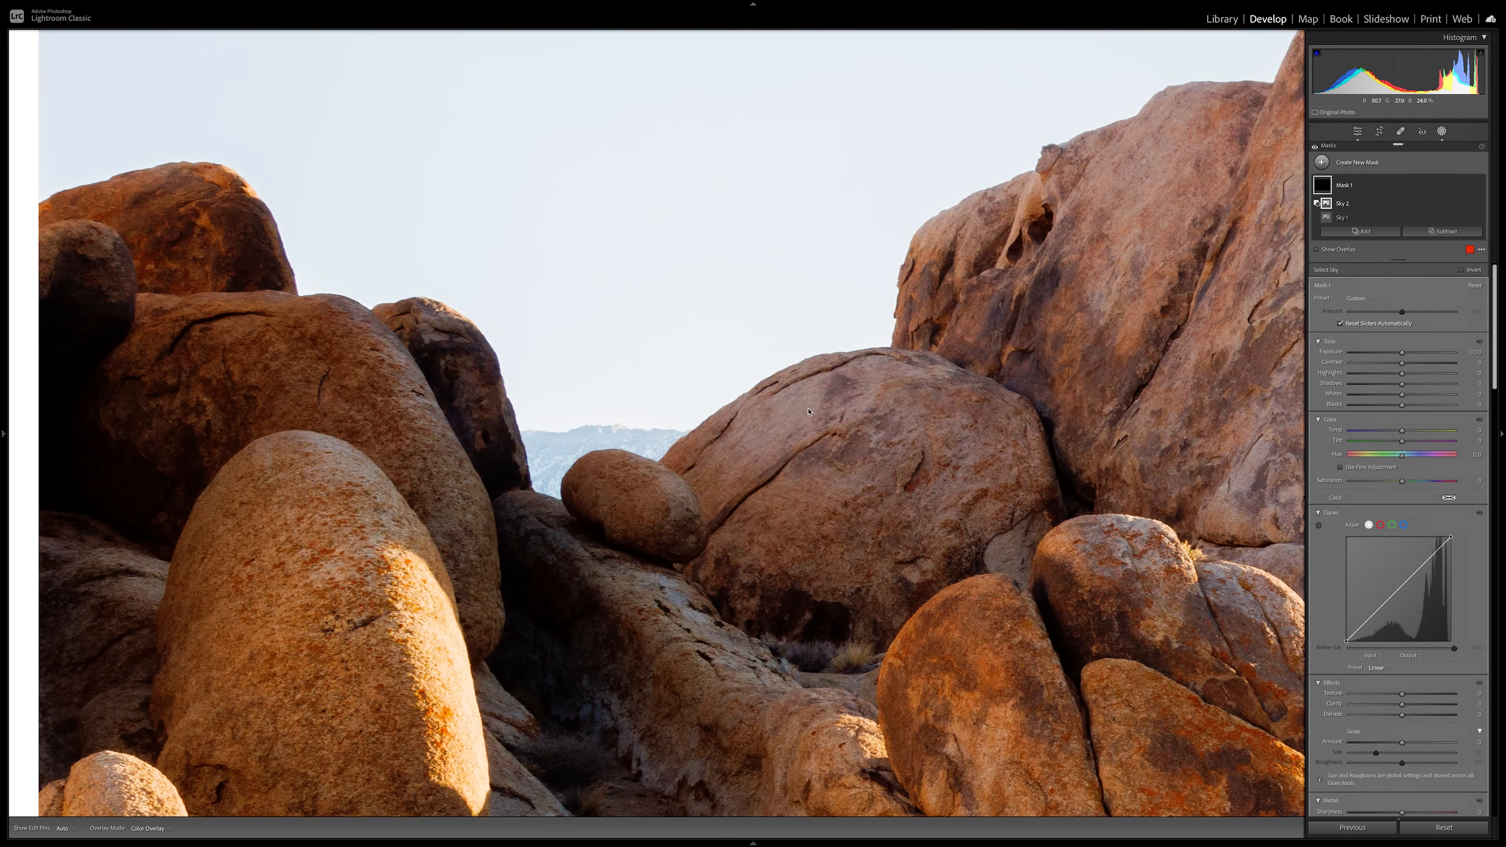
pyautogui.moveTo(777, 414)
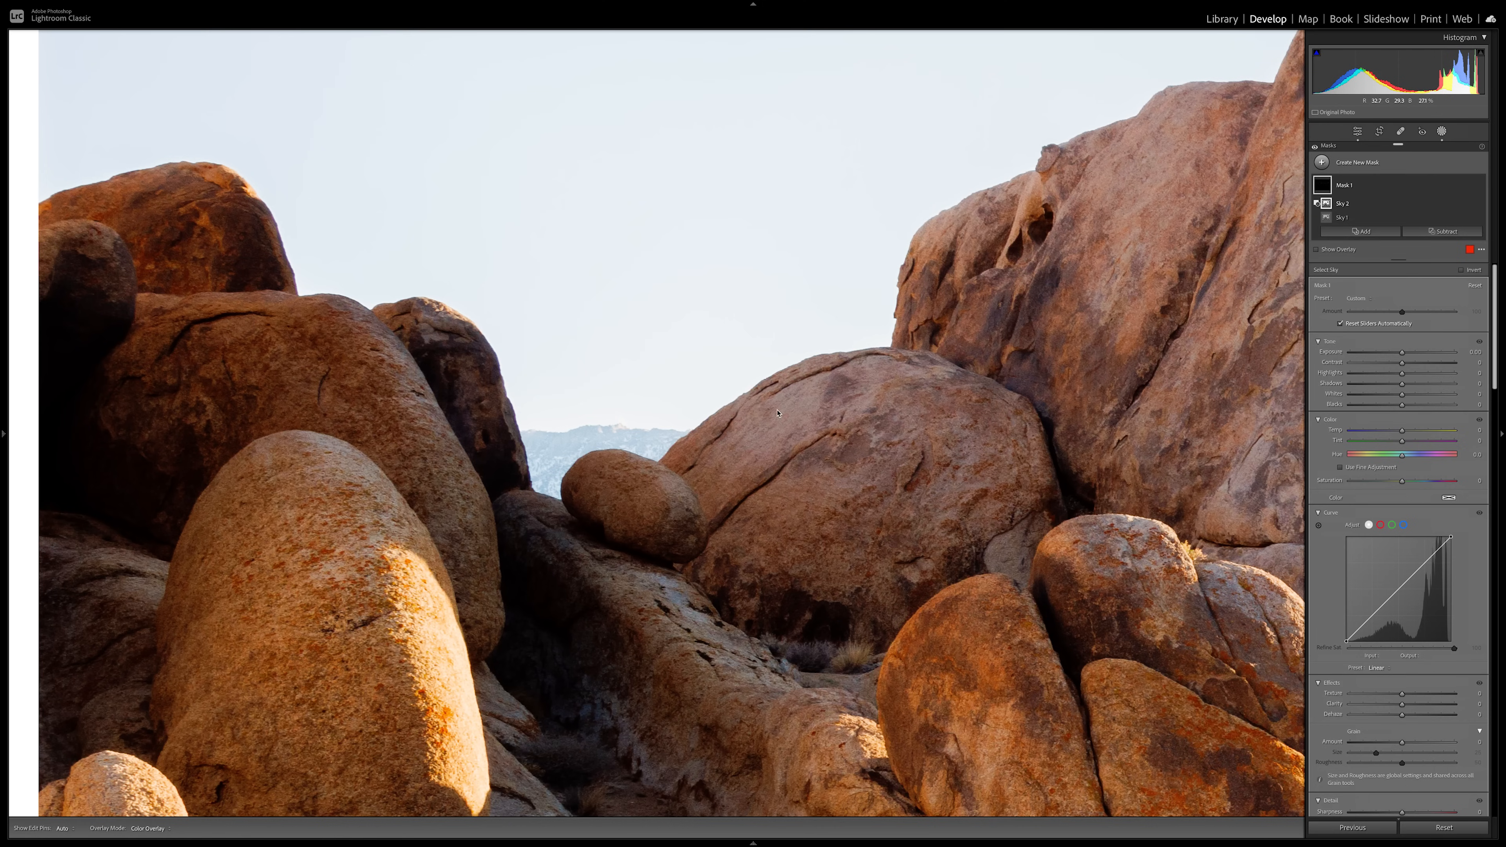
pyautogui.moveTo(362, 406)
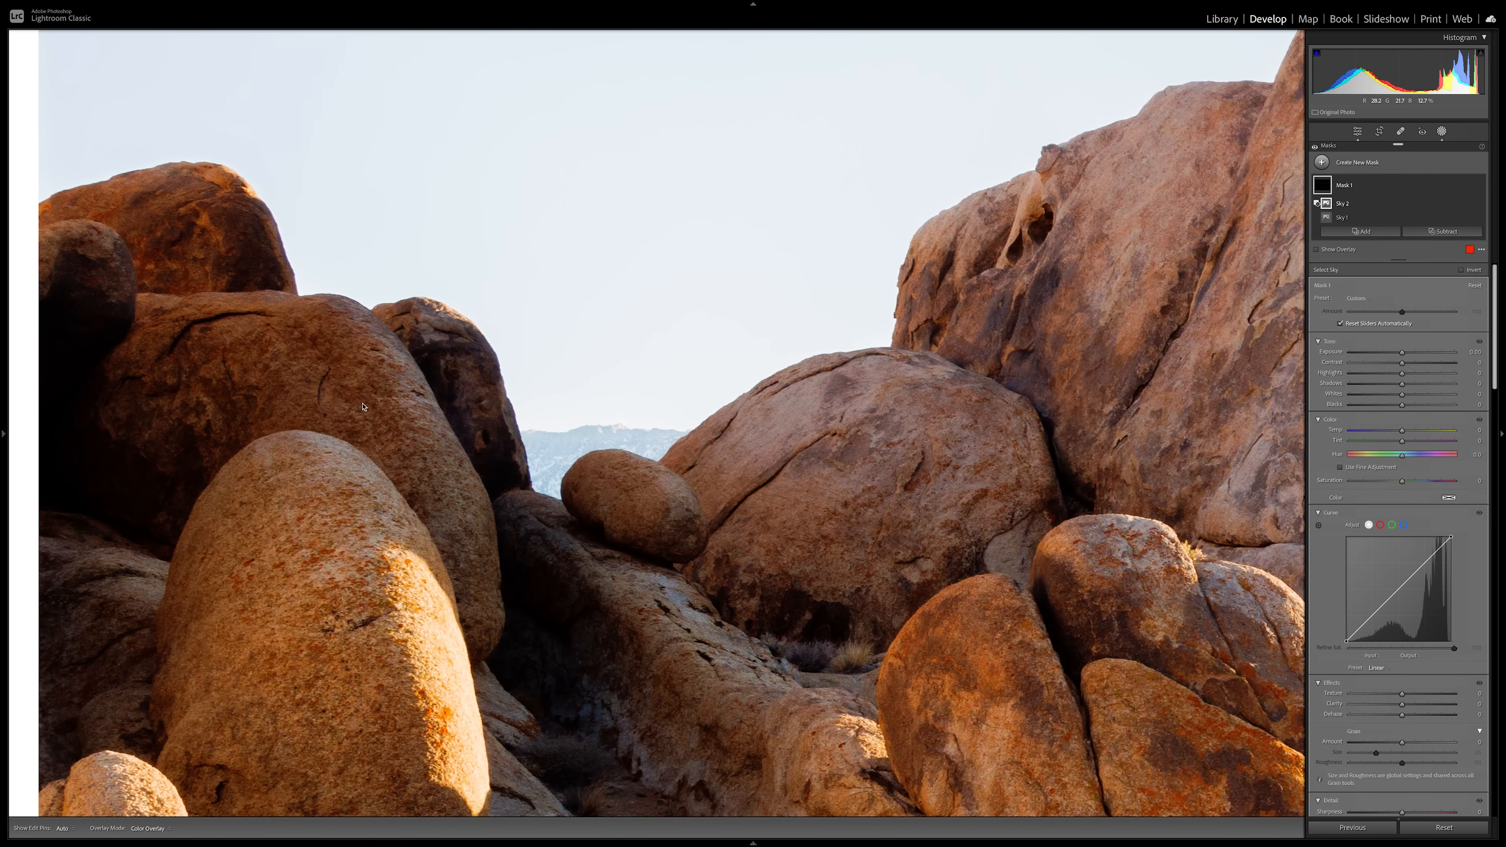
pyautogui.moveTo(1308, 244)
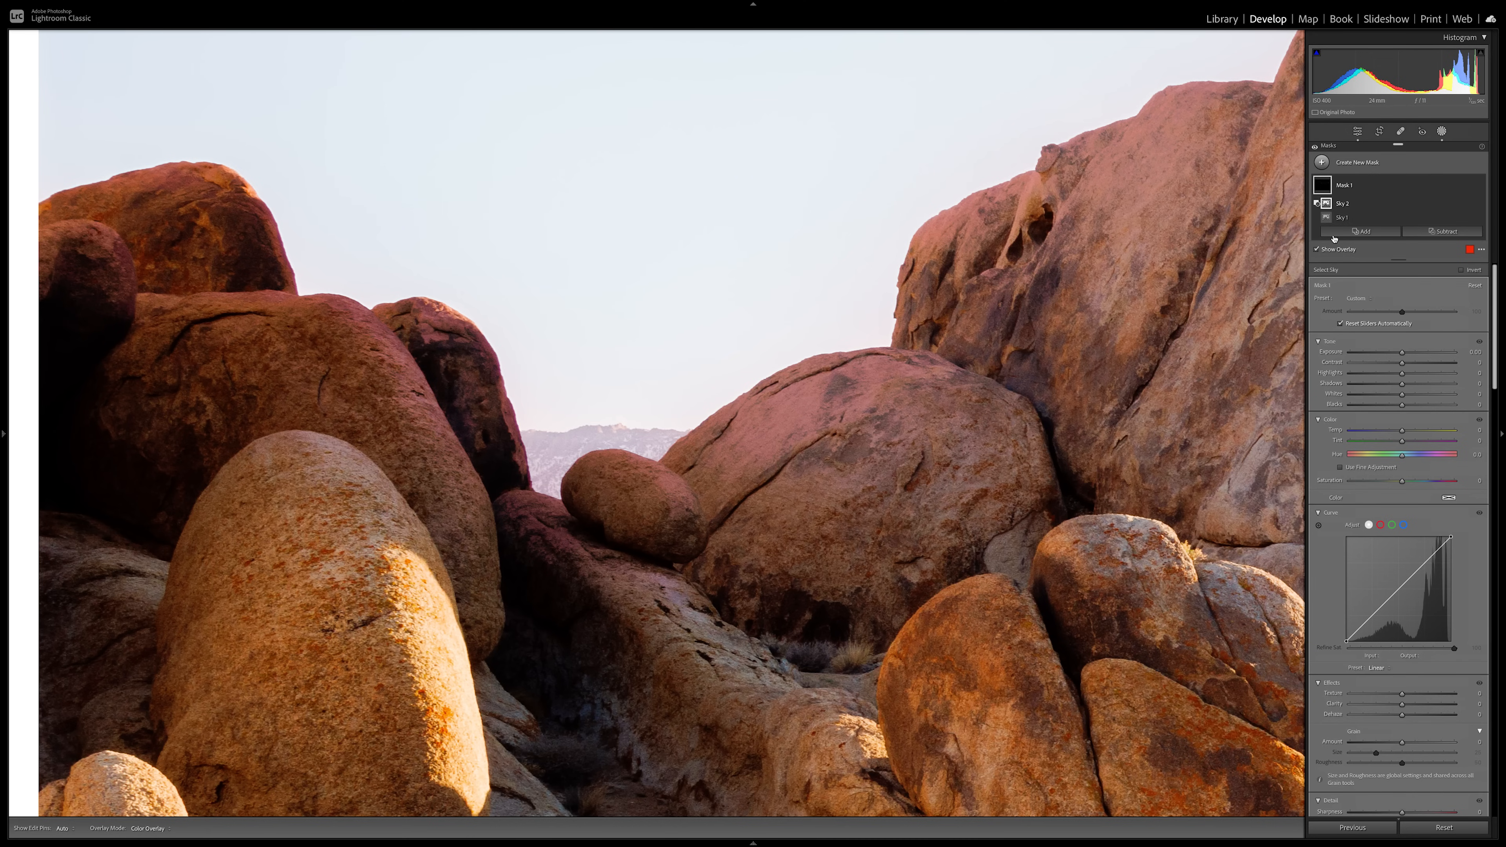
pyautogui.moveTo(1427, 252)
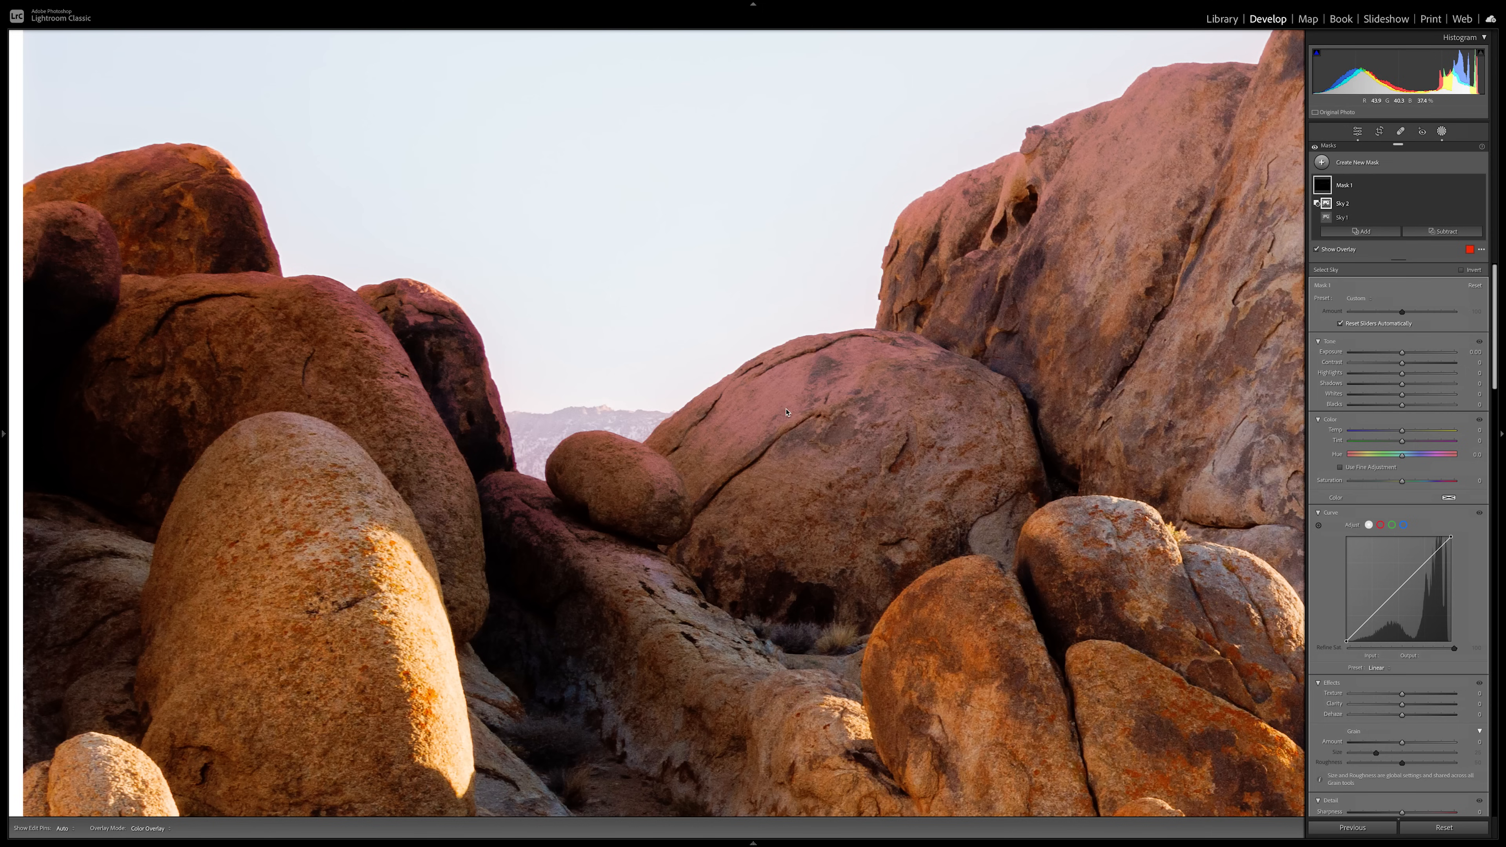
pyautogui.moveTo(778, 438)
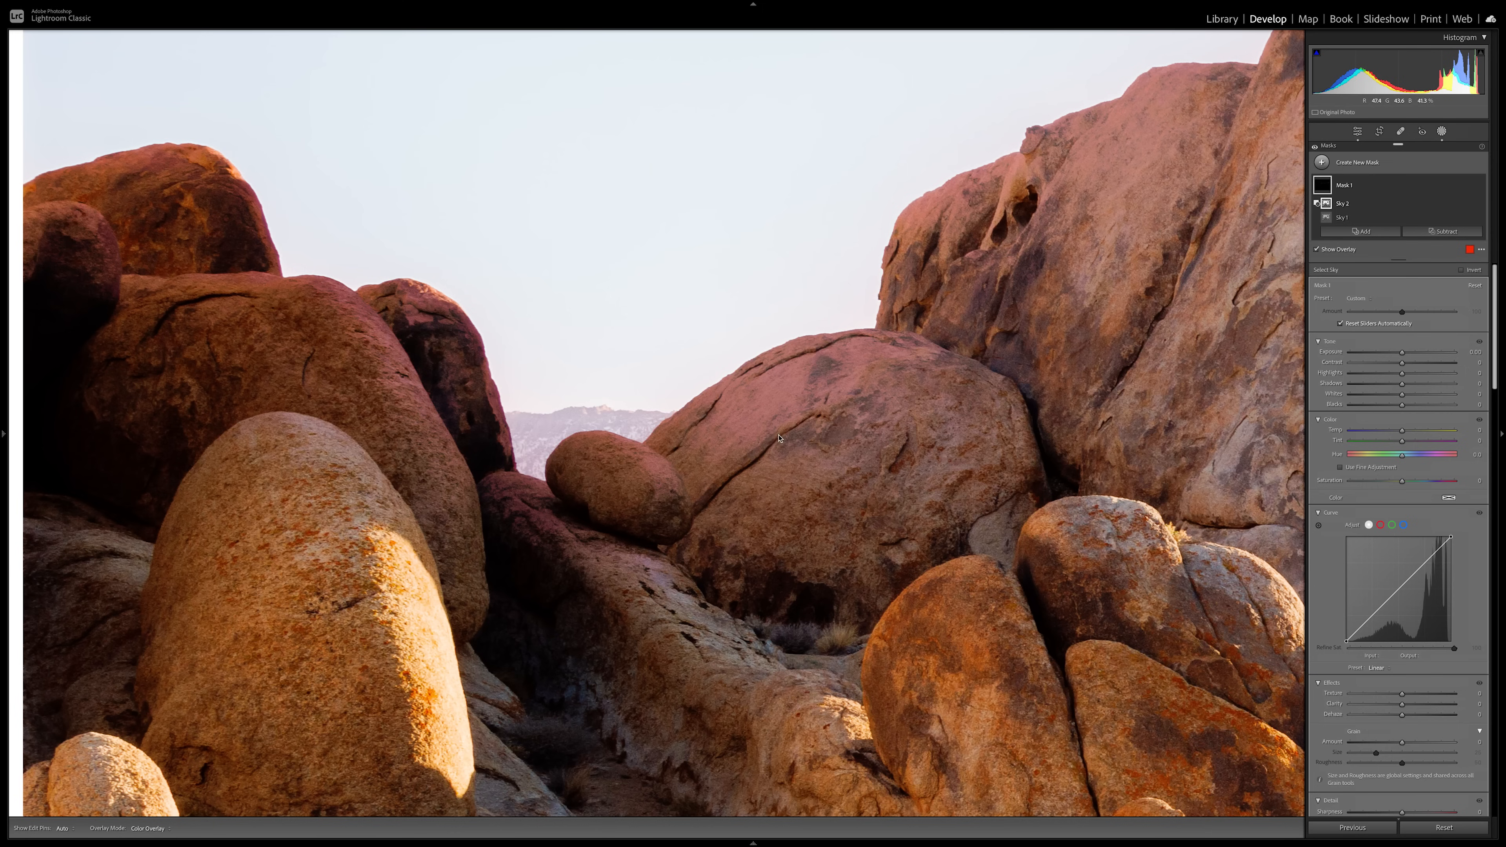
pyautogui.moveTo(611, 177)
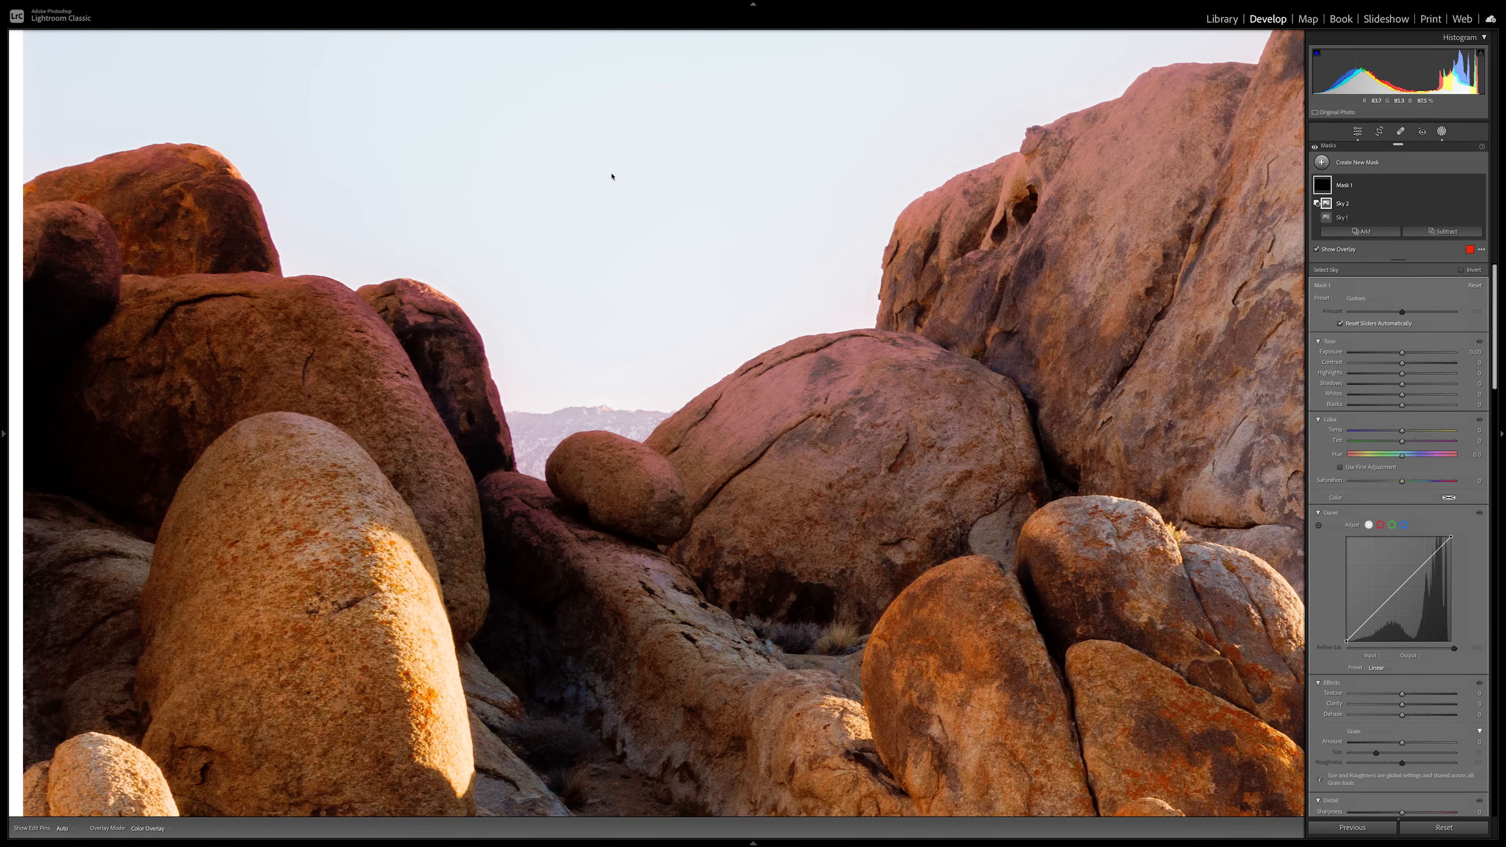
pyautogui.moveTo(762, 400)
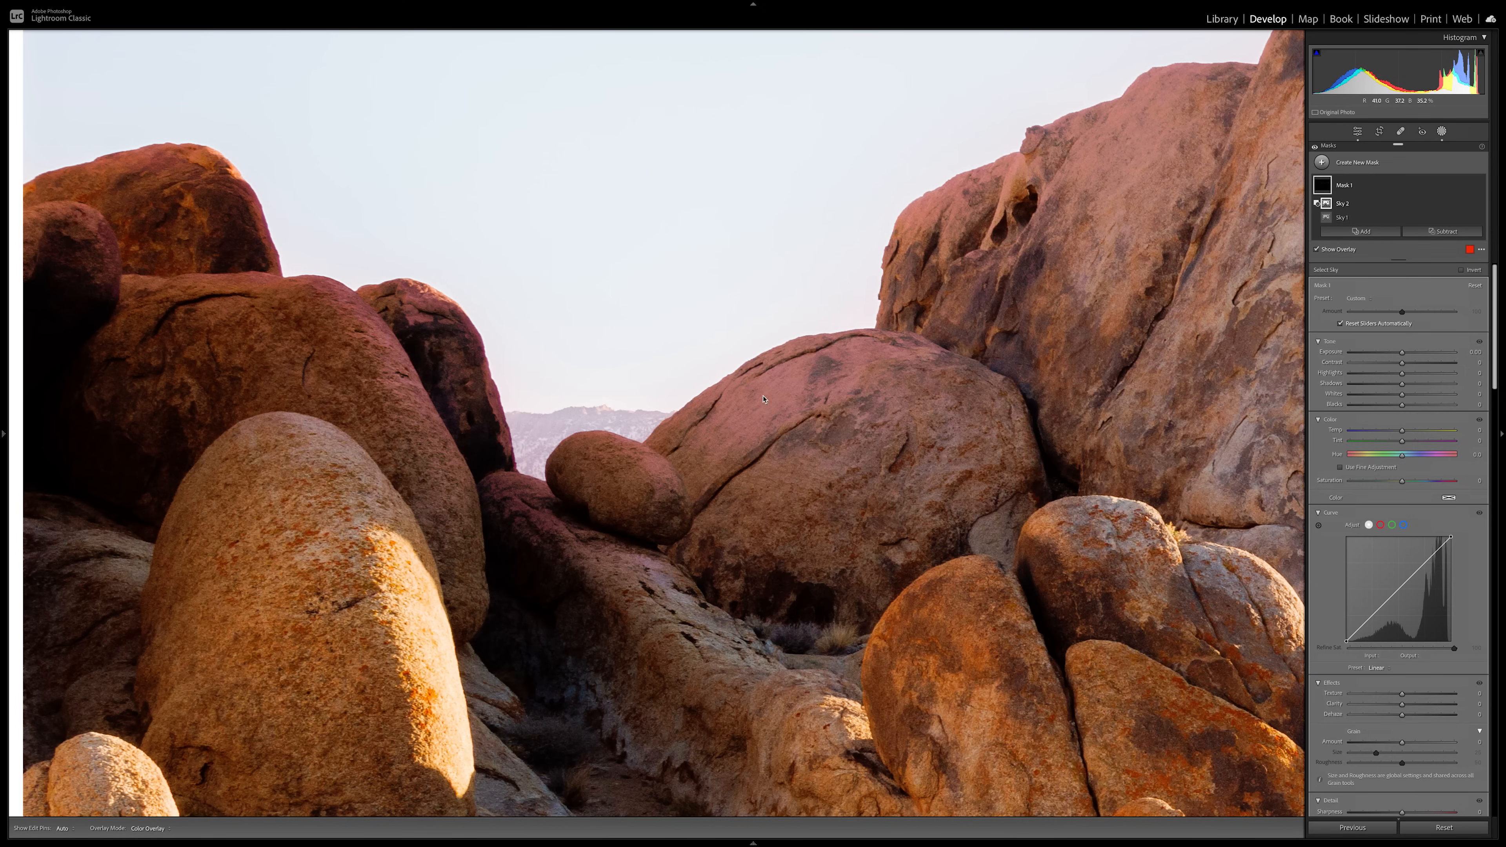
pyautogui.moveTo(843, 381)
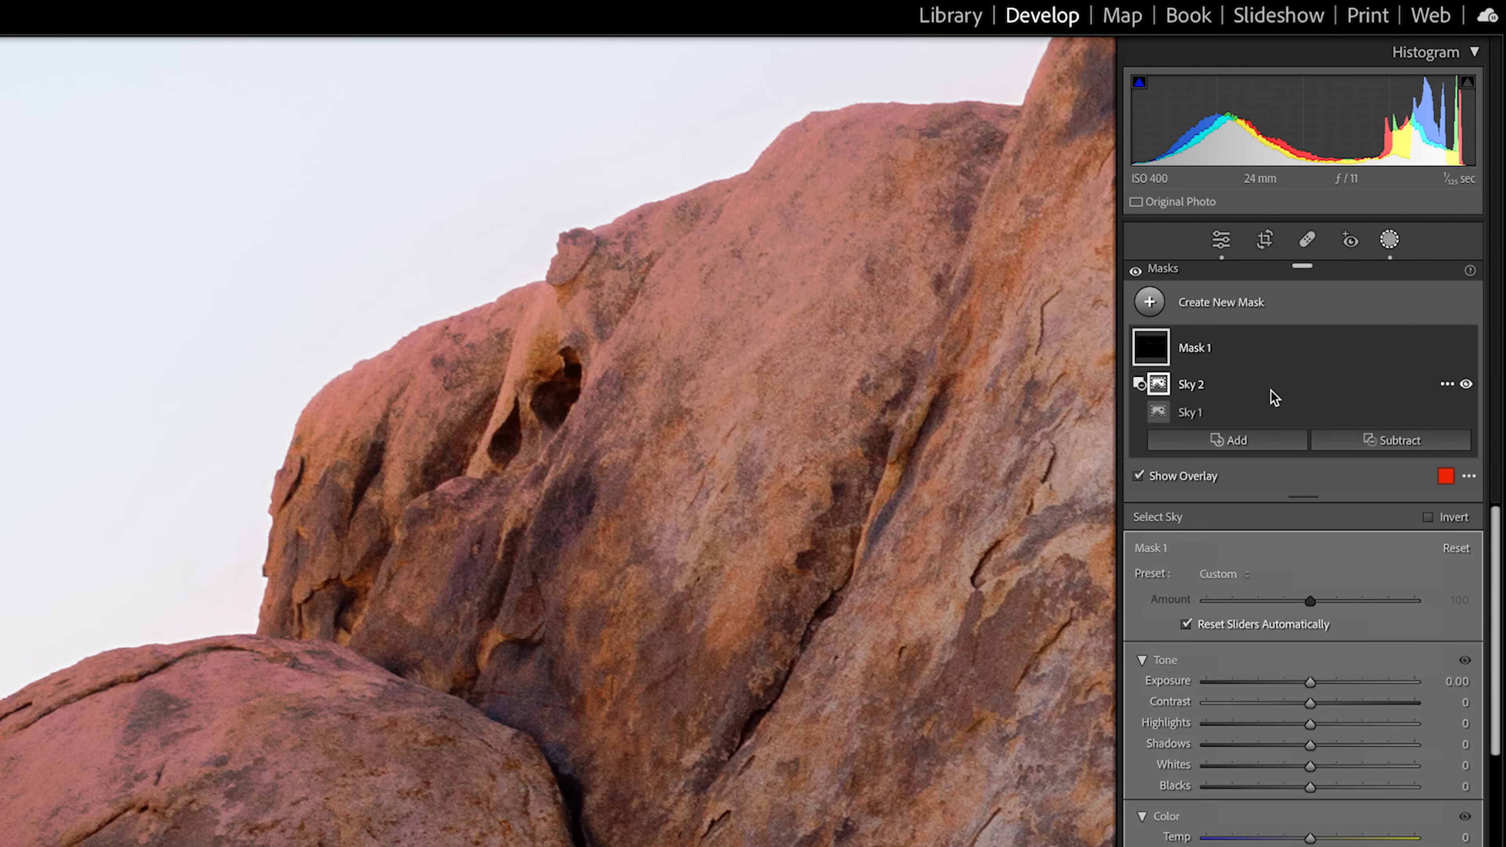
pyautogui.moveTo(1333, 403)
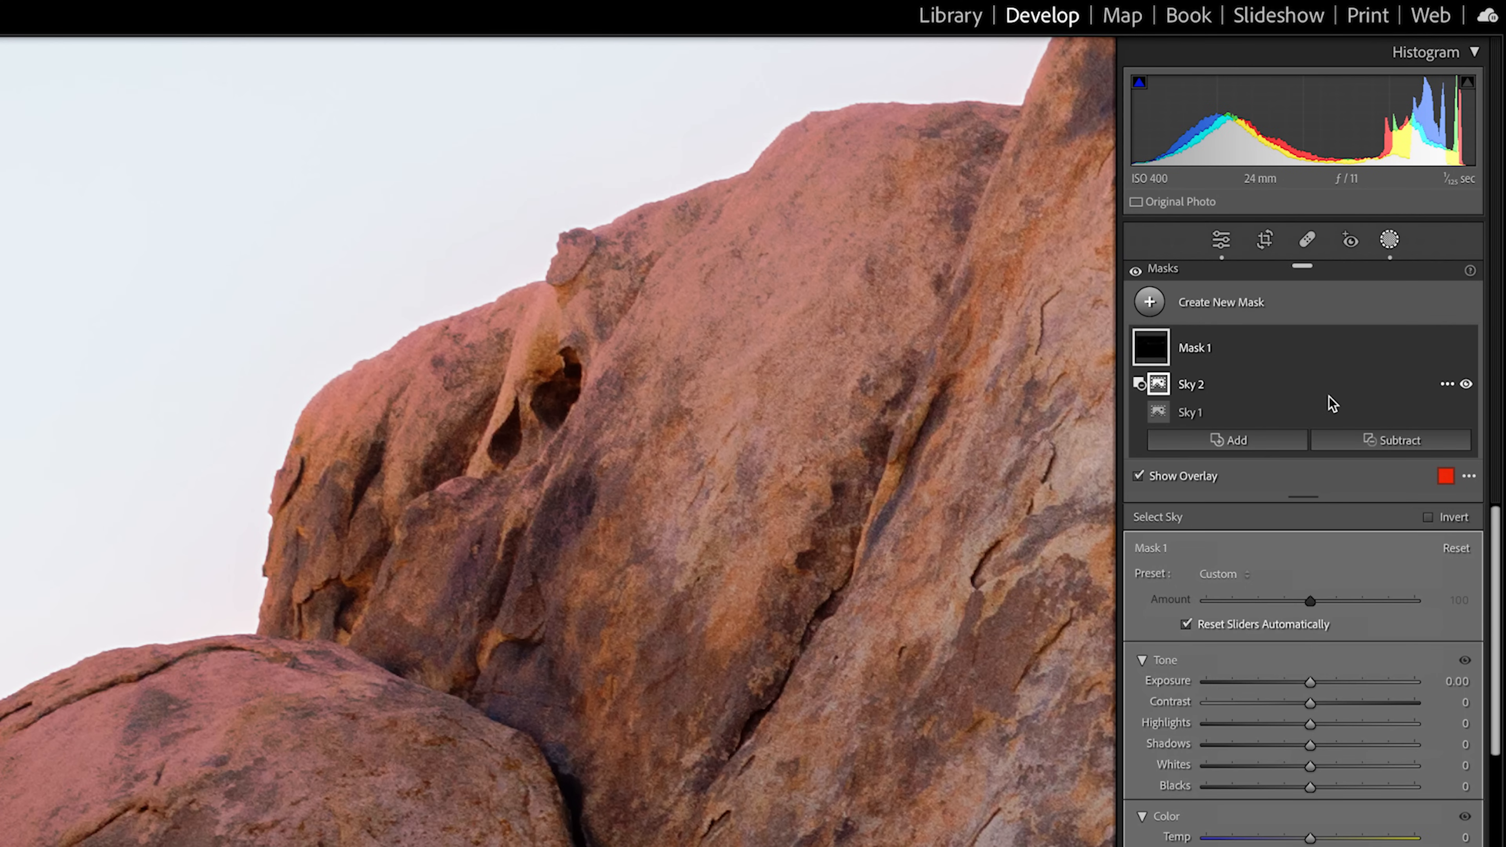
# Step: Invert the Sky 2 selection within Mask 1 from its options menu
pyautogui.click(1447, 384)
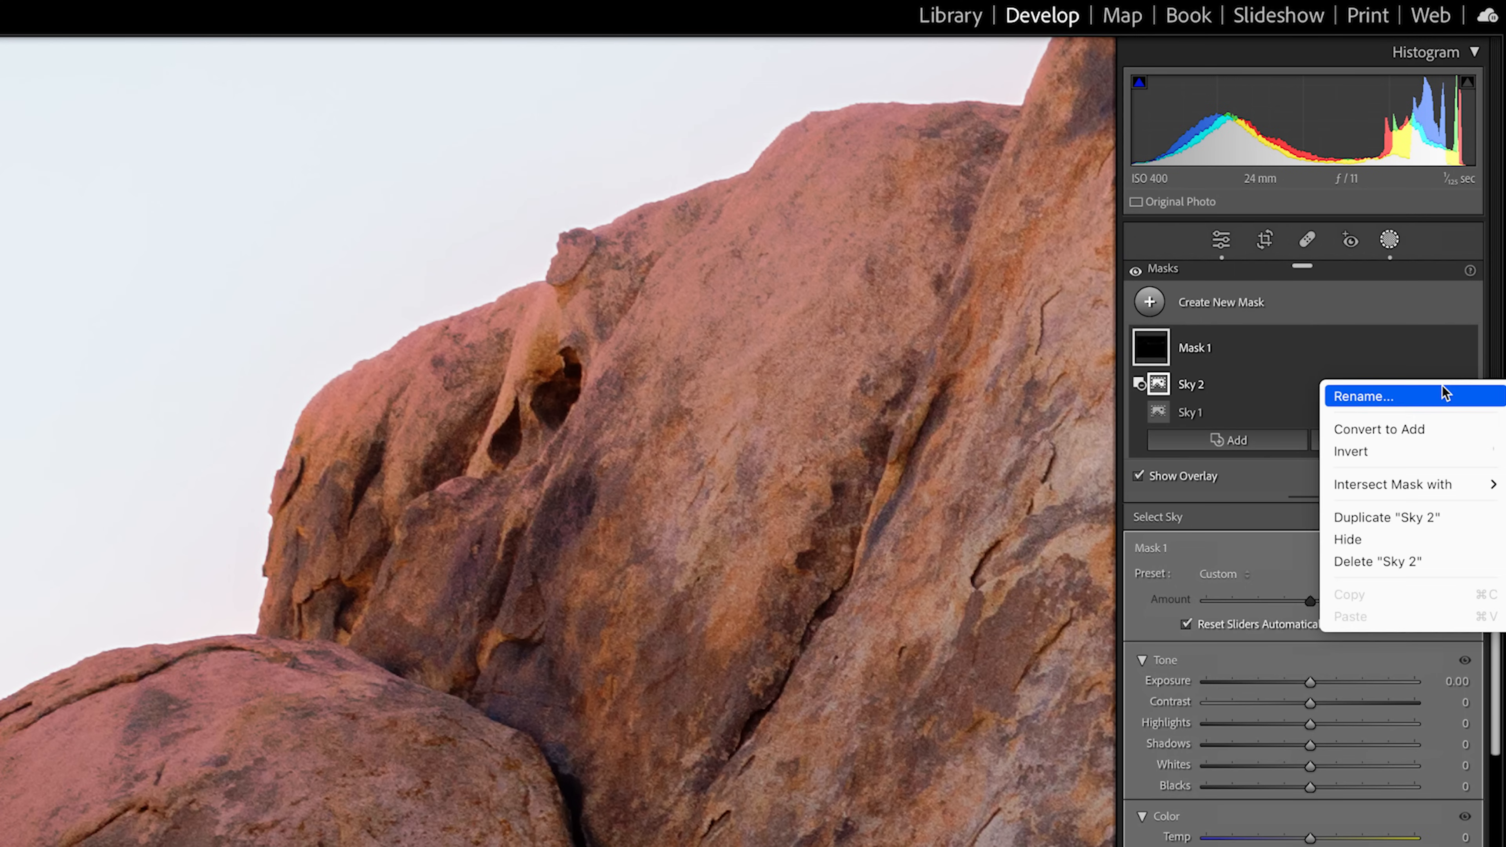
pyautogui.moveTo(1429, 452)
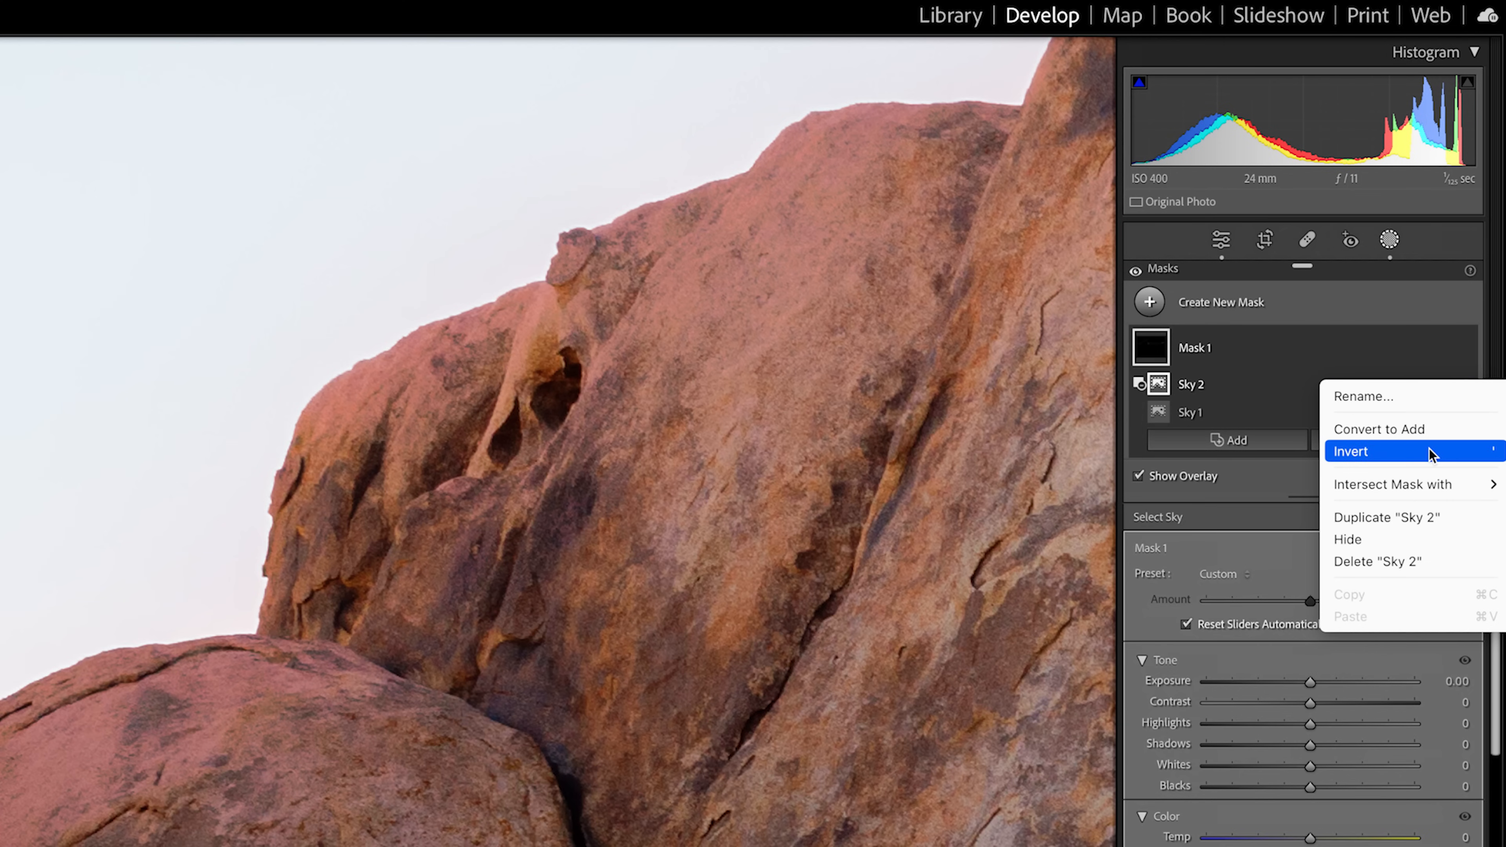
pyautogui.click(1349, 452)
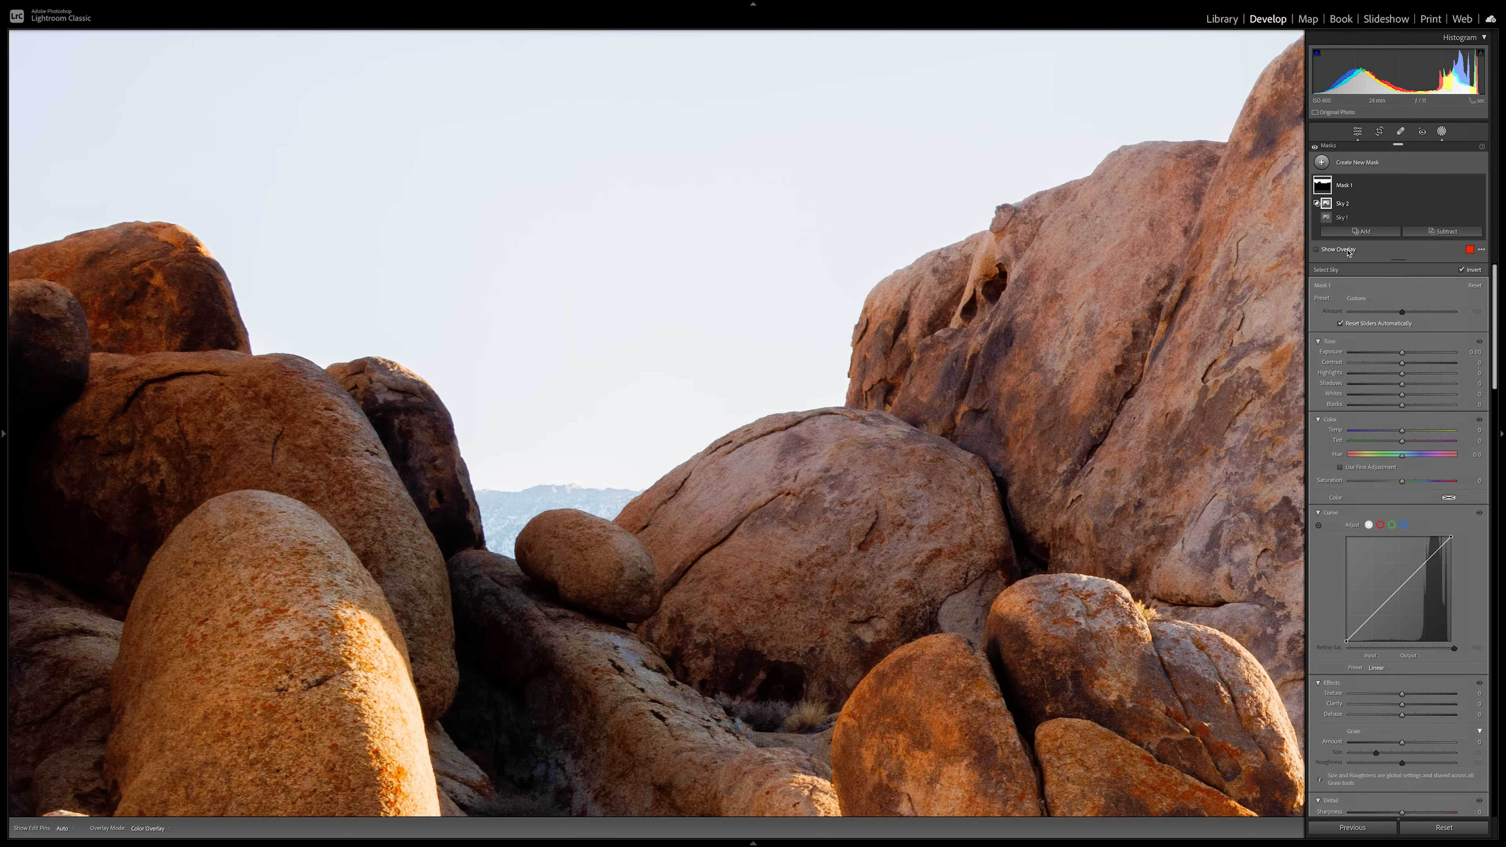
# Step: Turn on Show Overlay so the sky mask tints red around the boulders
pyautogui.click(1317, 250)
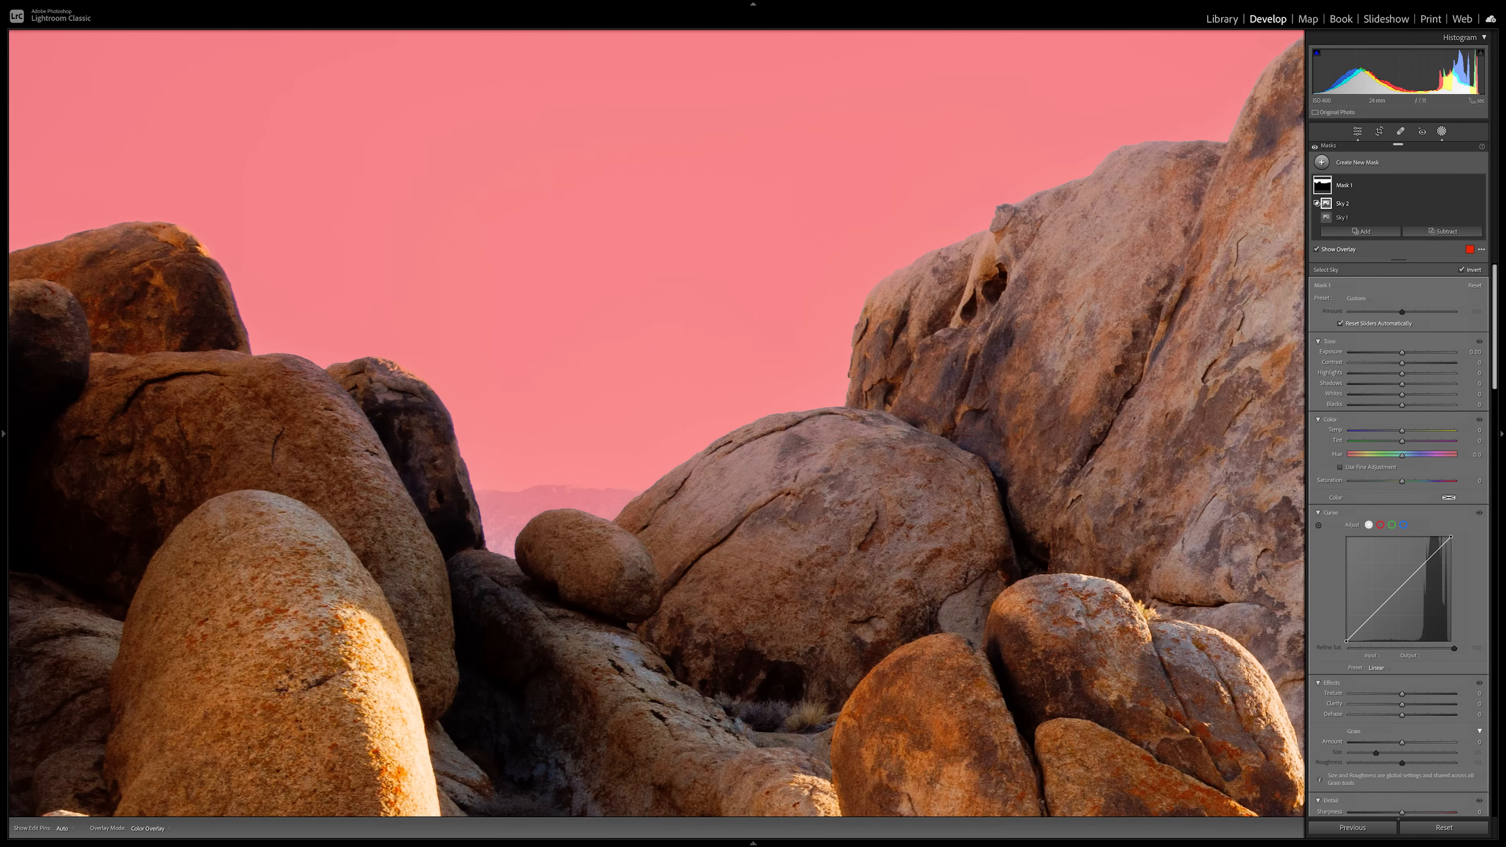
pyautogui.moveTo(735, 453)
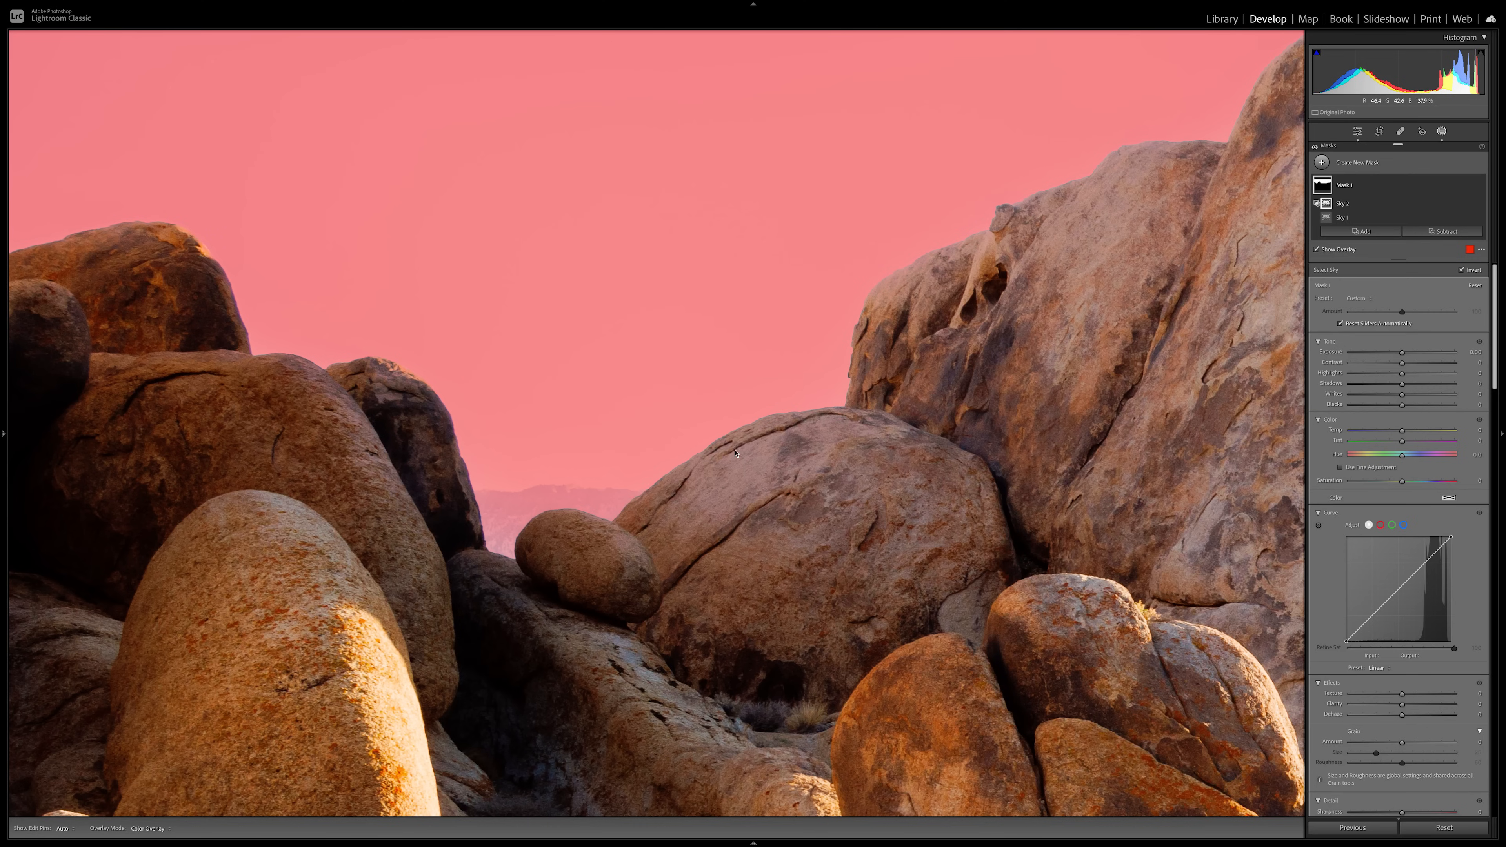
pyautogui.moveTo(908, 345)
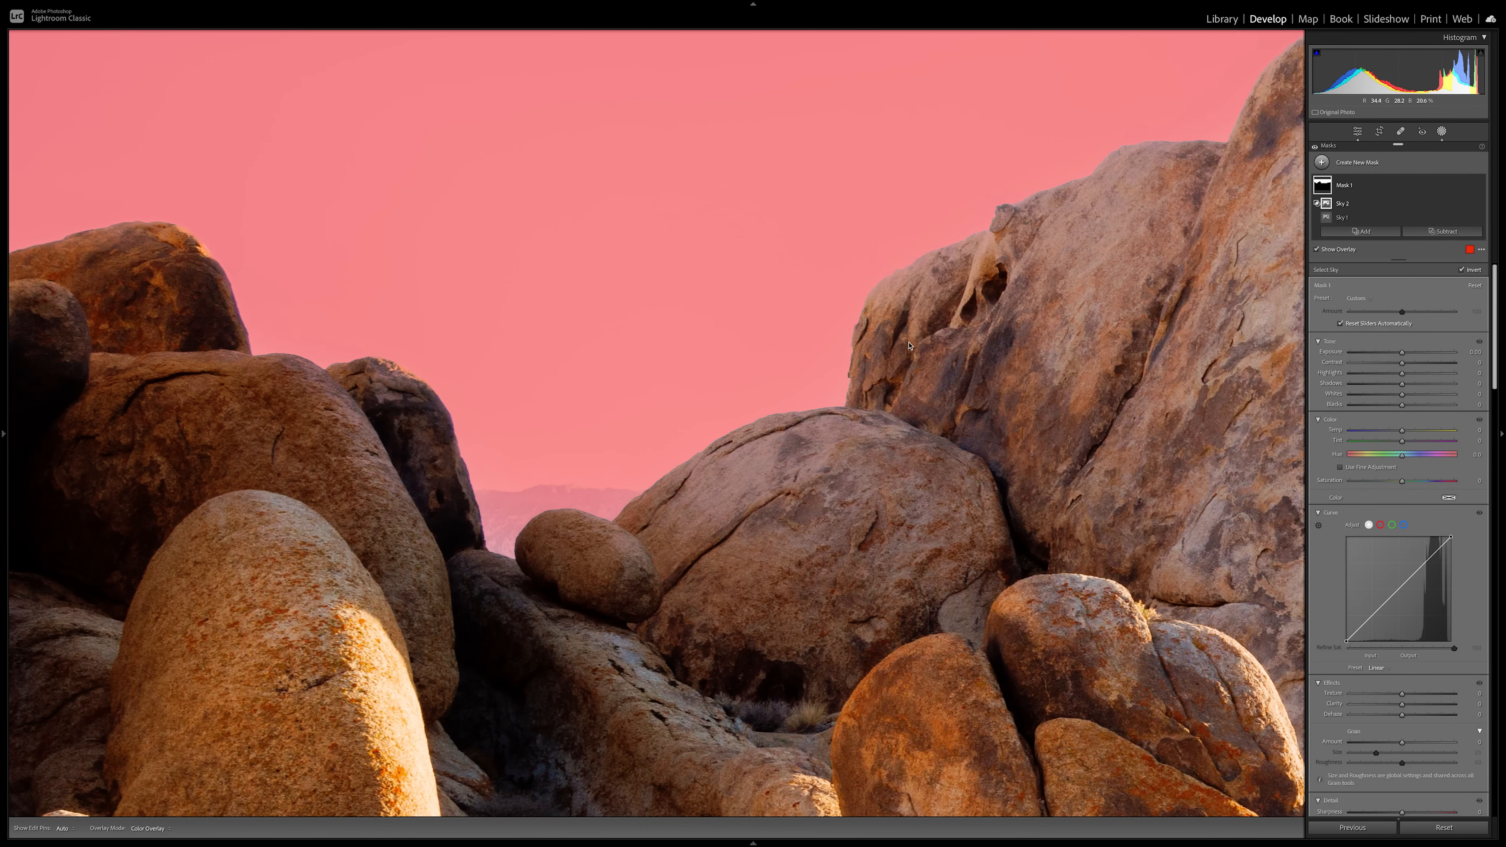
pyautogui.moveTo(860, 321)
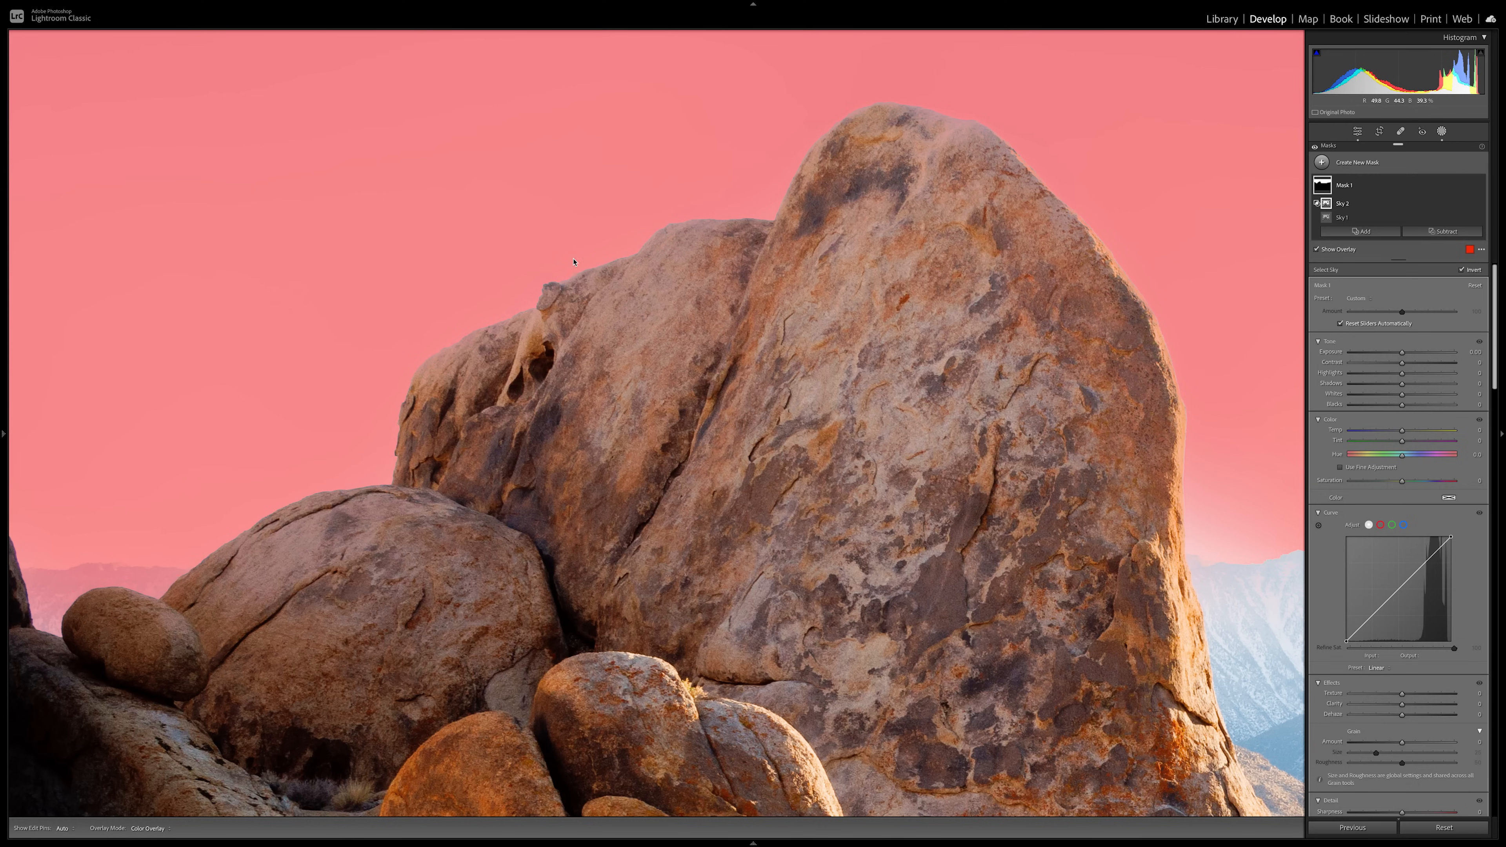
pyautogui.moveTo(585, 243)
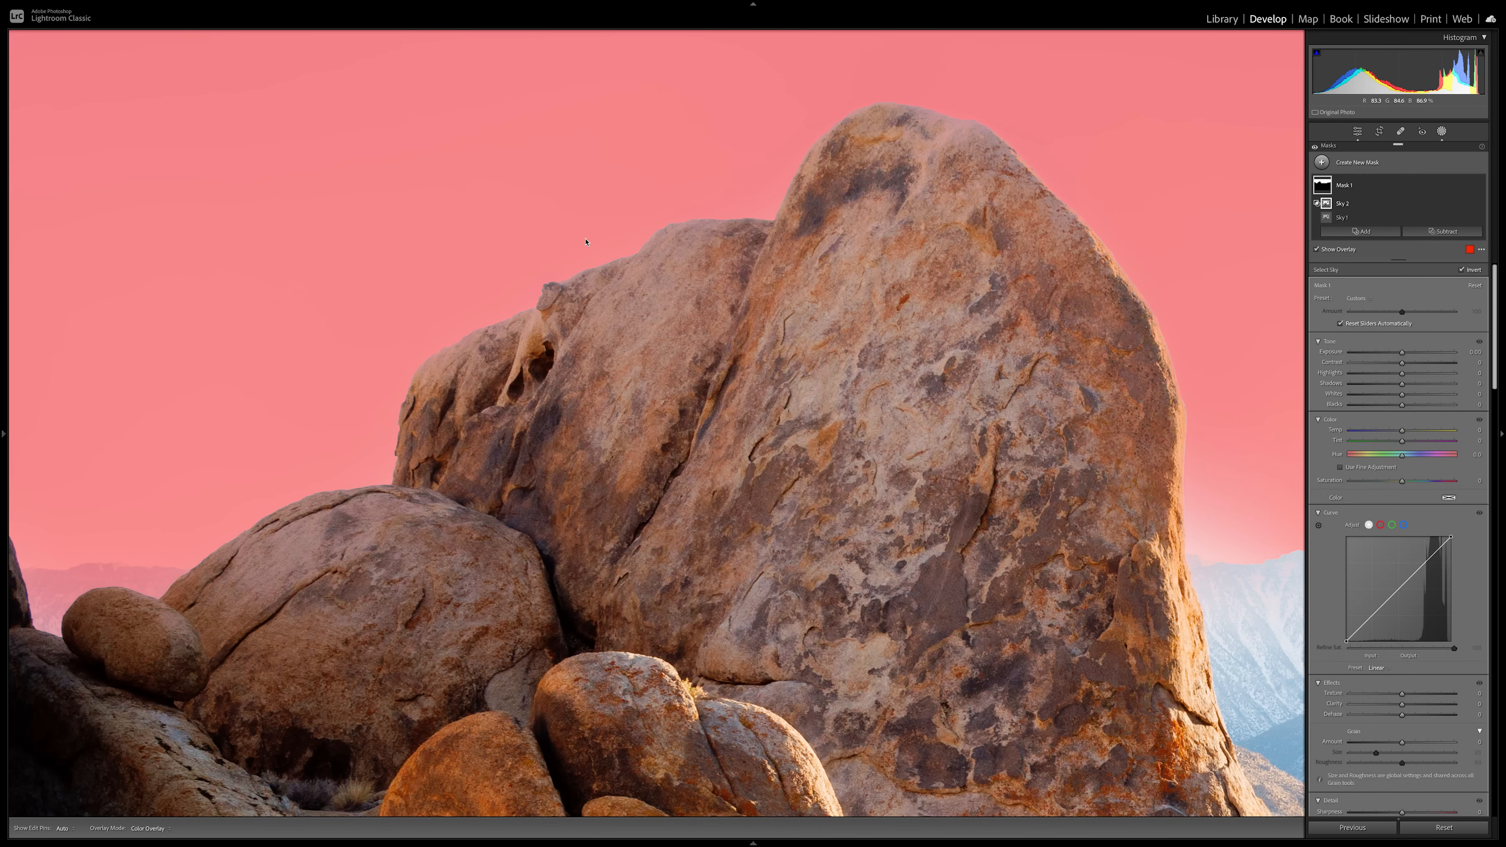
pyautogui.moveTo(767, 338)
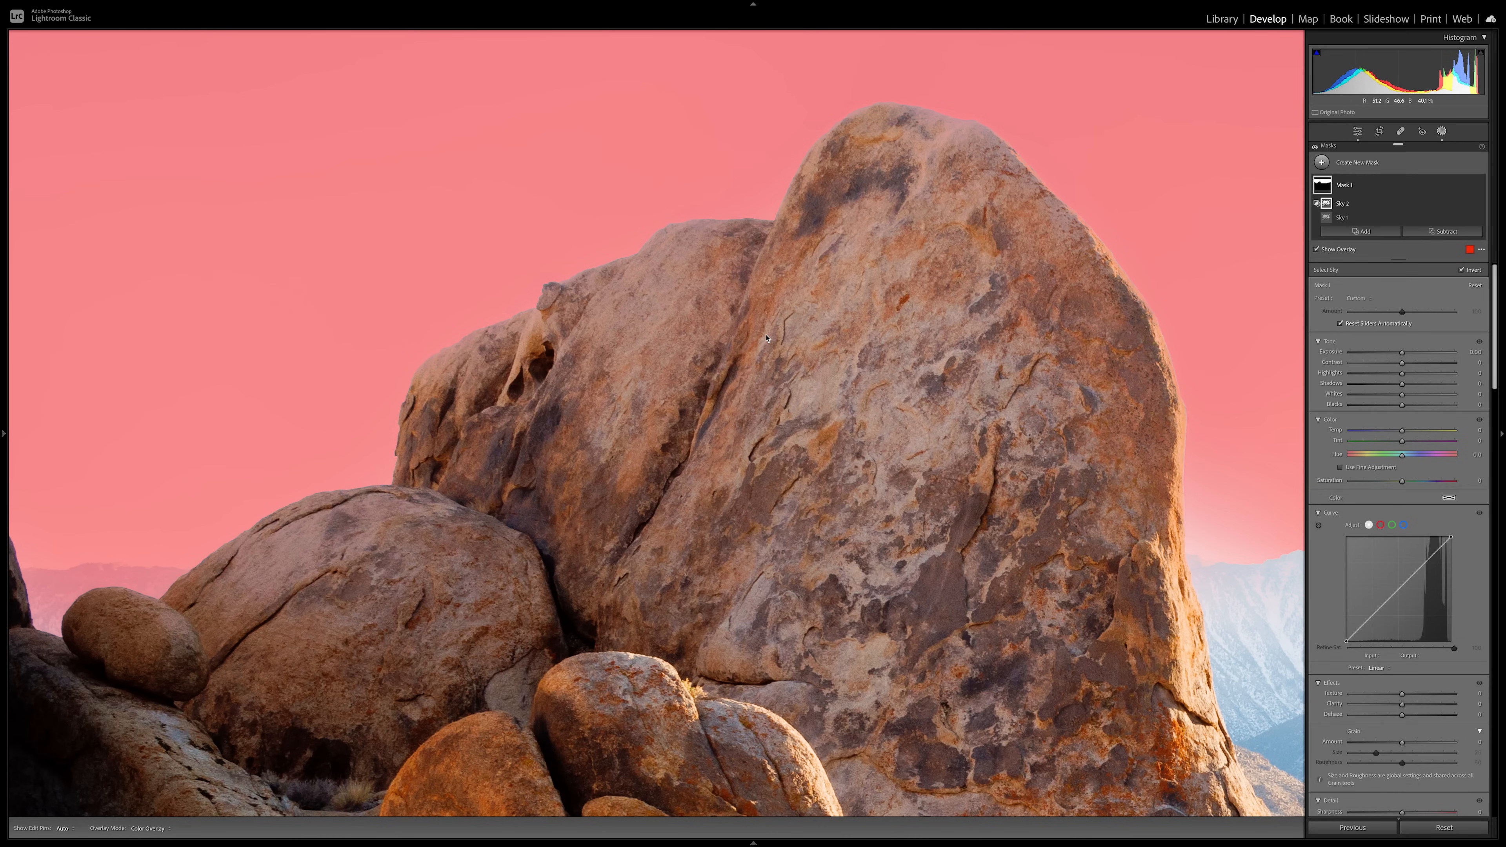
pyautogui.moveTo(1120, 293)
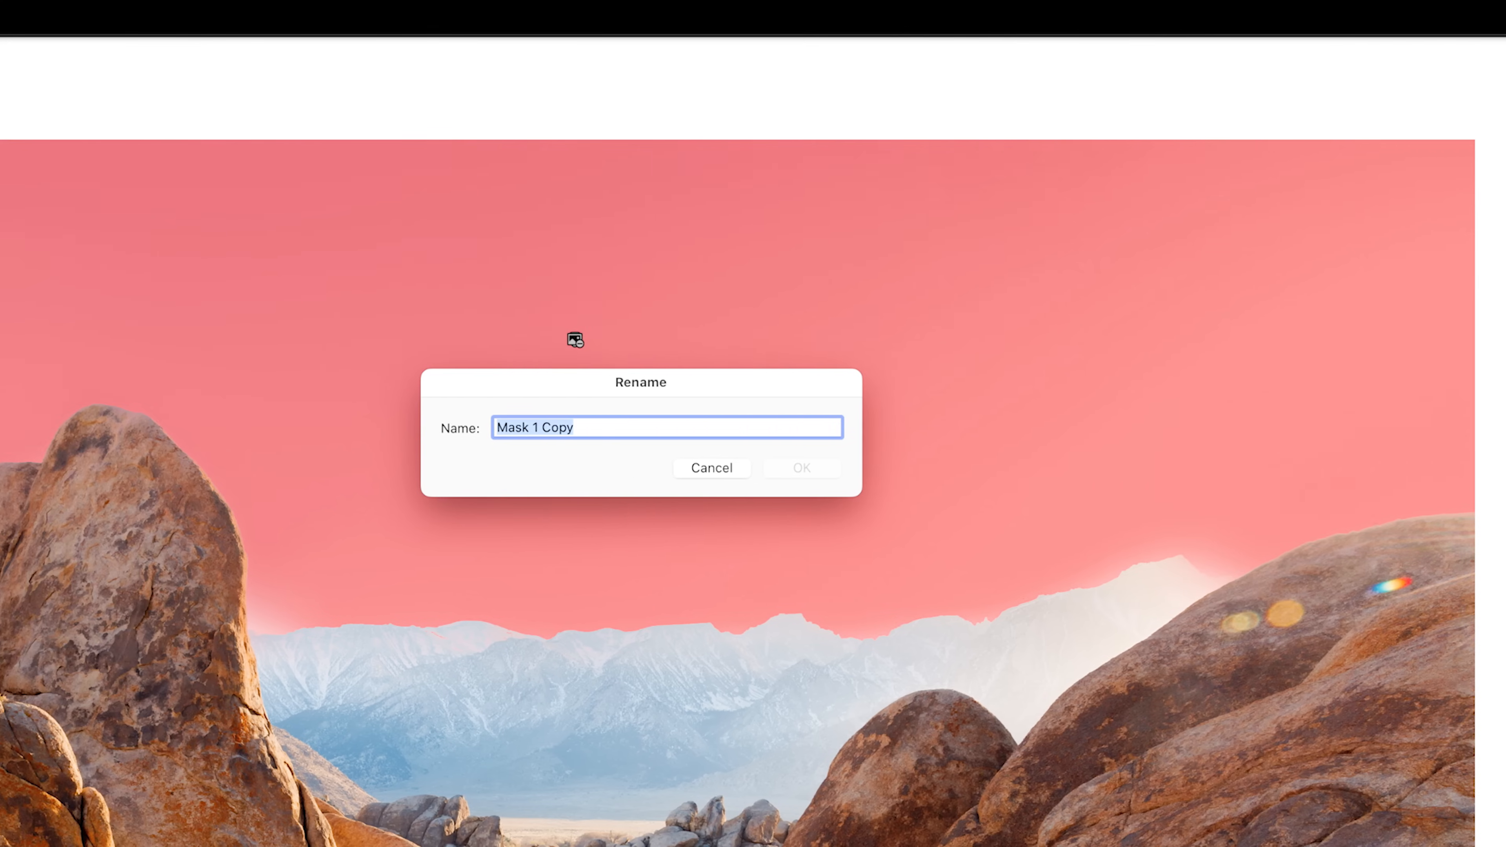
# Step: Confirm the mask name 'foreground' and invert it to cover the rocks and land
pyautogui.click(711, 467)
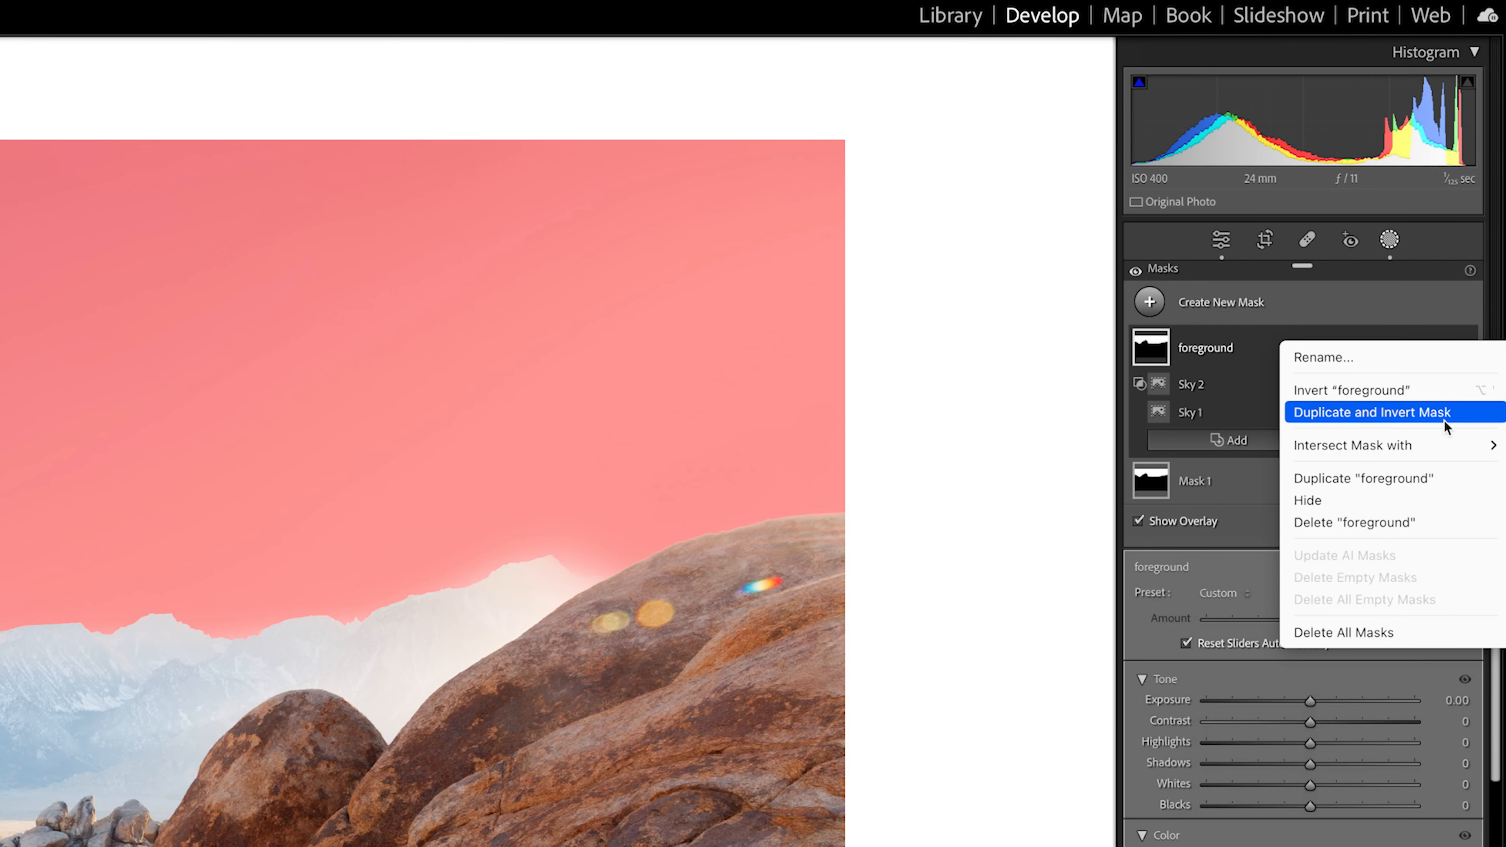
pyautogui.click(1370, 412)
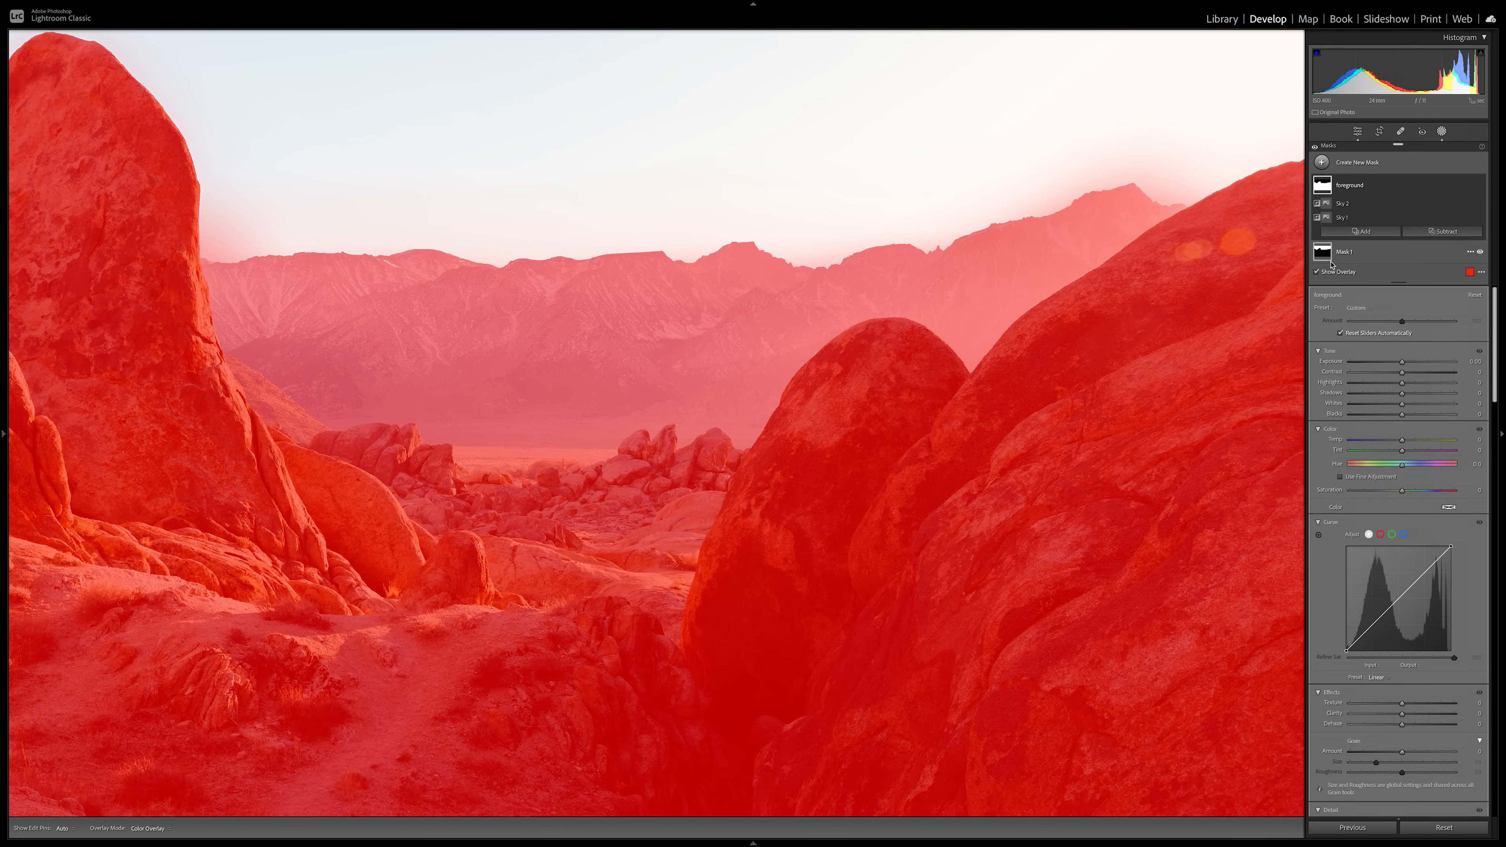
pyautogui.click(1318, 270)
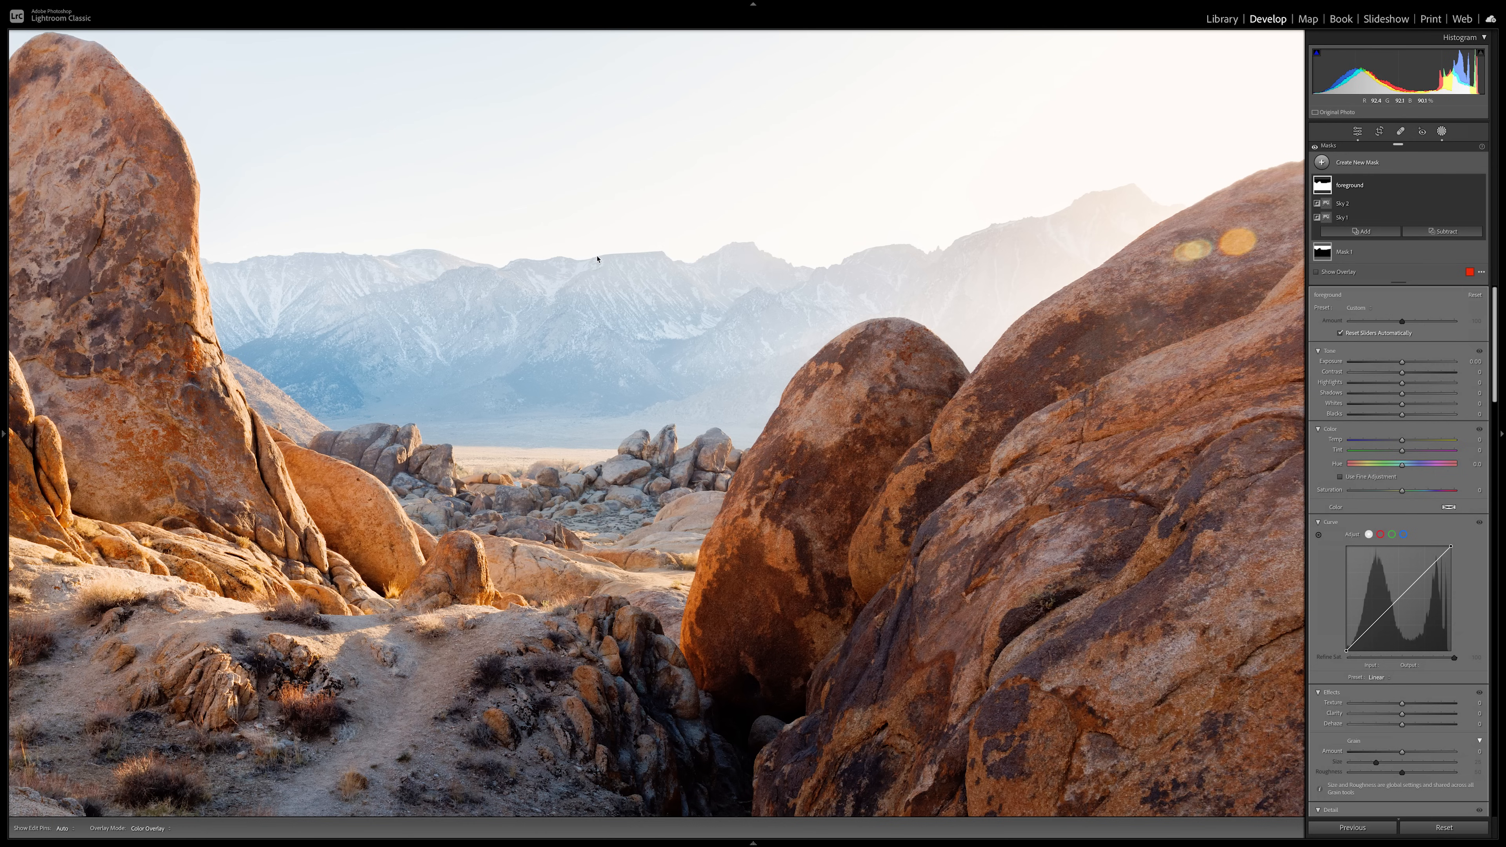
pyautogui.moveTo(627, 256)
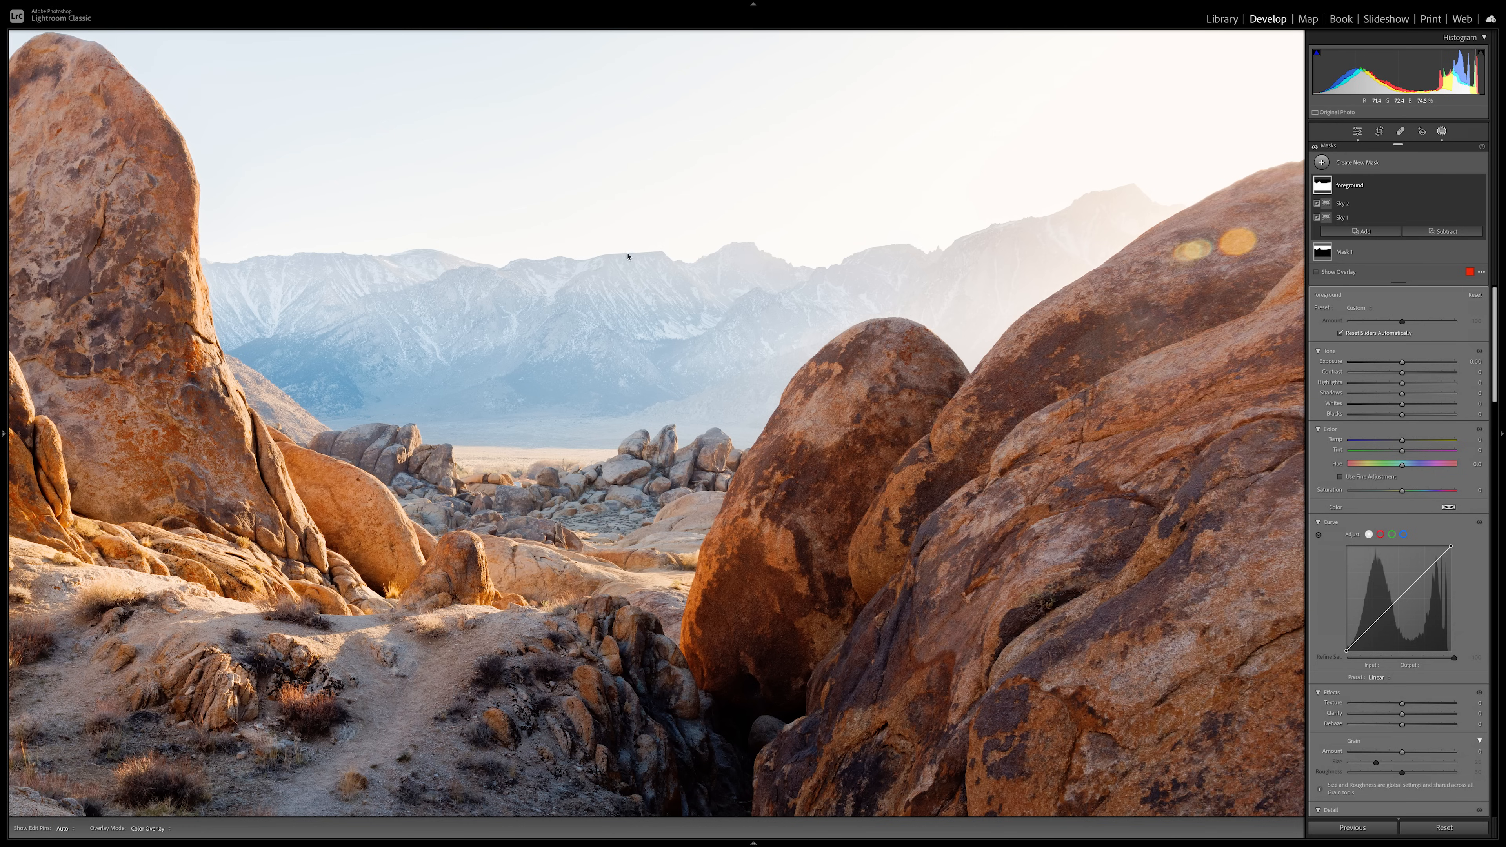
pyautogui.moveTo(541, 621)
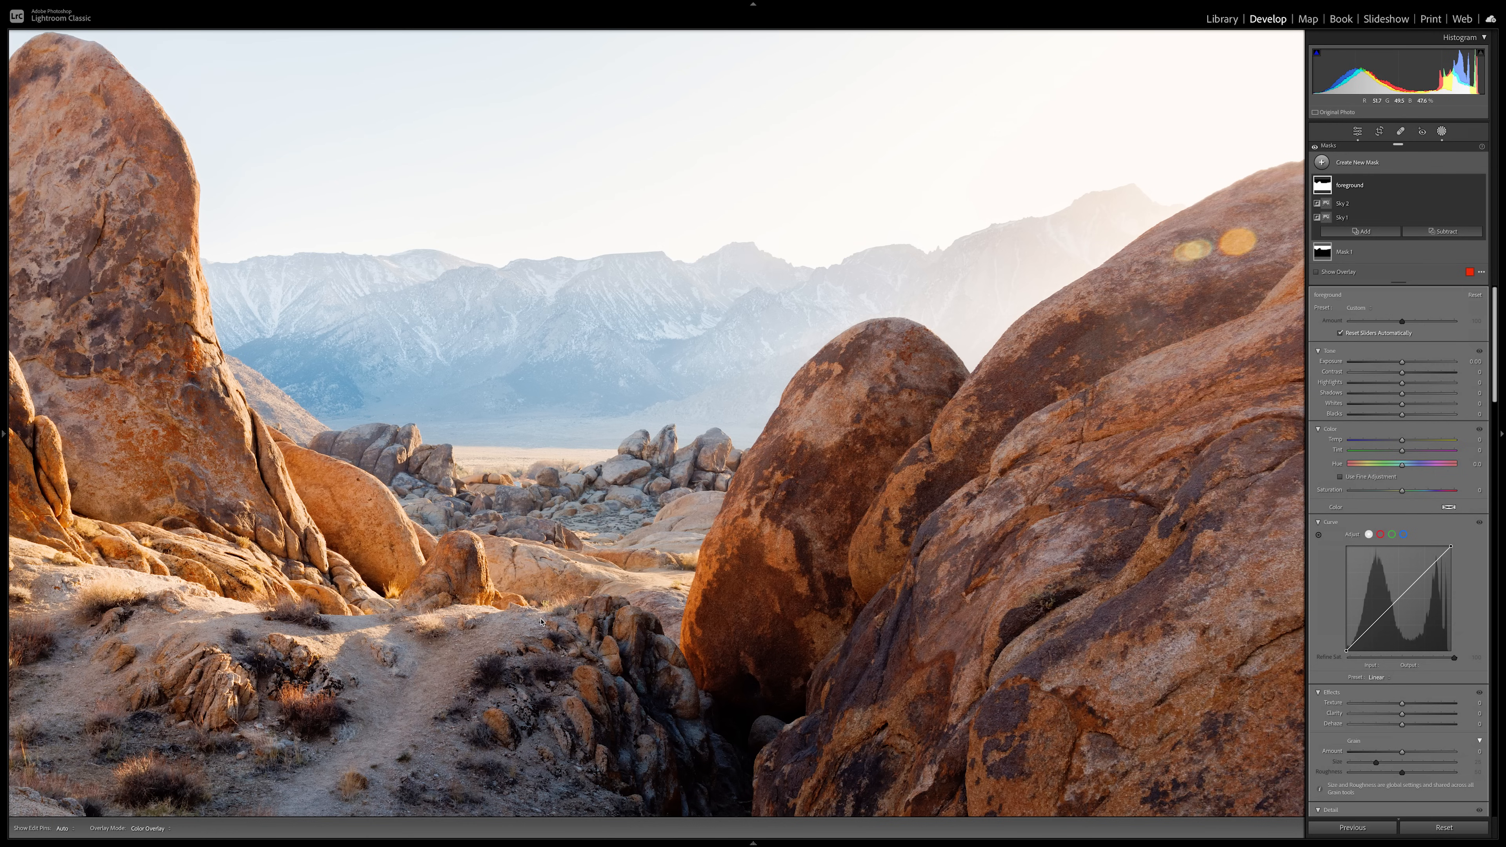
pyautogui.moveTo(555, 196)
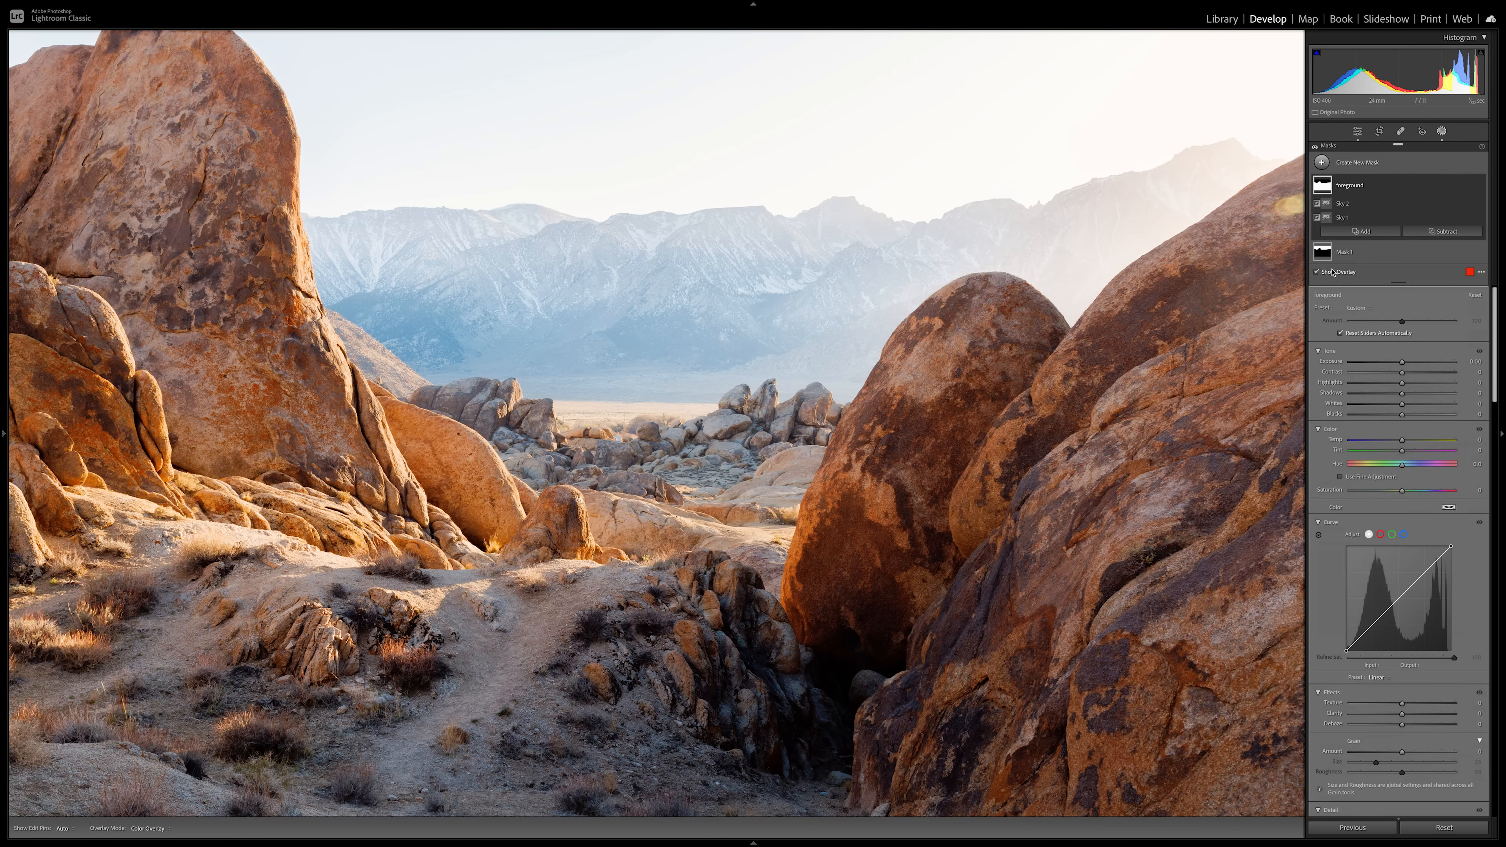
pyautogui.click(1319, 272)
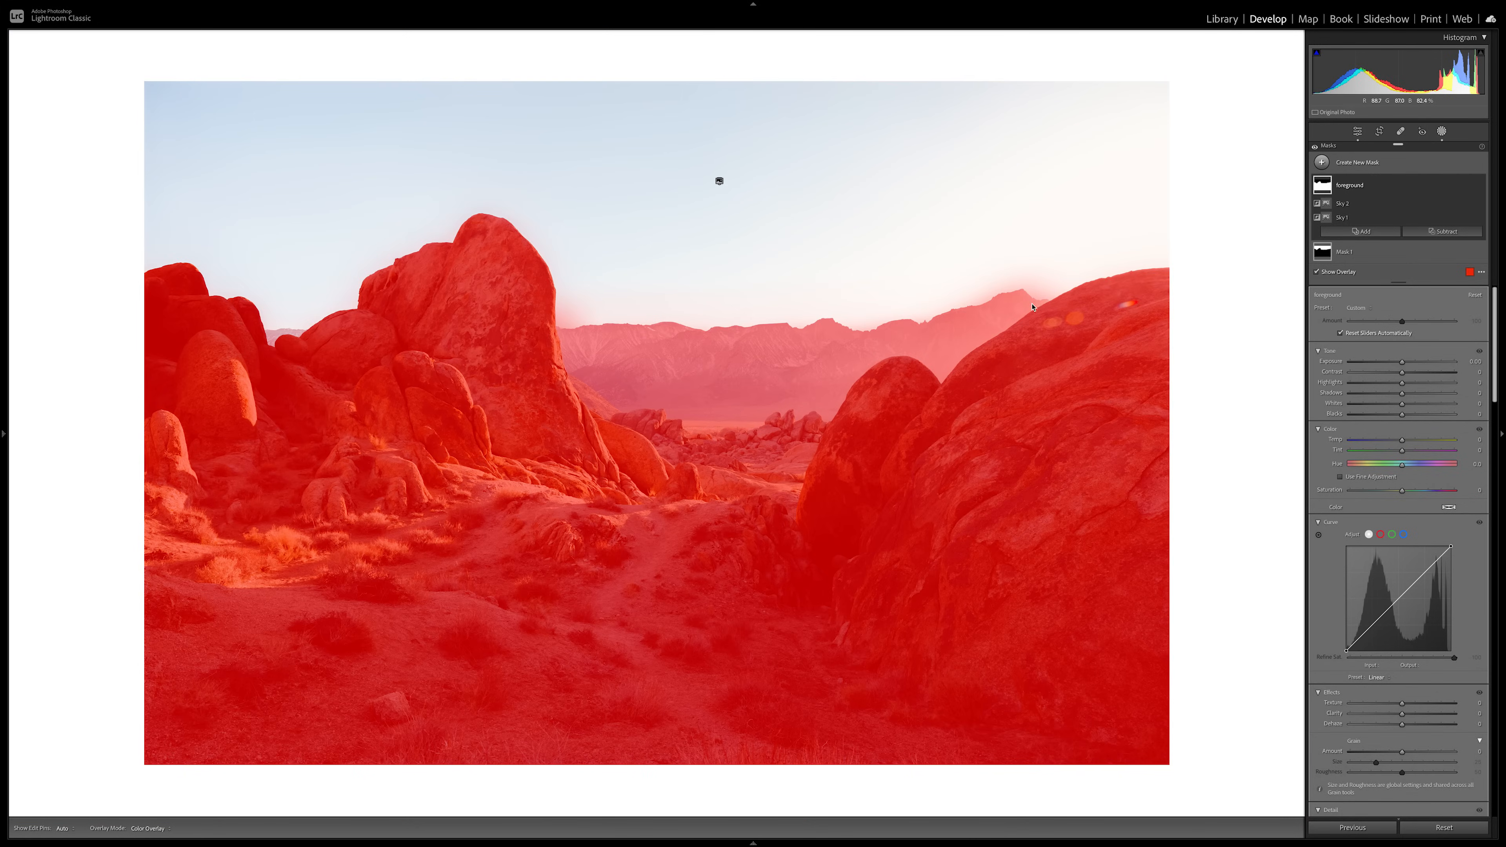
pyautogui.moveTo(375, 346)
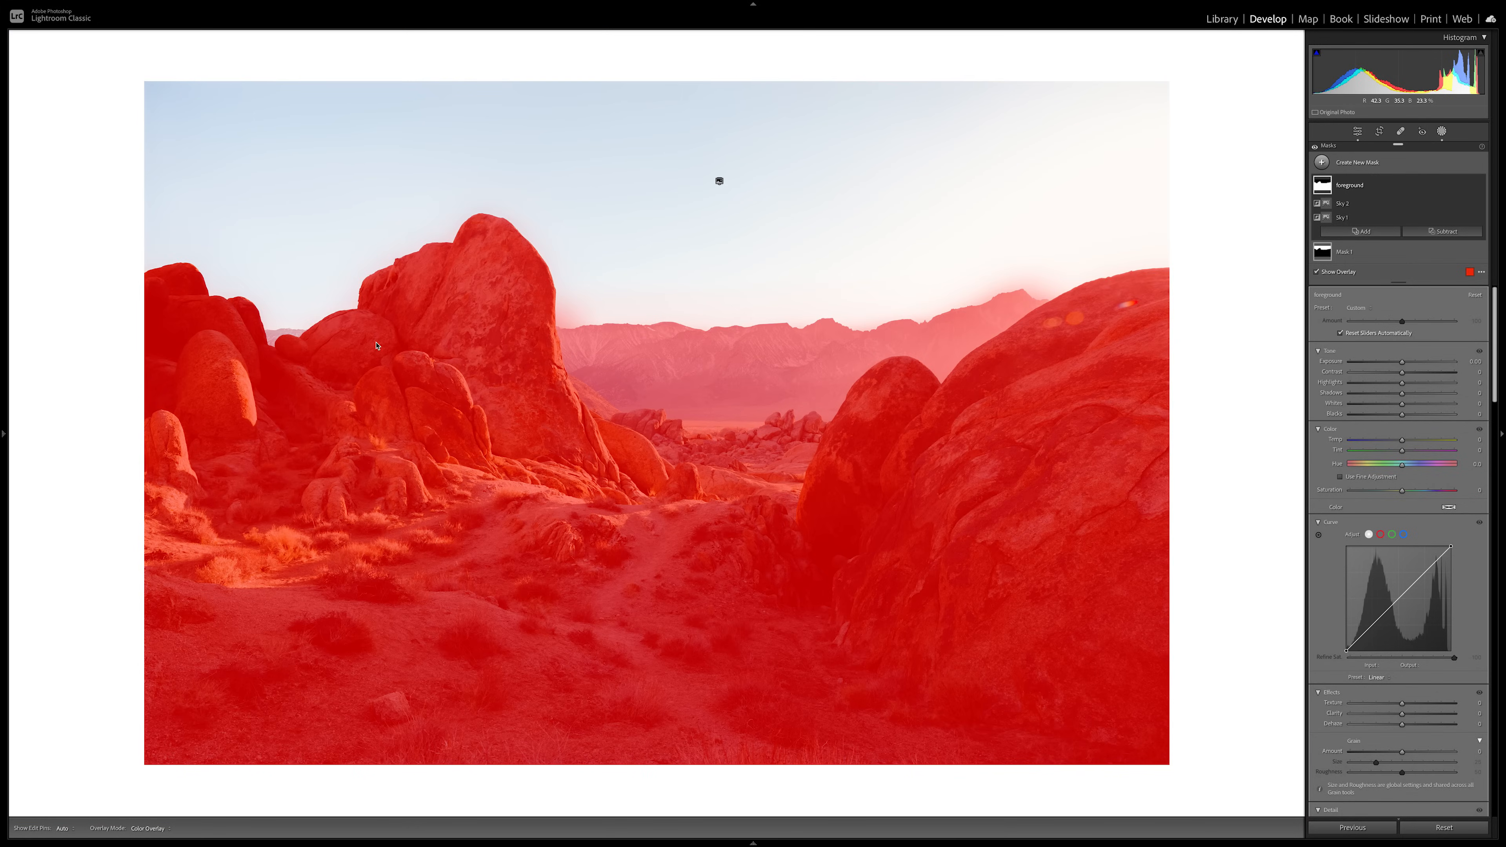
pyautogui.moveTo(723, 362)
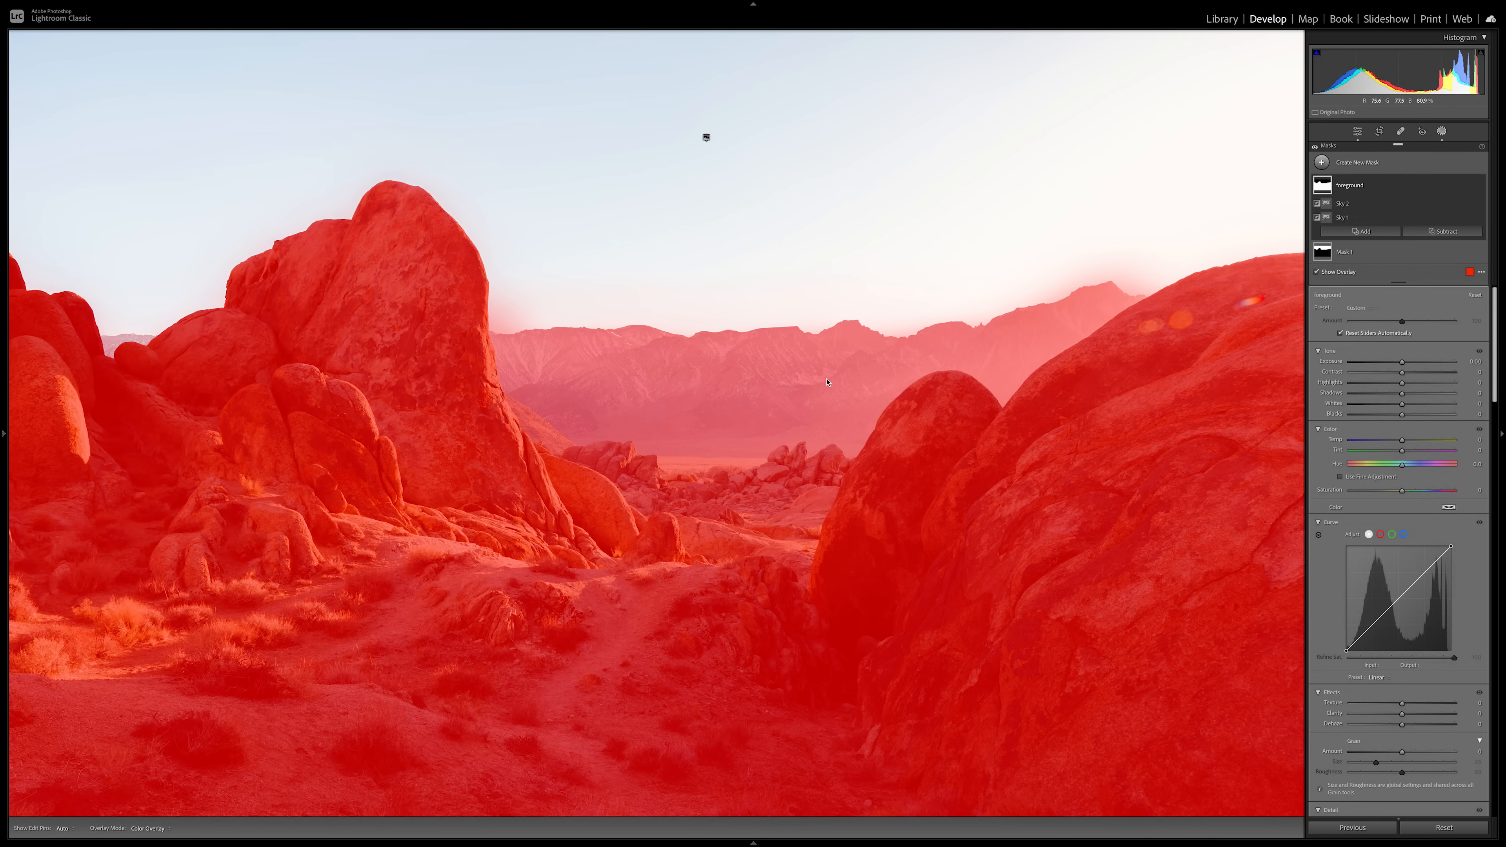
pyautogui.moveTo(902, 331)
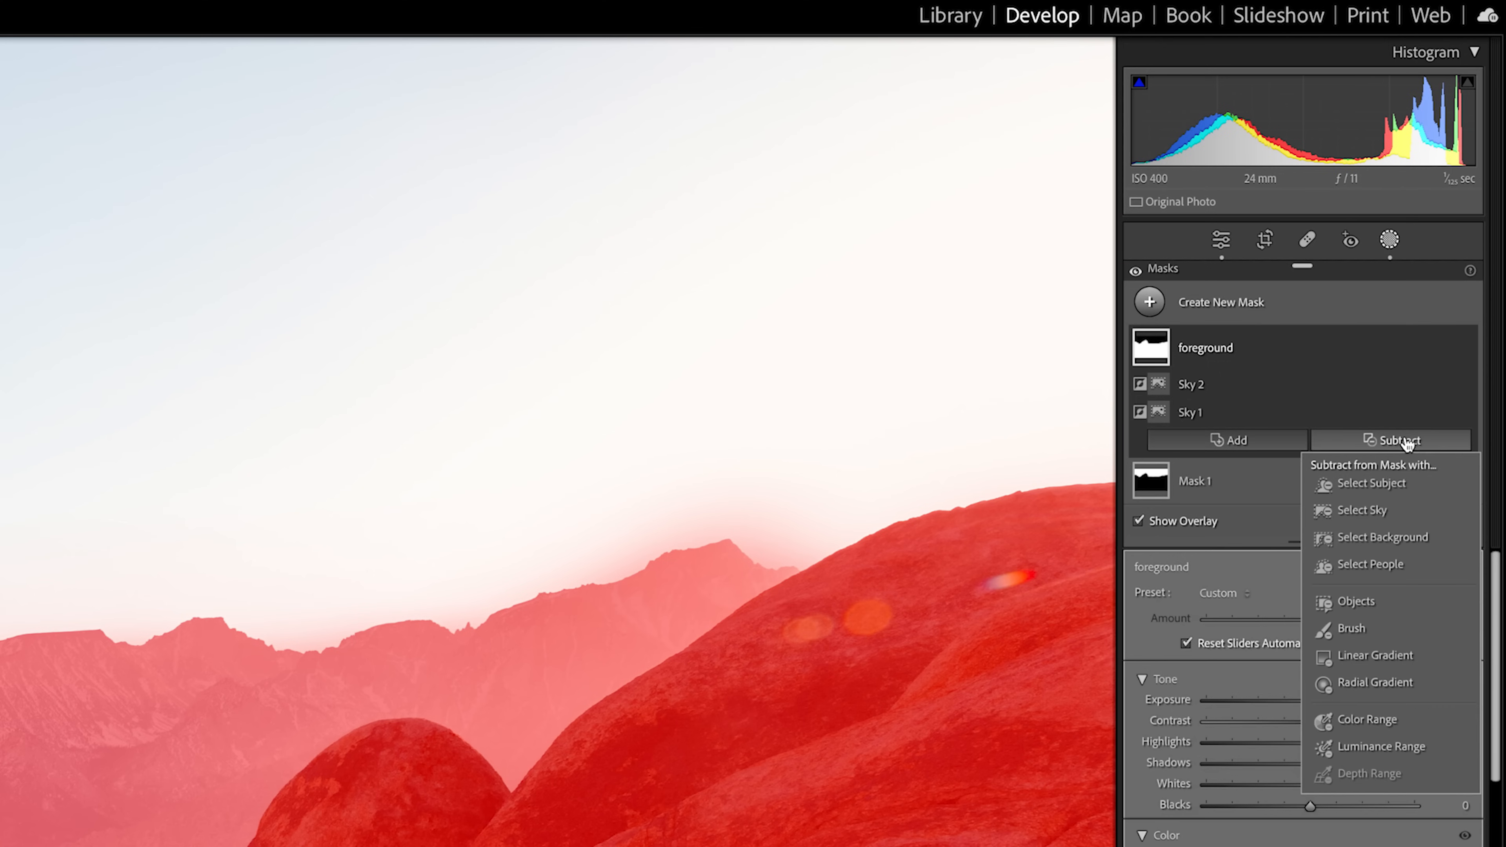
pyautogui.moveTo(1408, 440)
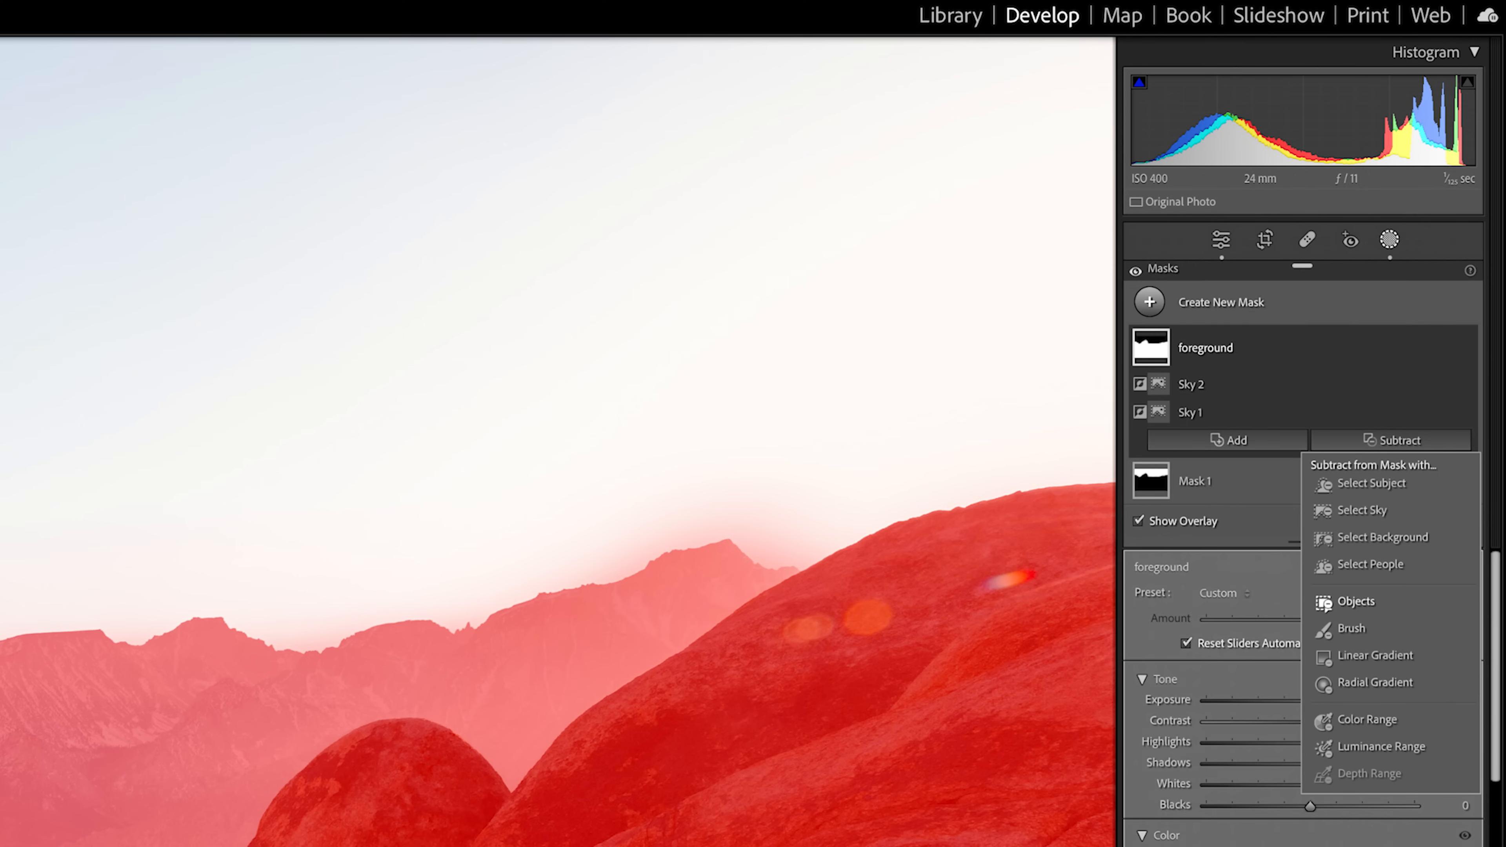
# Step: Start an Objects selection in the foreground mask to capture the boulders
pyautogui.click(1358, 600)
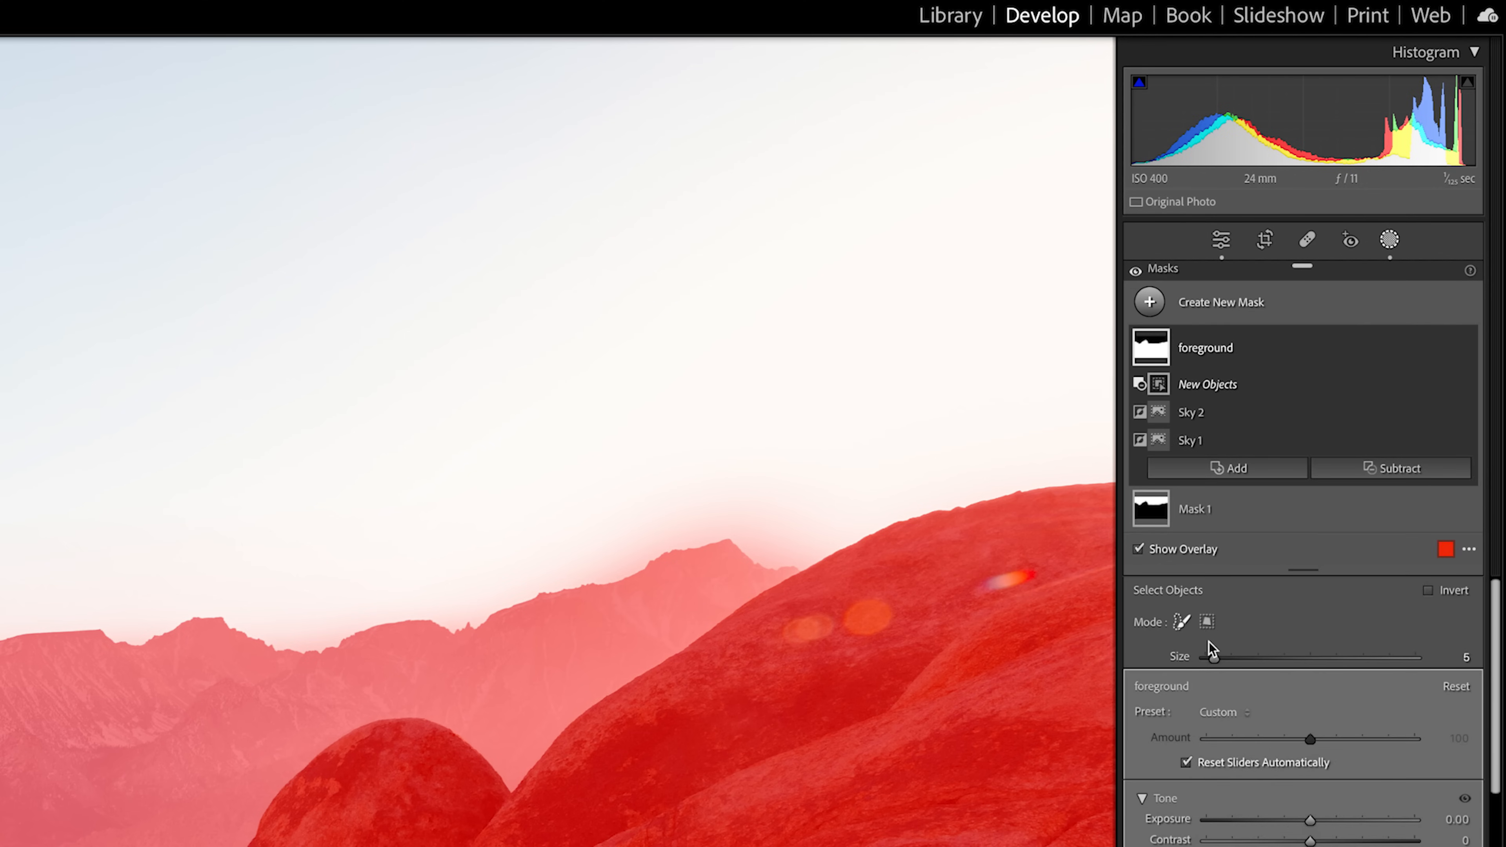
pyautogui.moveTo(1246, 638)
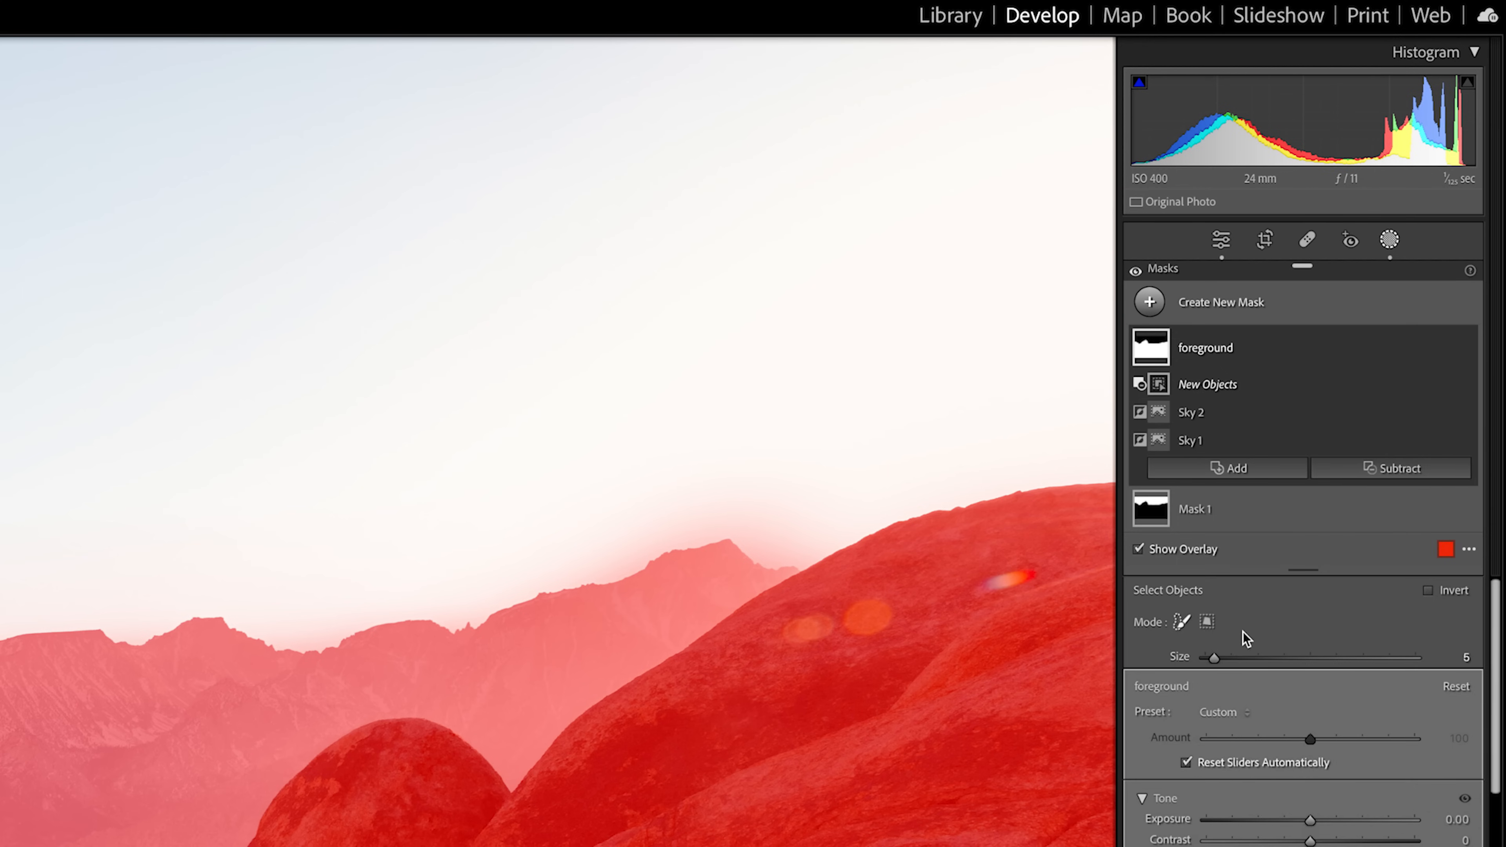
pyautogui.scroll(-3)
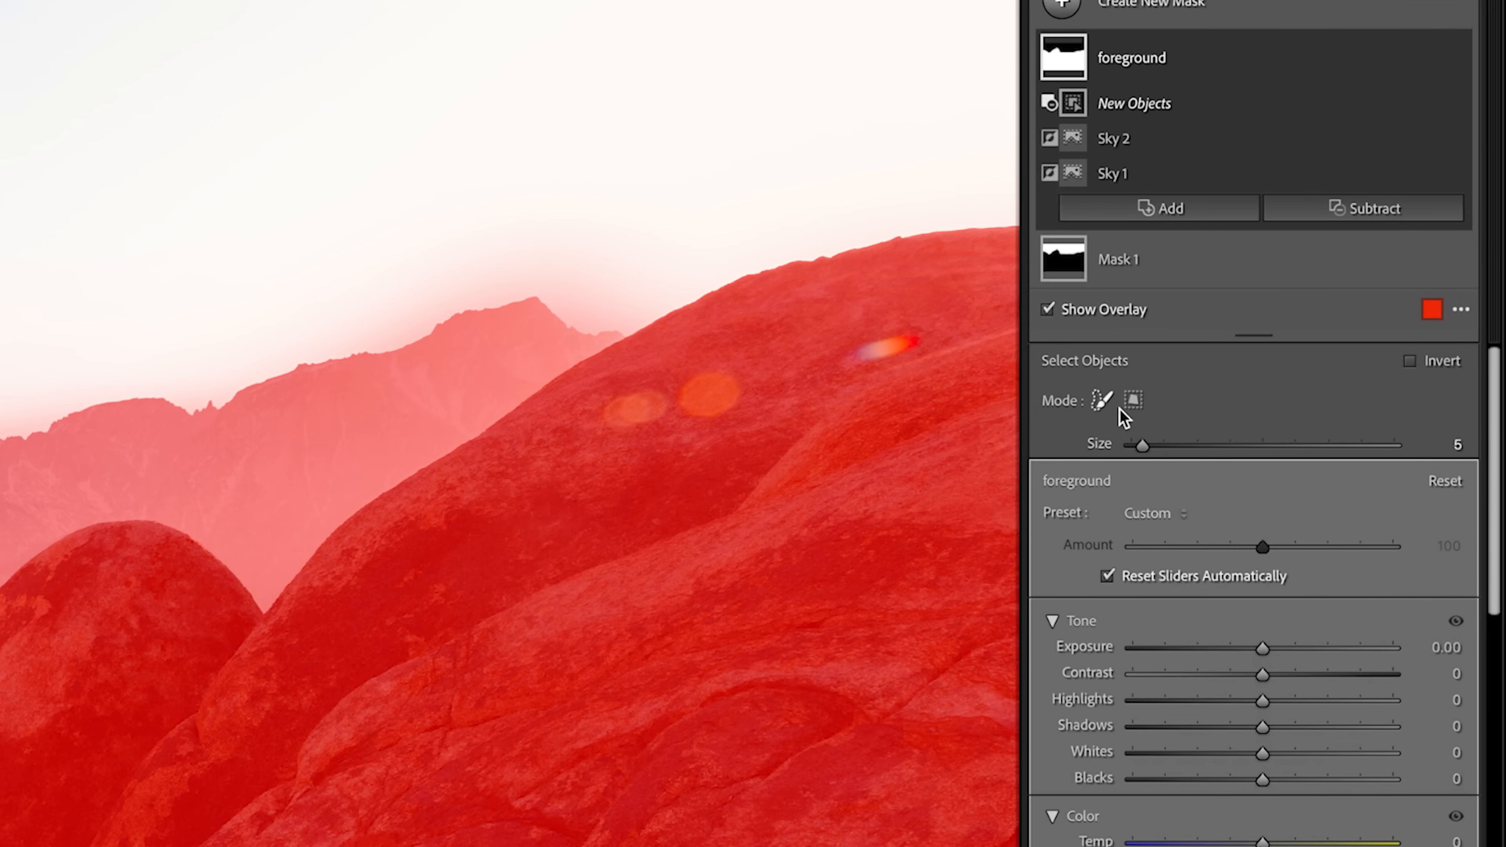
pyautogui.moveTo(1132, 401)
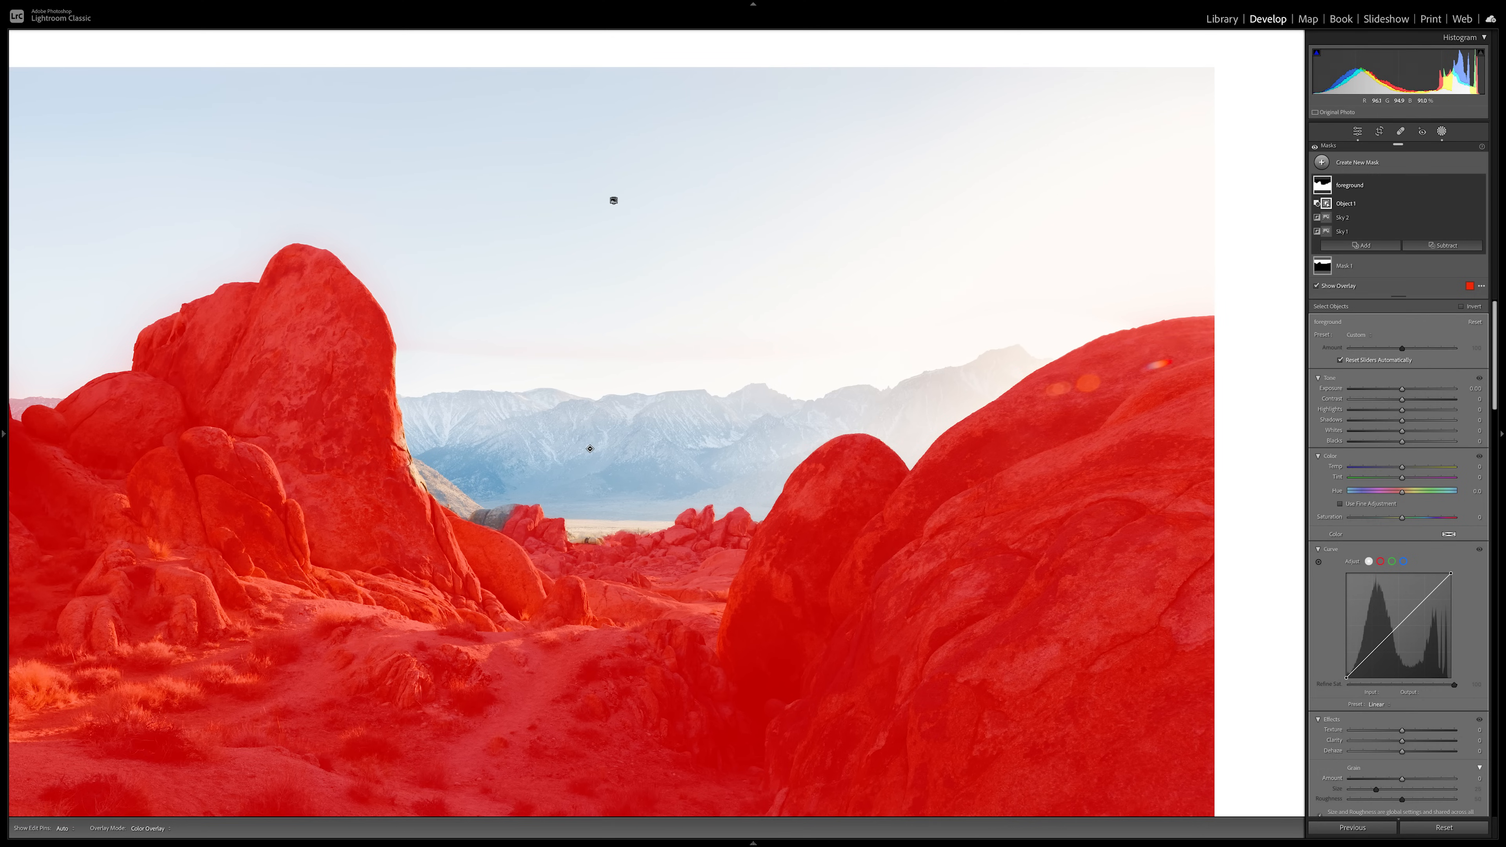
pyautogui.moveTo(569, 428)
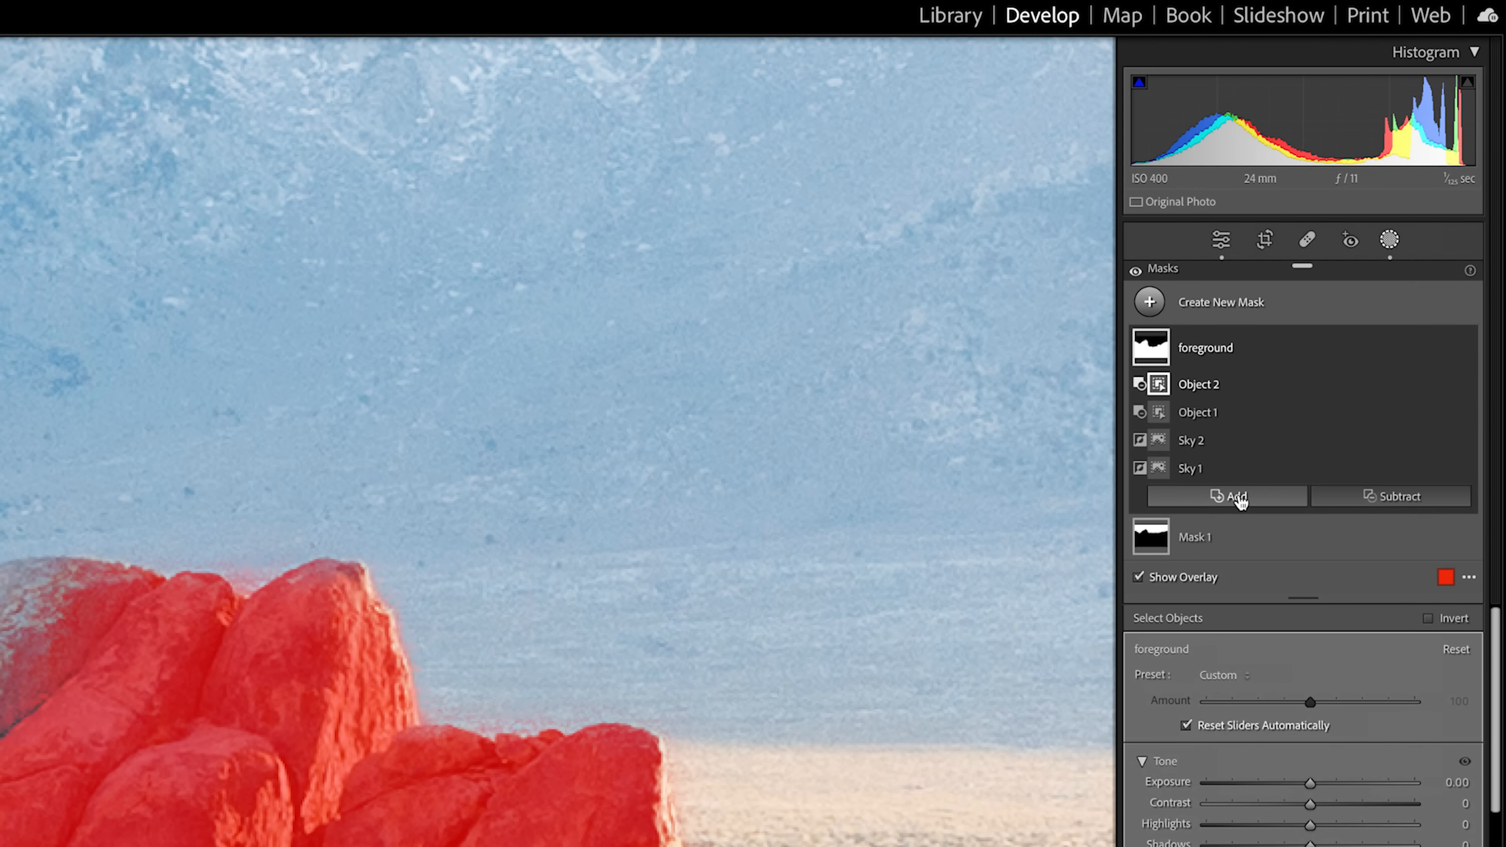
pyautogui.moveTo(1233, 502)
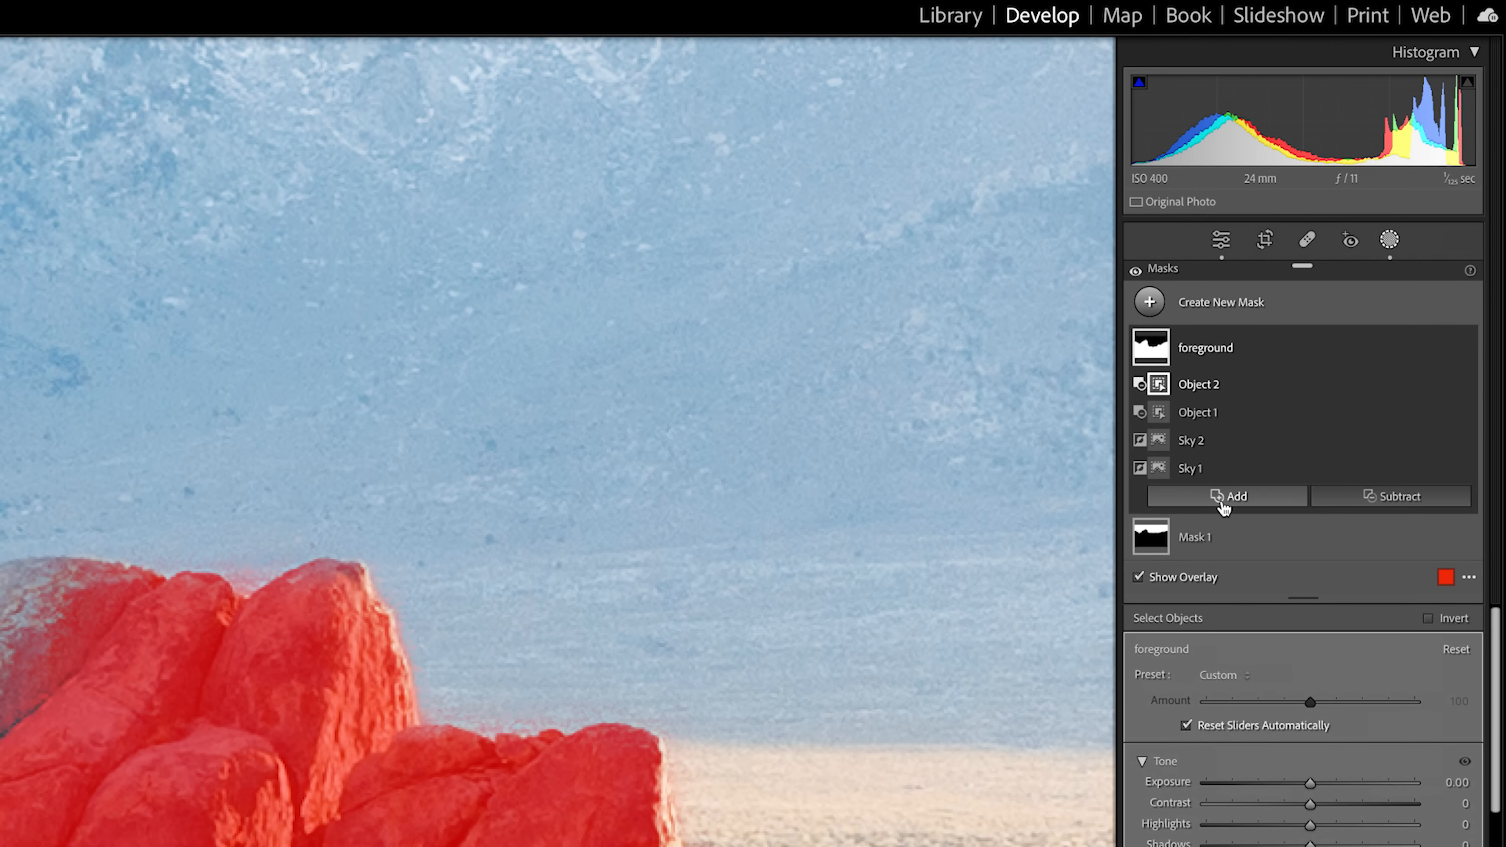
# Step: Add another Objects selection to the foreground mask for the remaining rocks
pyautogui.click(1225, 496)
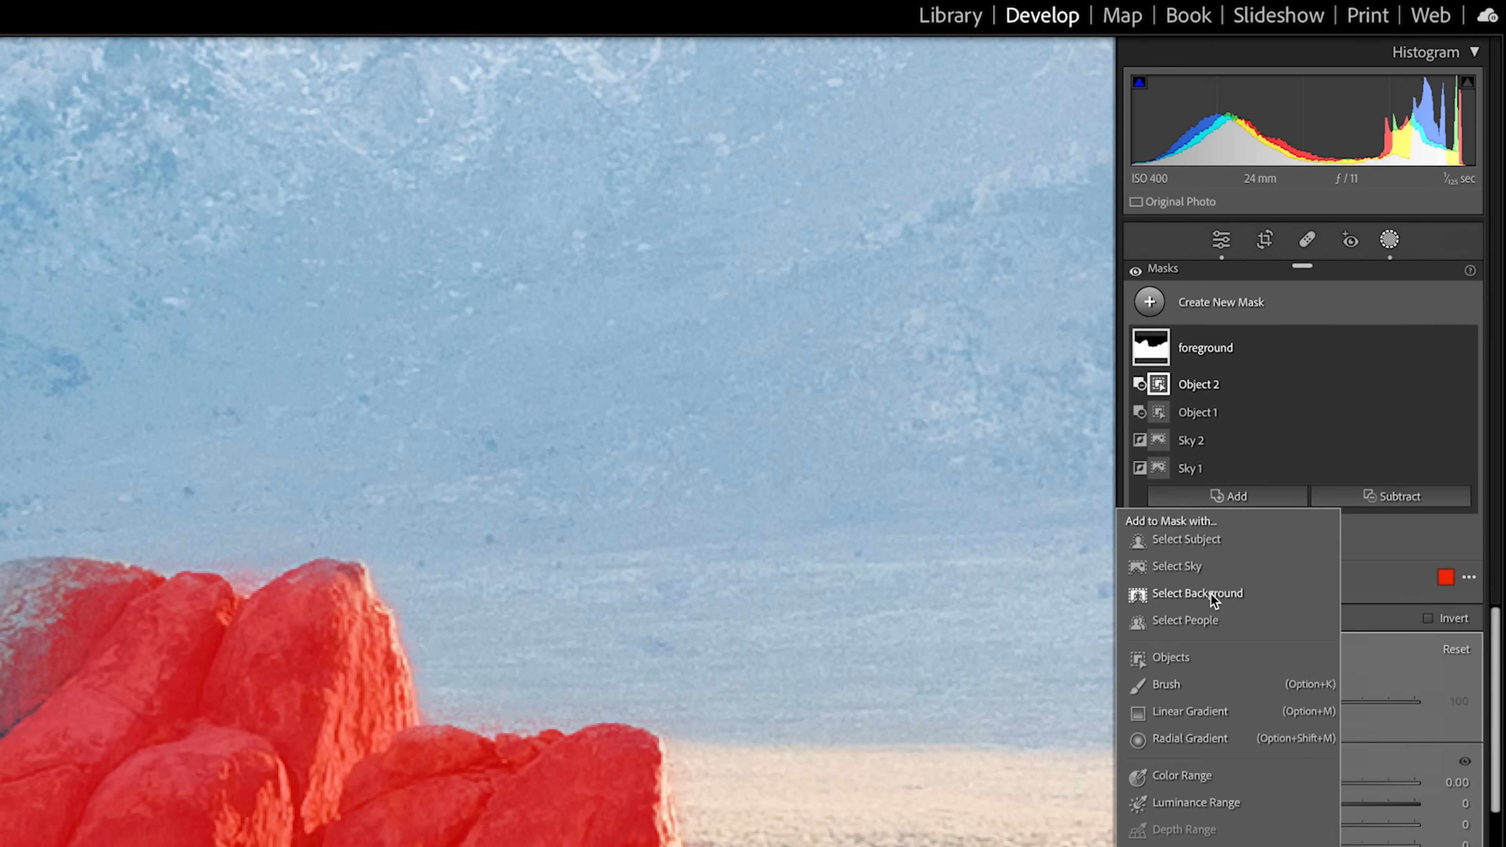
pyautogui.click(1171, 657)
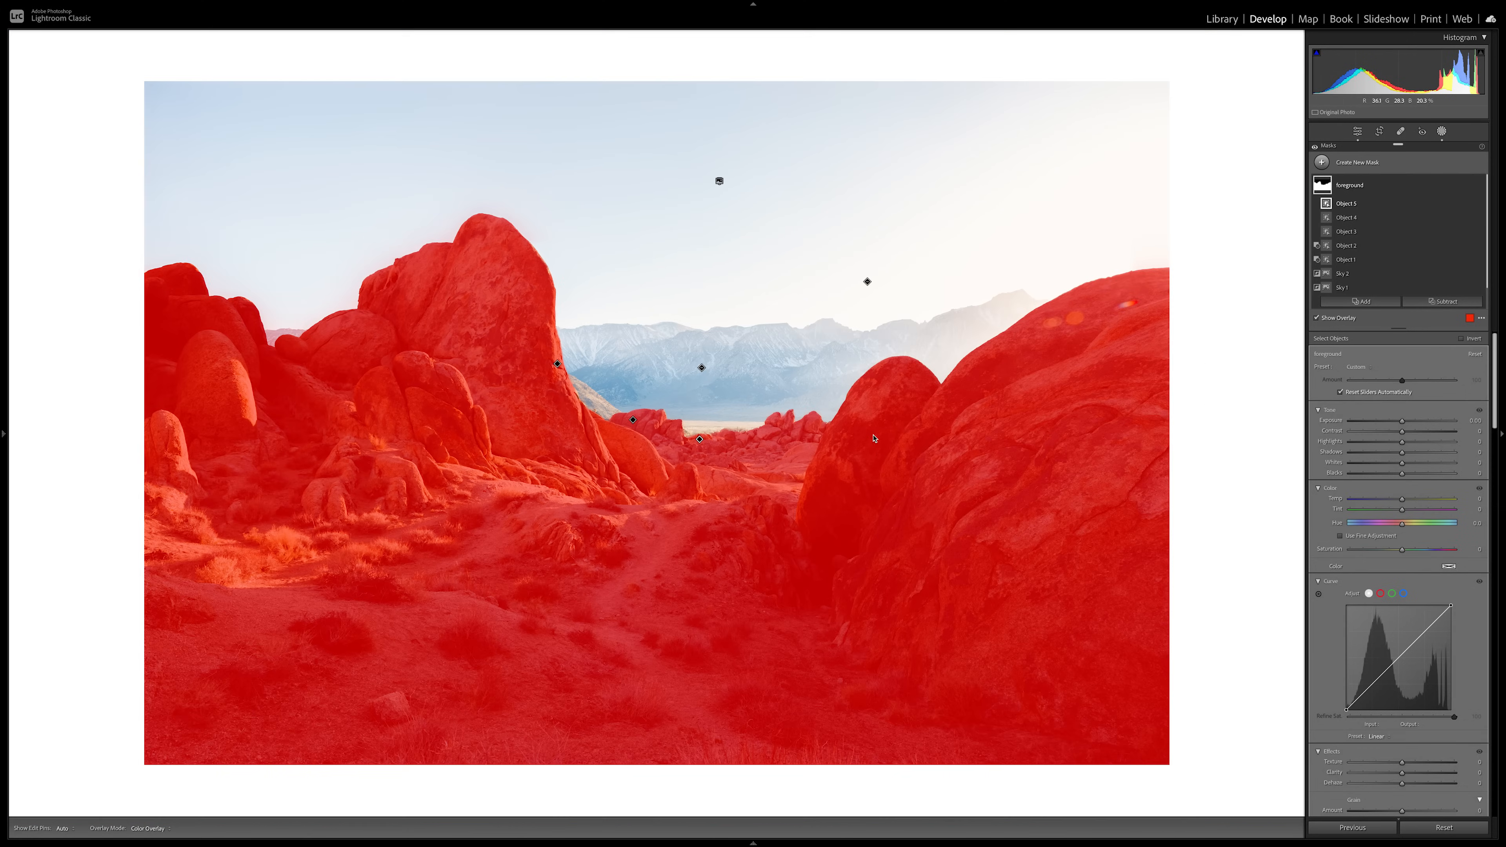
pyautogui.moveTo(668, 382)
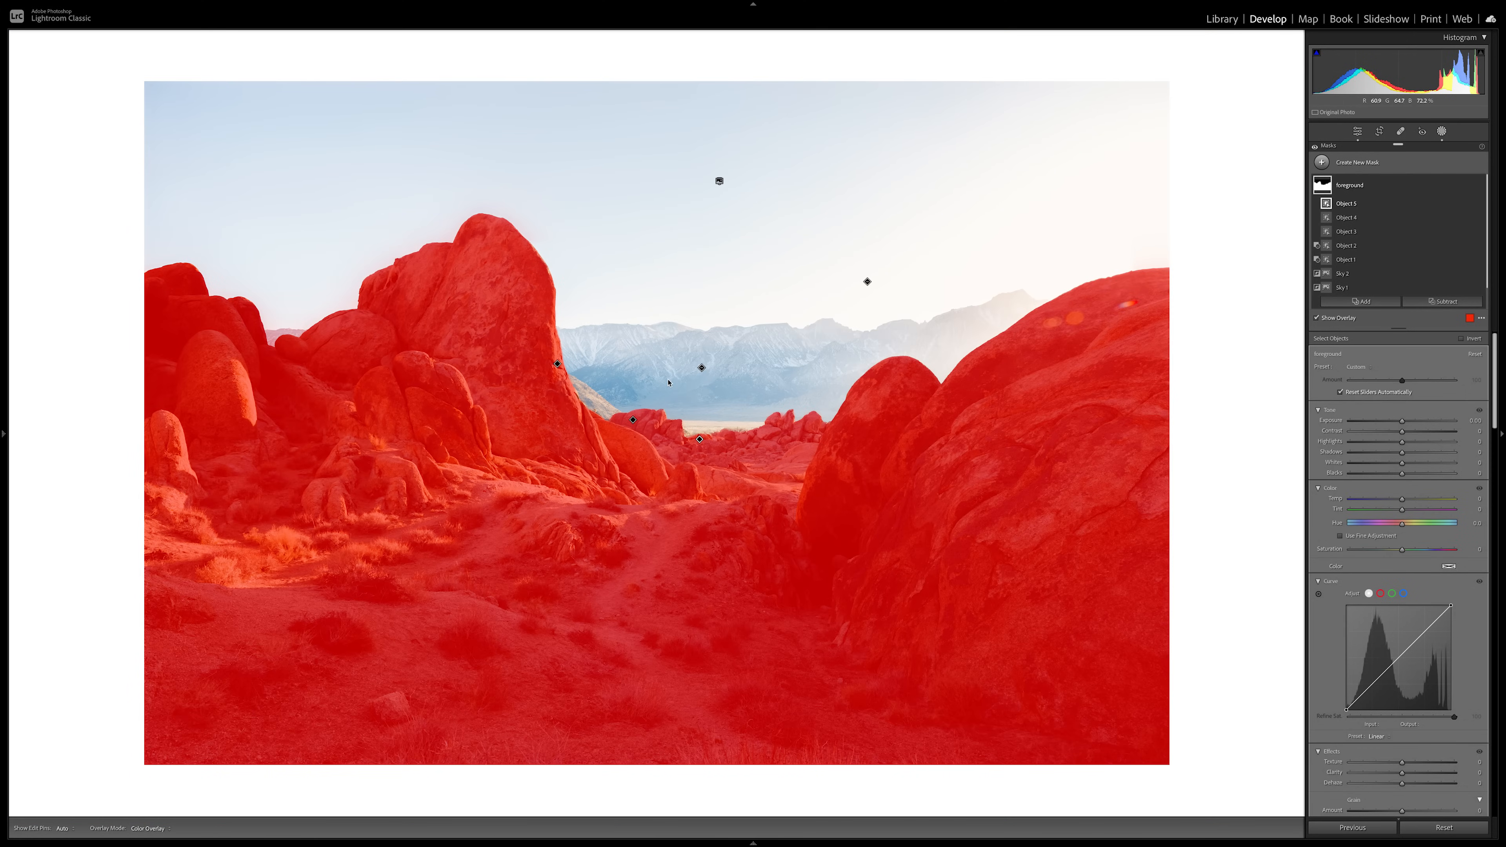
pyautogui.moveTo(200, 372)
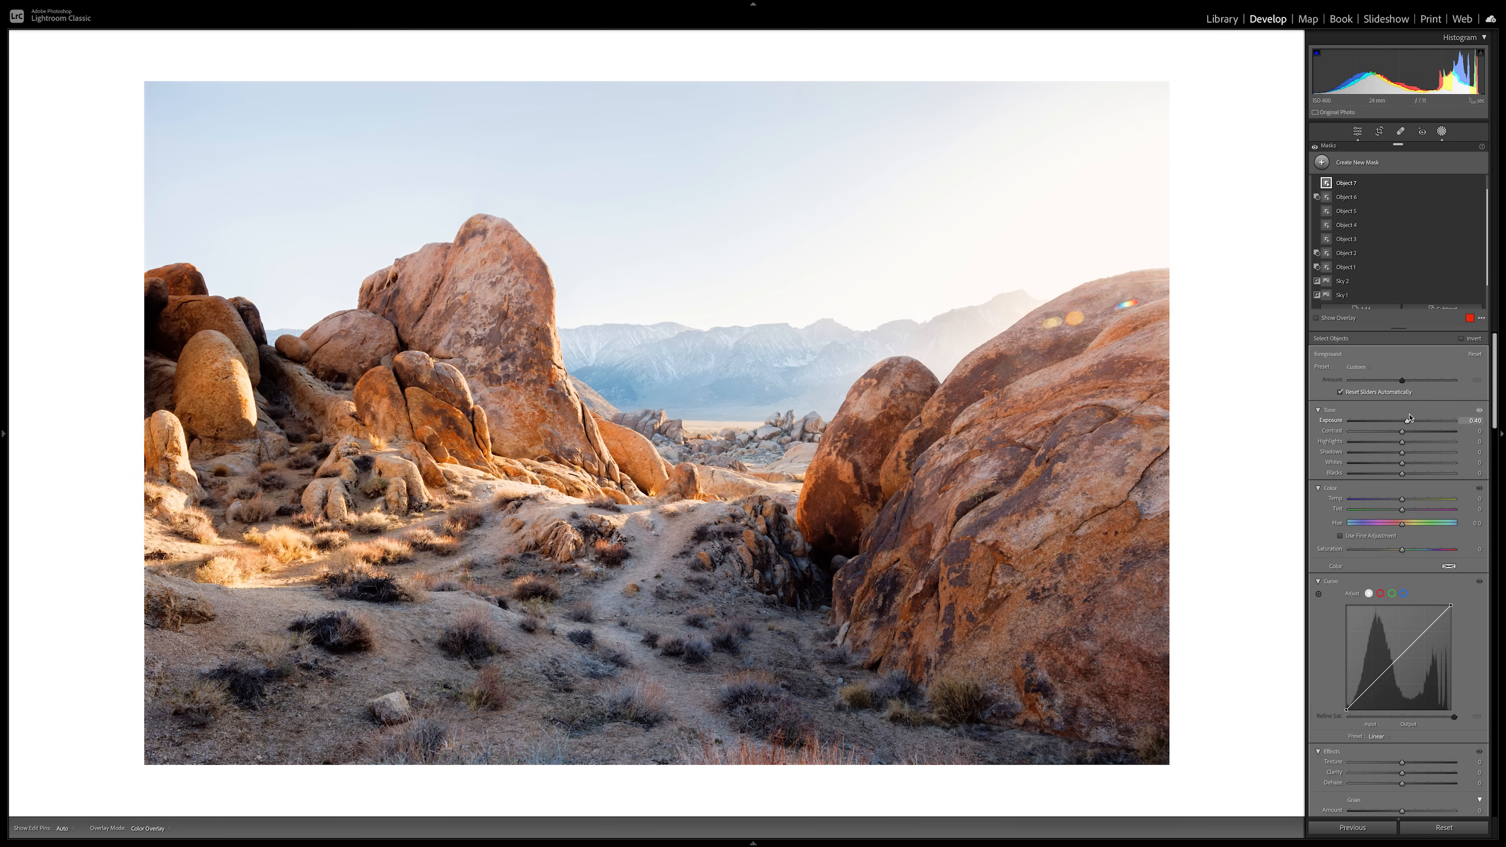
# Step: Show the overlay again to verify the foreground mask covers rocks and ground only
pyautogui.click(1317, 318)
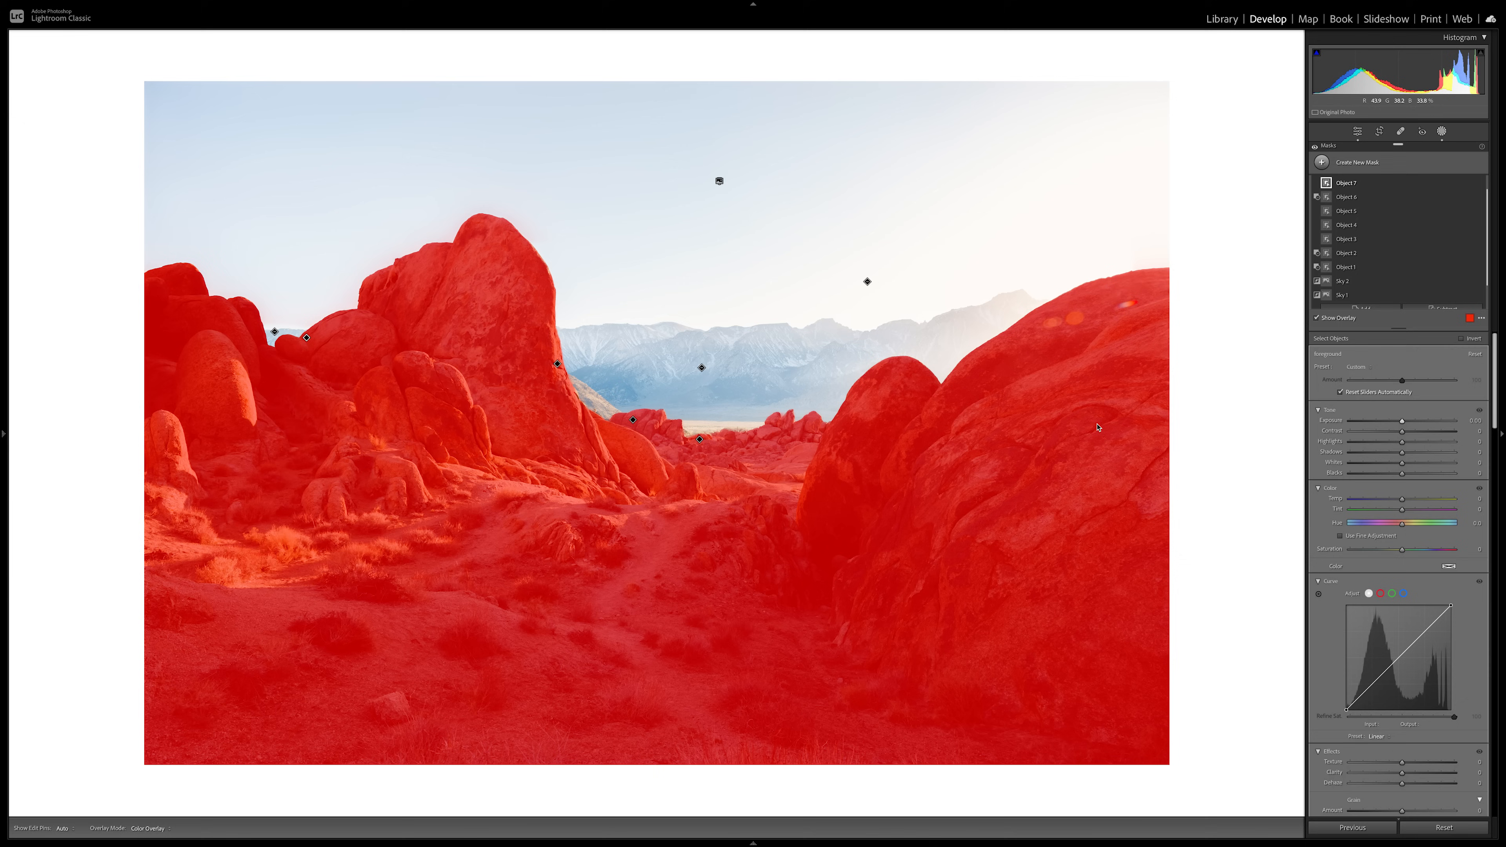
pyautogui.moveTo(415, 448)
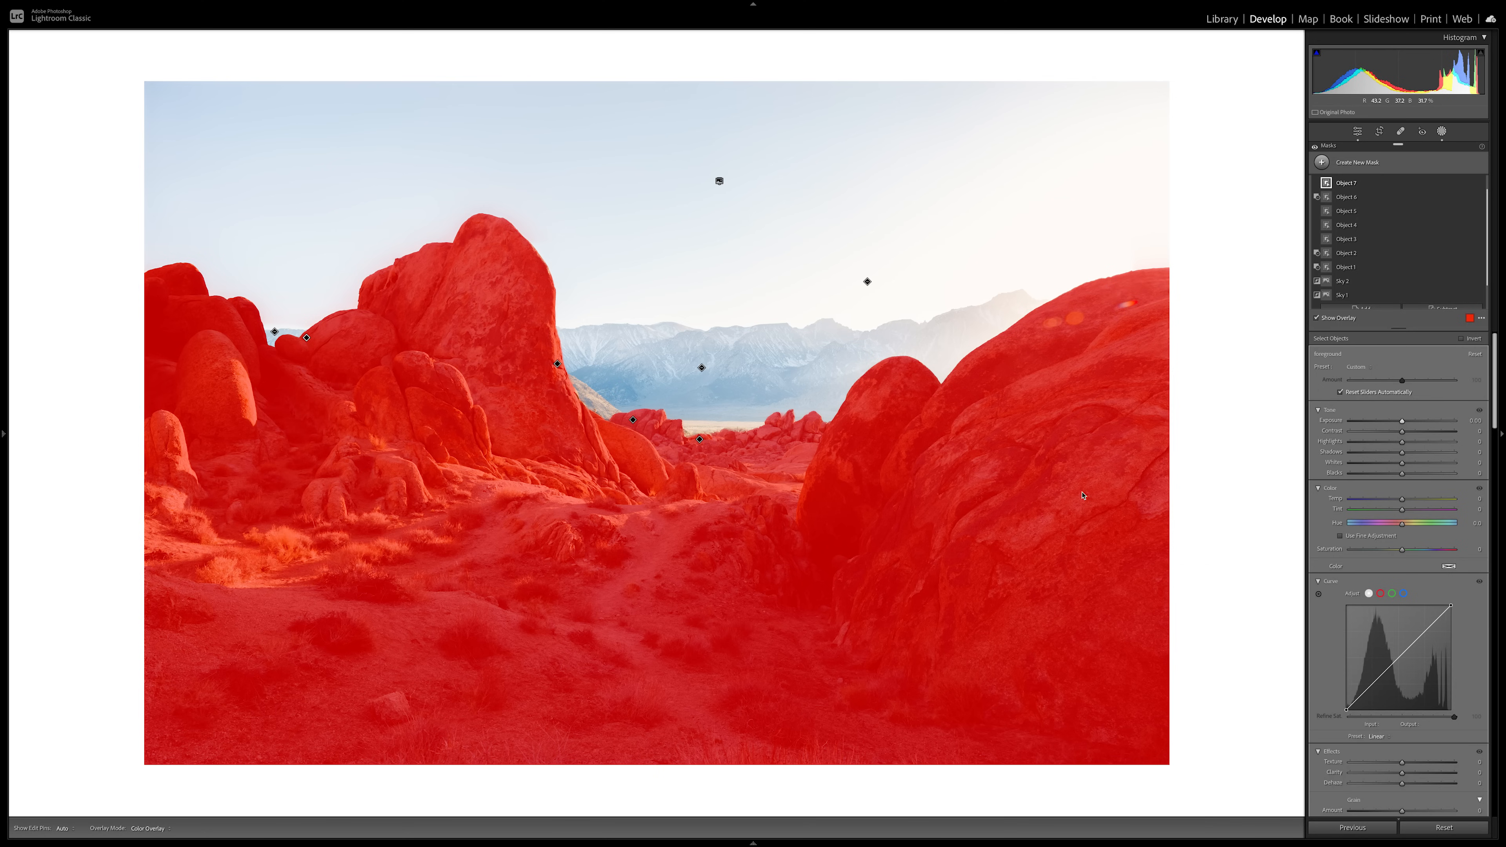
pyautogui.moveTo(974, 598)
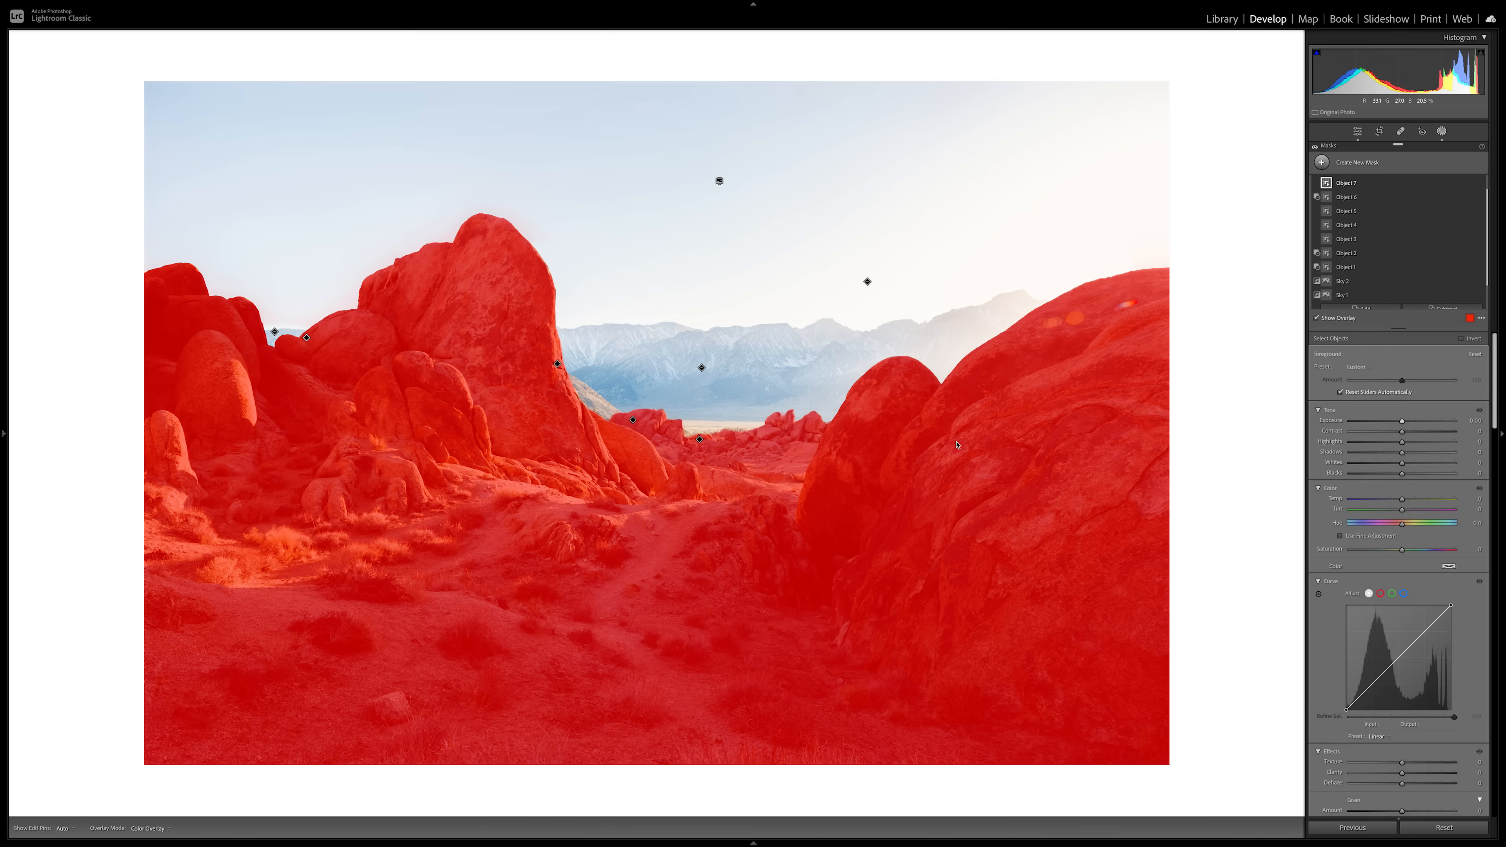
pyautogui.moveTo(634, 480)
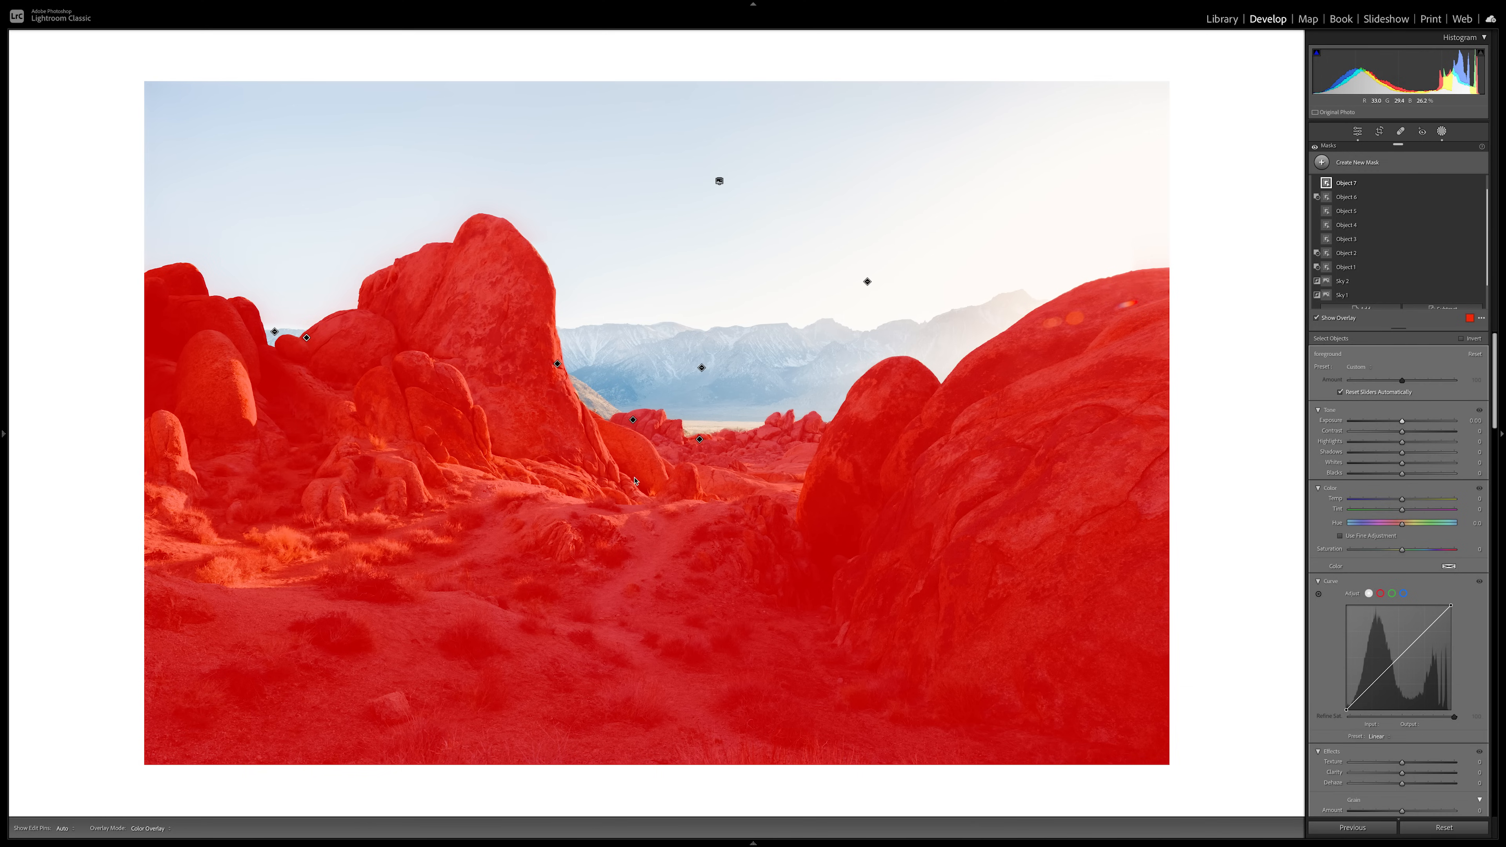
pyautogui.moveTo(509, 305)
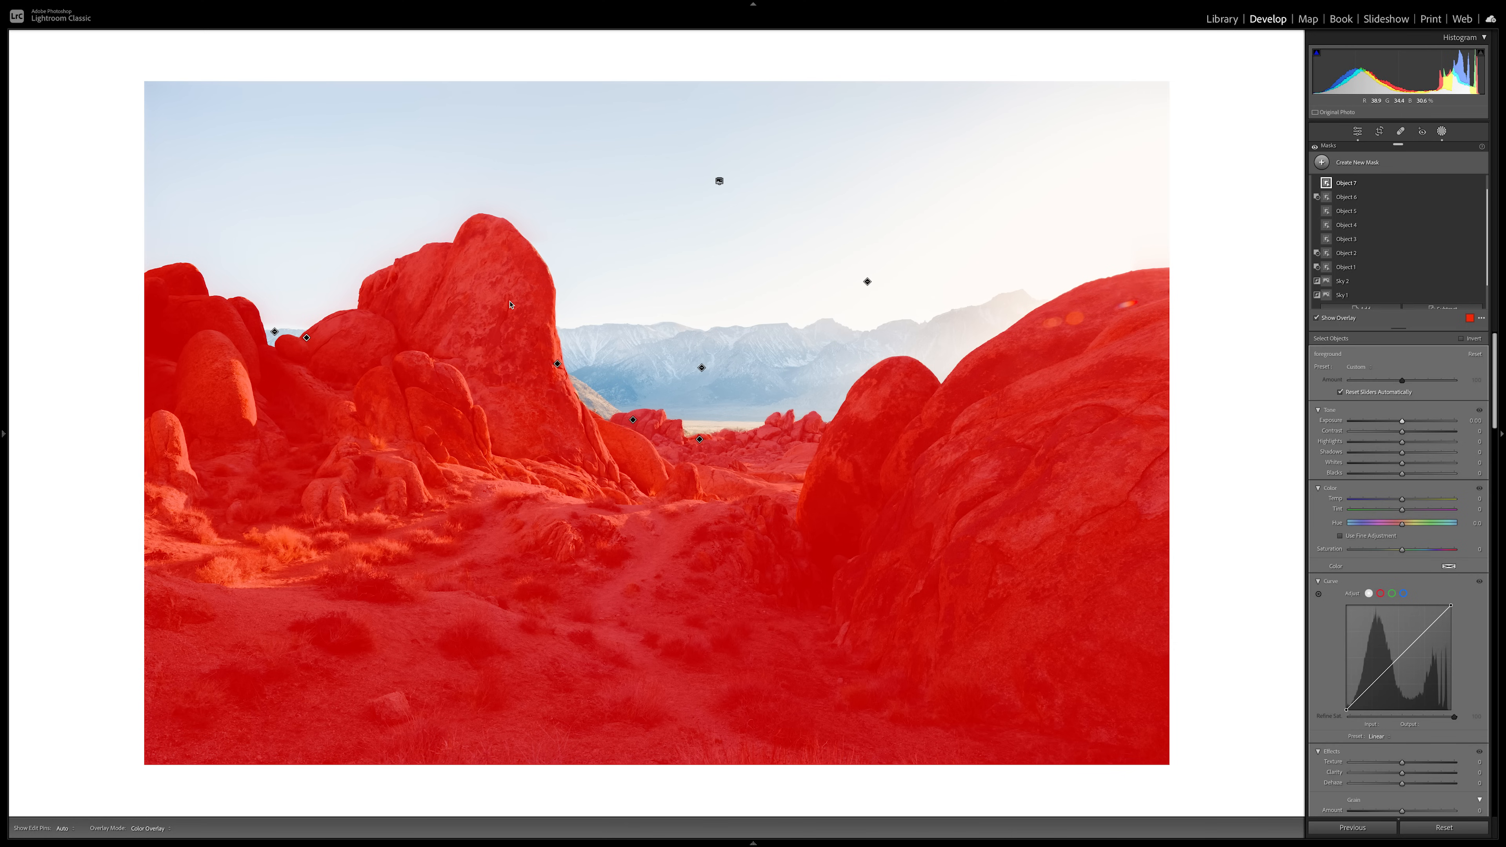
pyautogui.moveTo(535, 347)
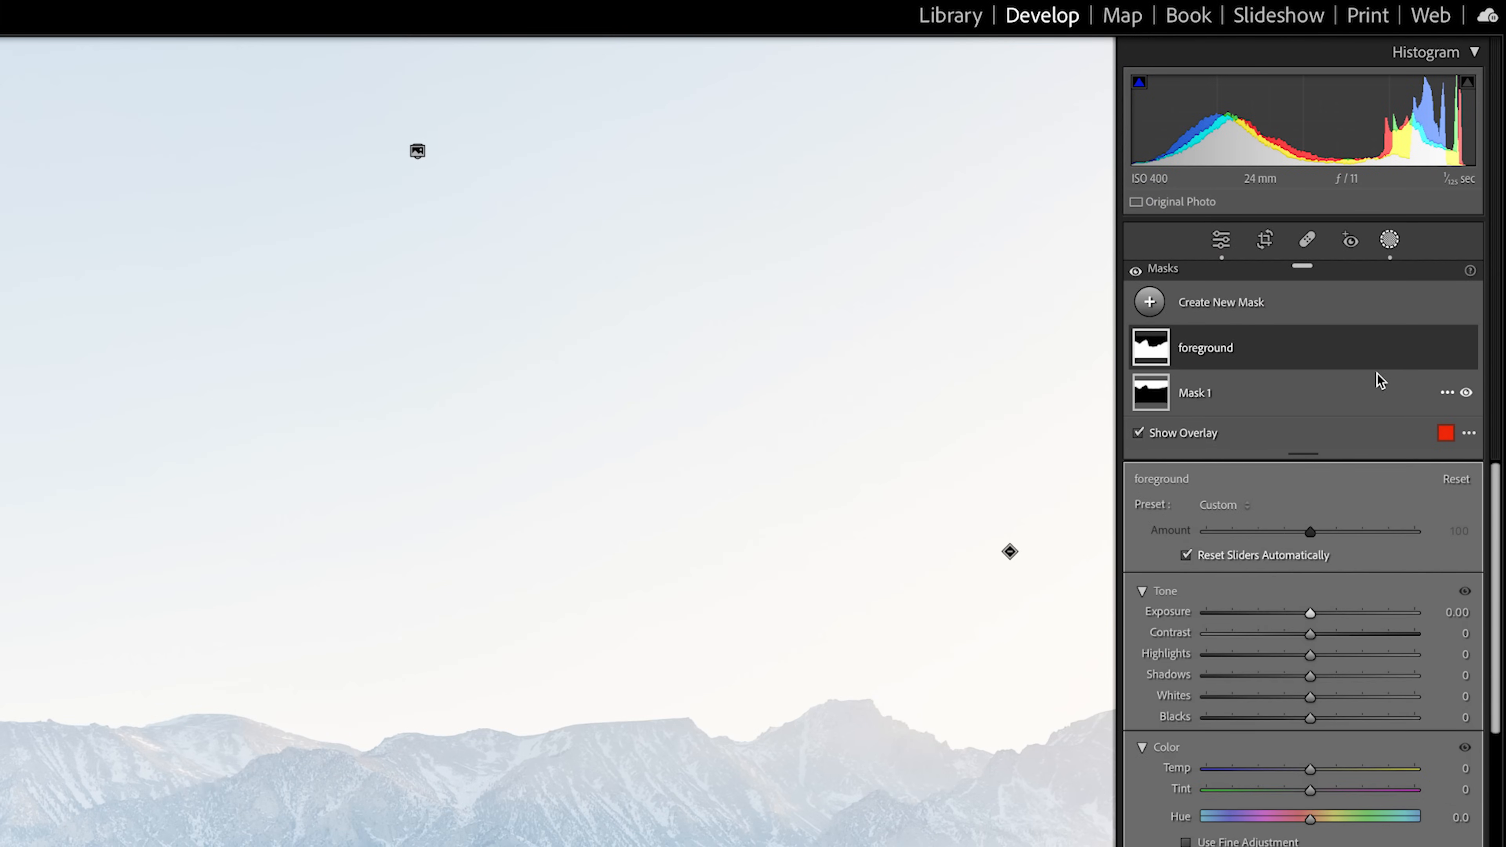
pyautogui.moveTo(1446, 348)
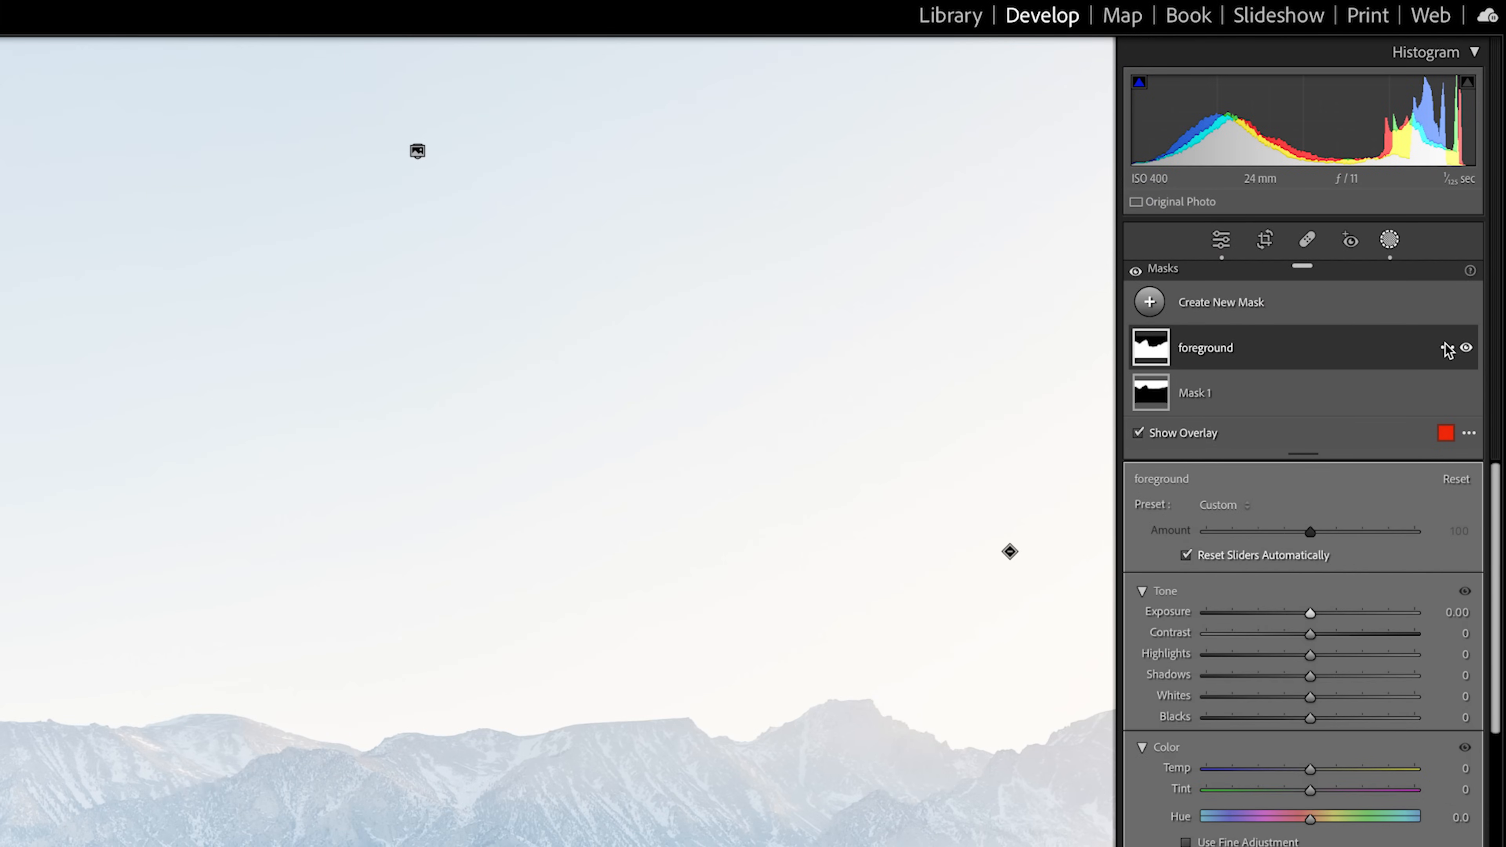
# Step: Duplicate the foreground mask and rename the copy 'tall boulder'
pyautogui.rightClick(1205, 346)
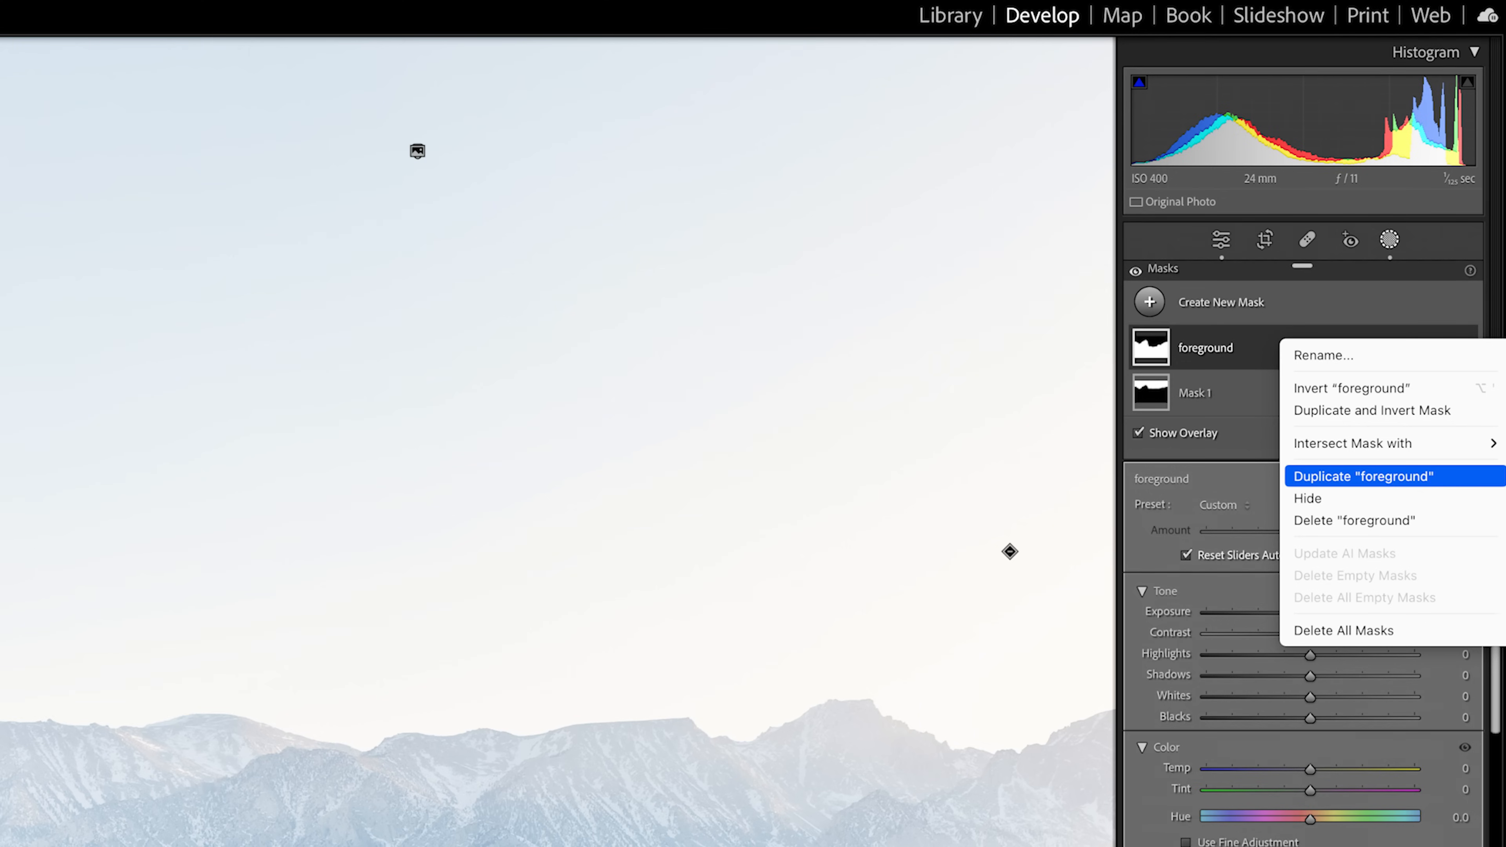
pyautogui.click(1363, 475)
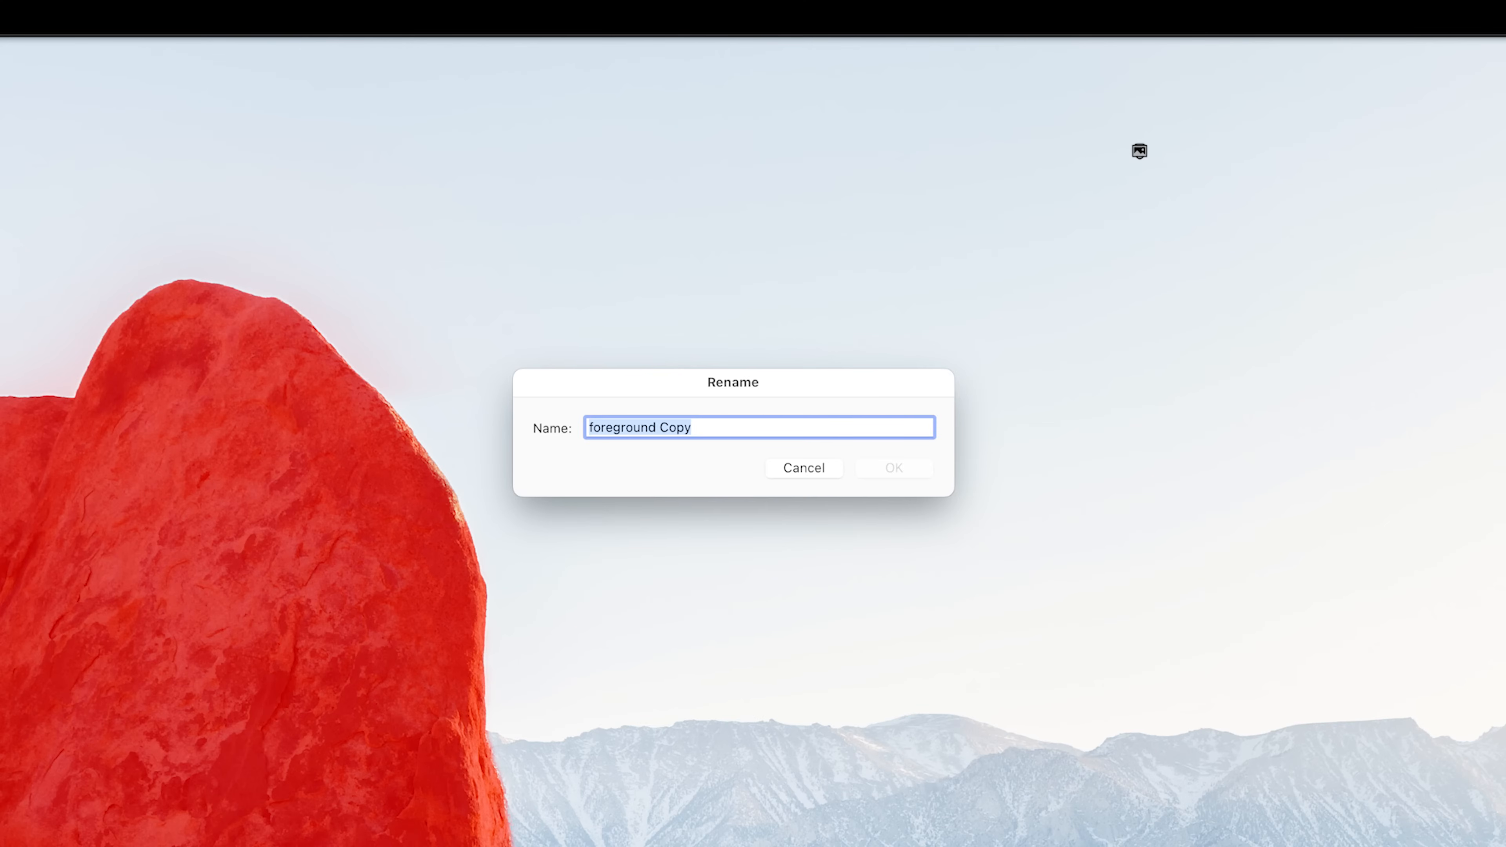
pyautogui.write('tall h')
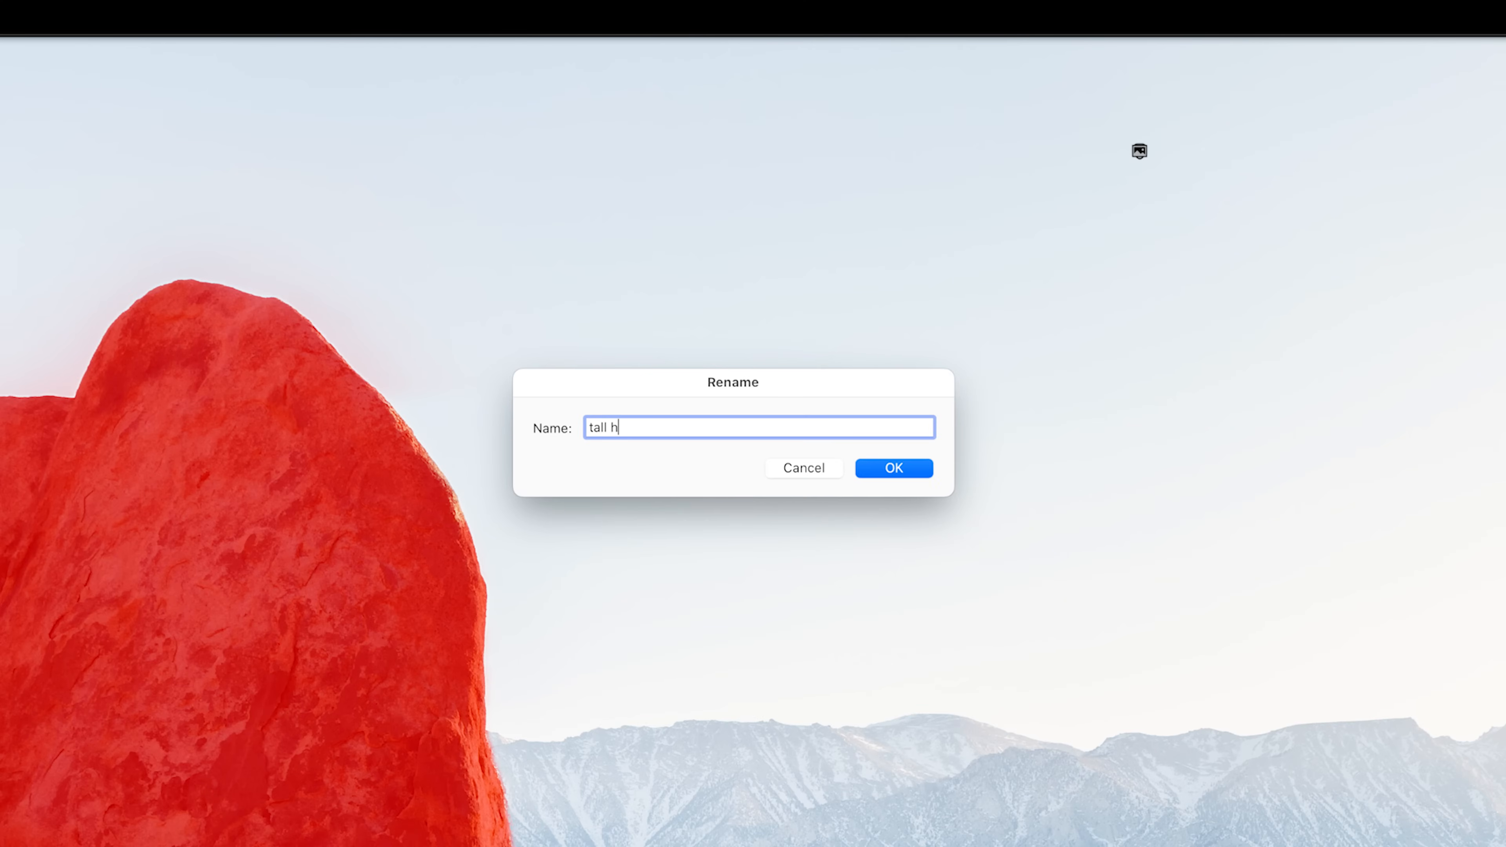
pyautogui.click(892, 468)
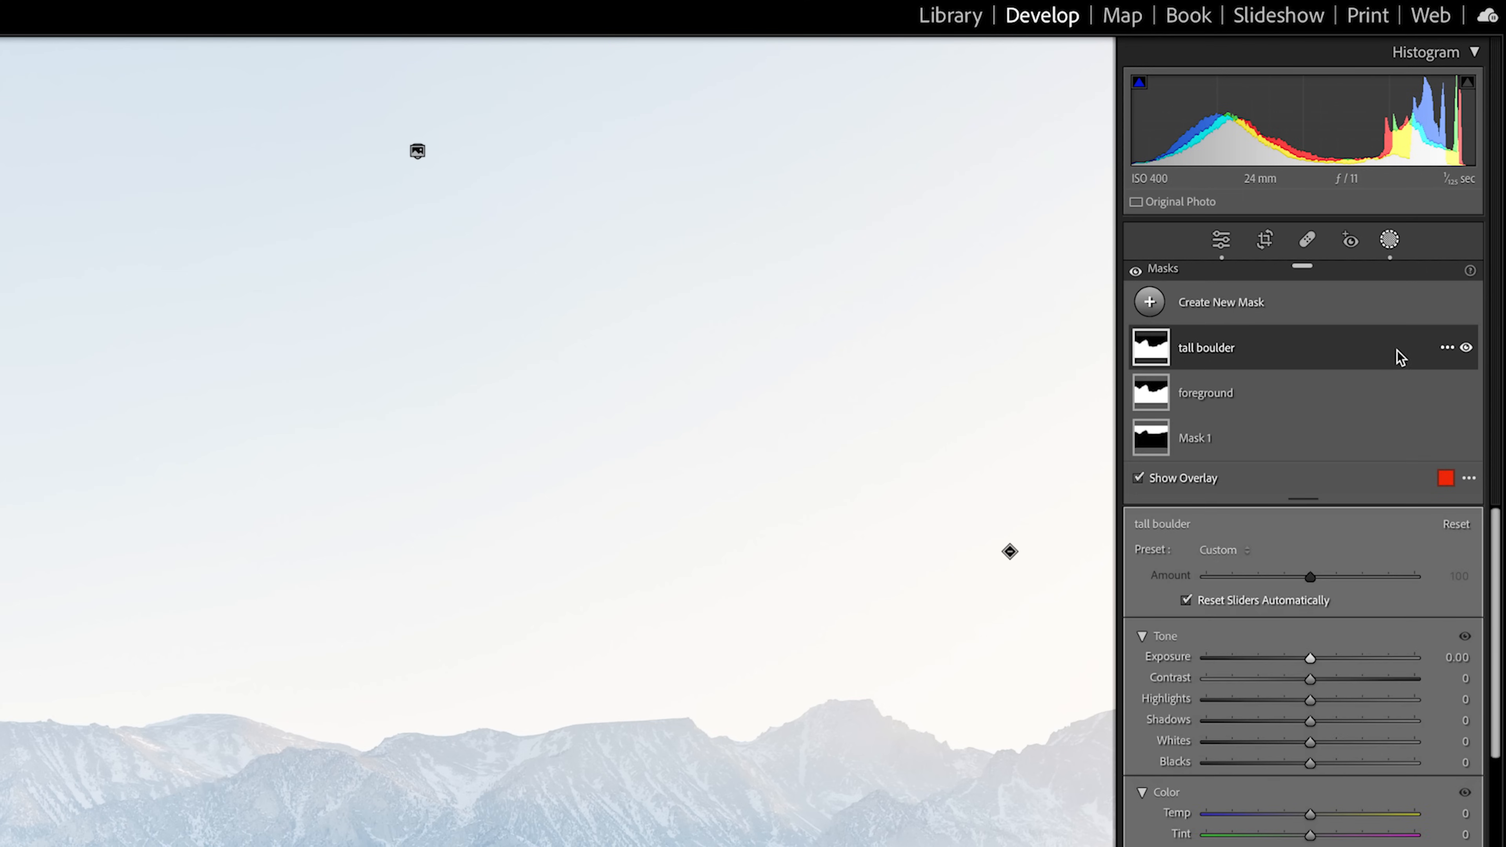
pyautogui.moveTo(1449, 350)
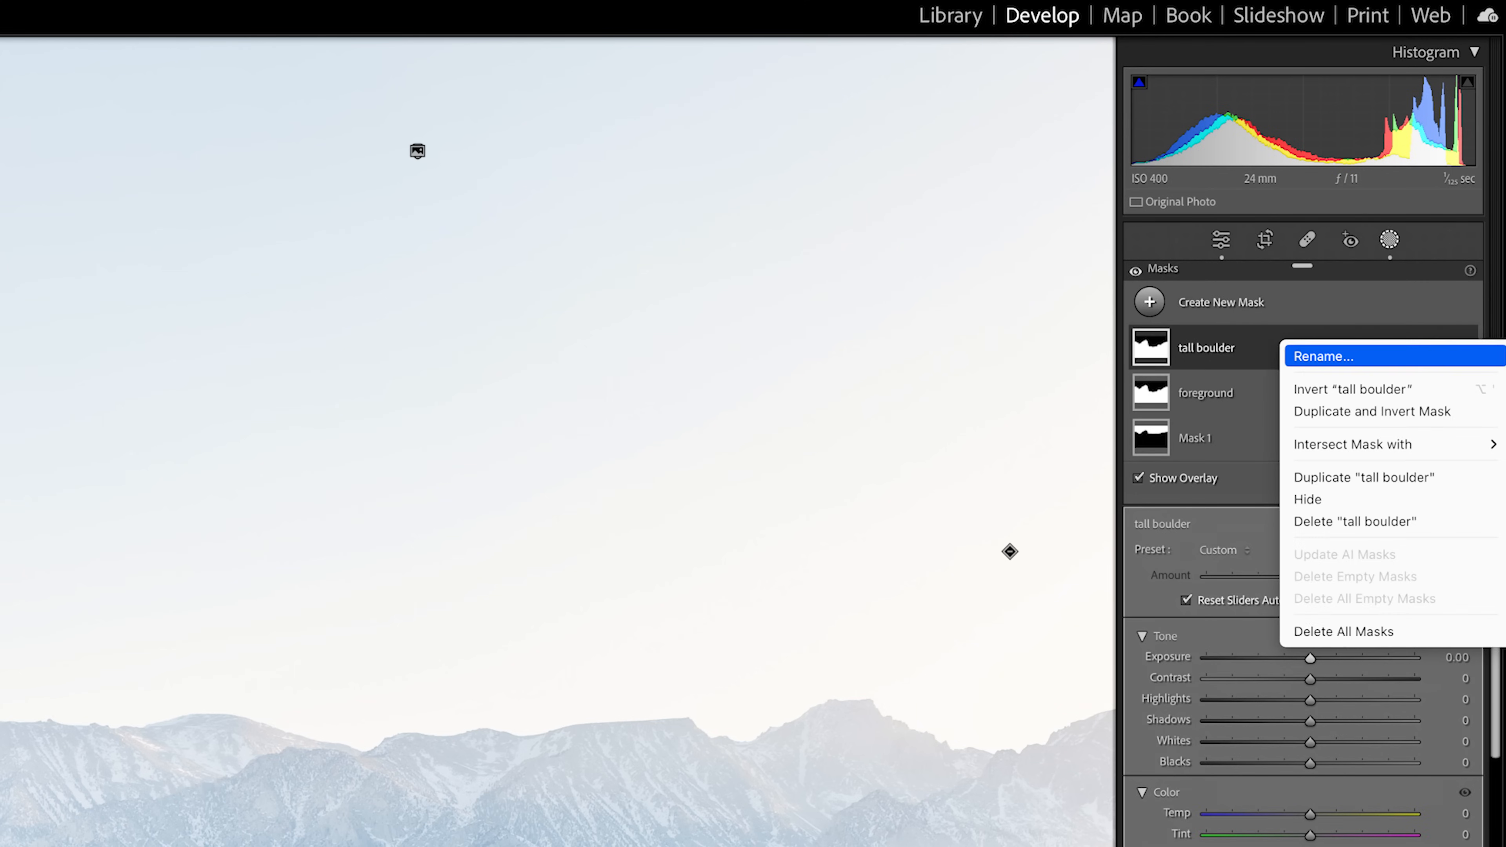
pyautogui.moveTo(1430, 464)
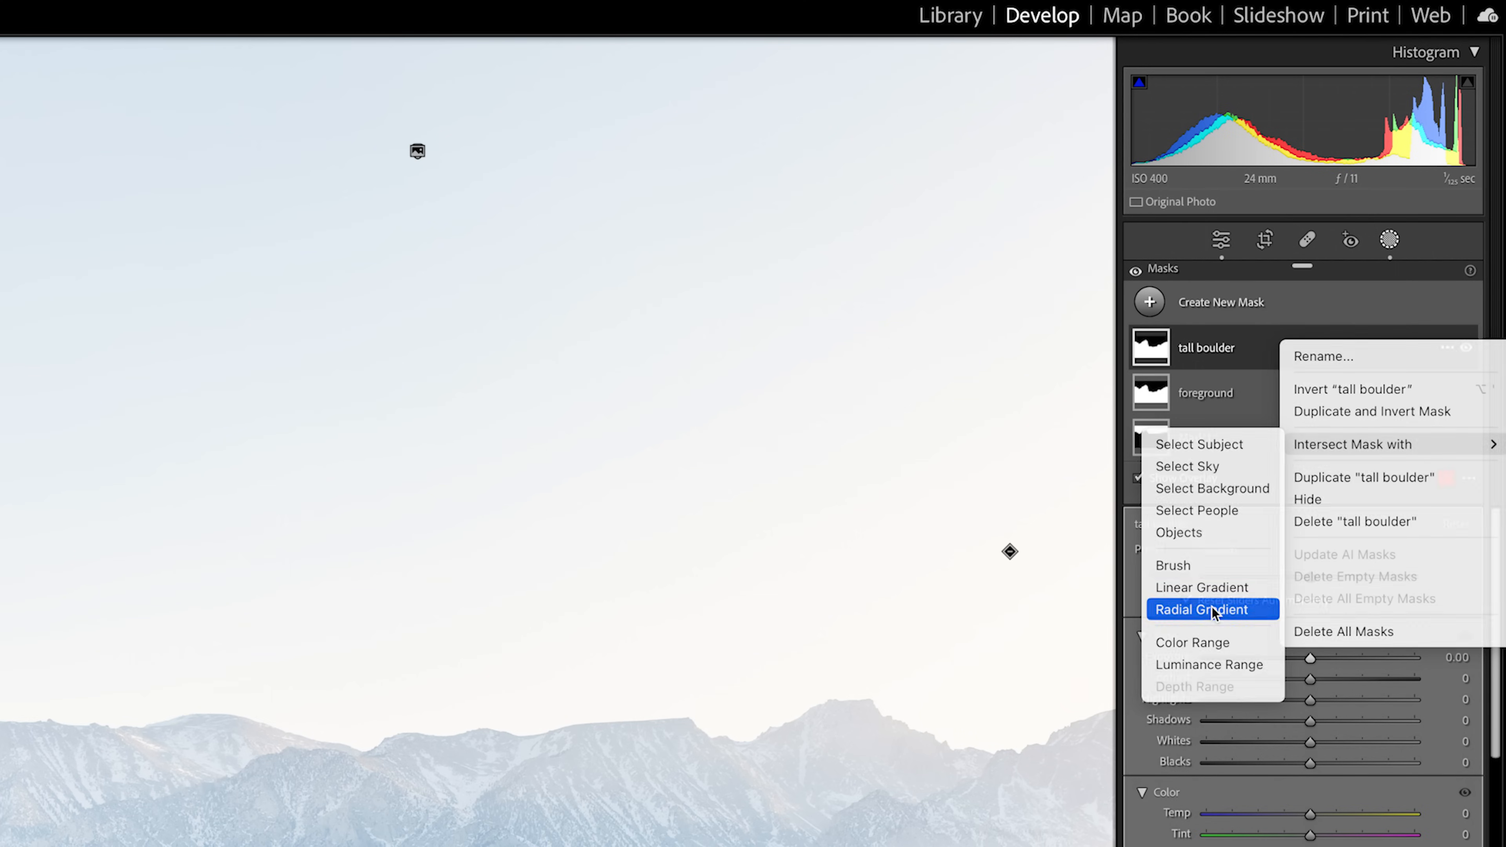
# Step: Intersect the tall boulder mask with a Radial Gradient around the tall rock
pyautogui.click(1199, 610)
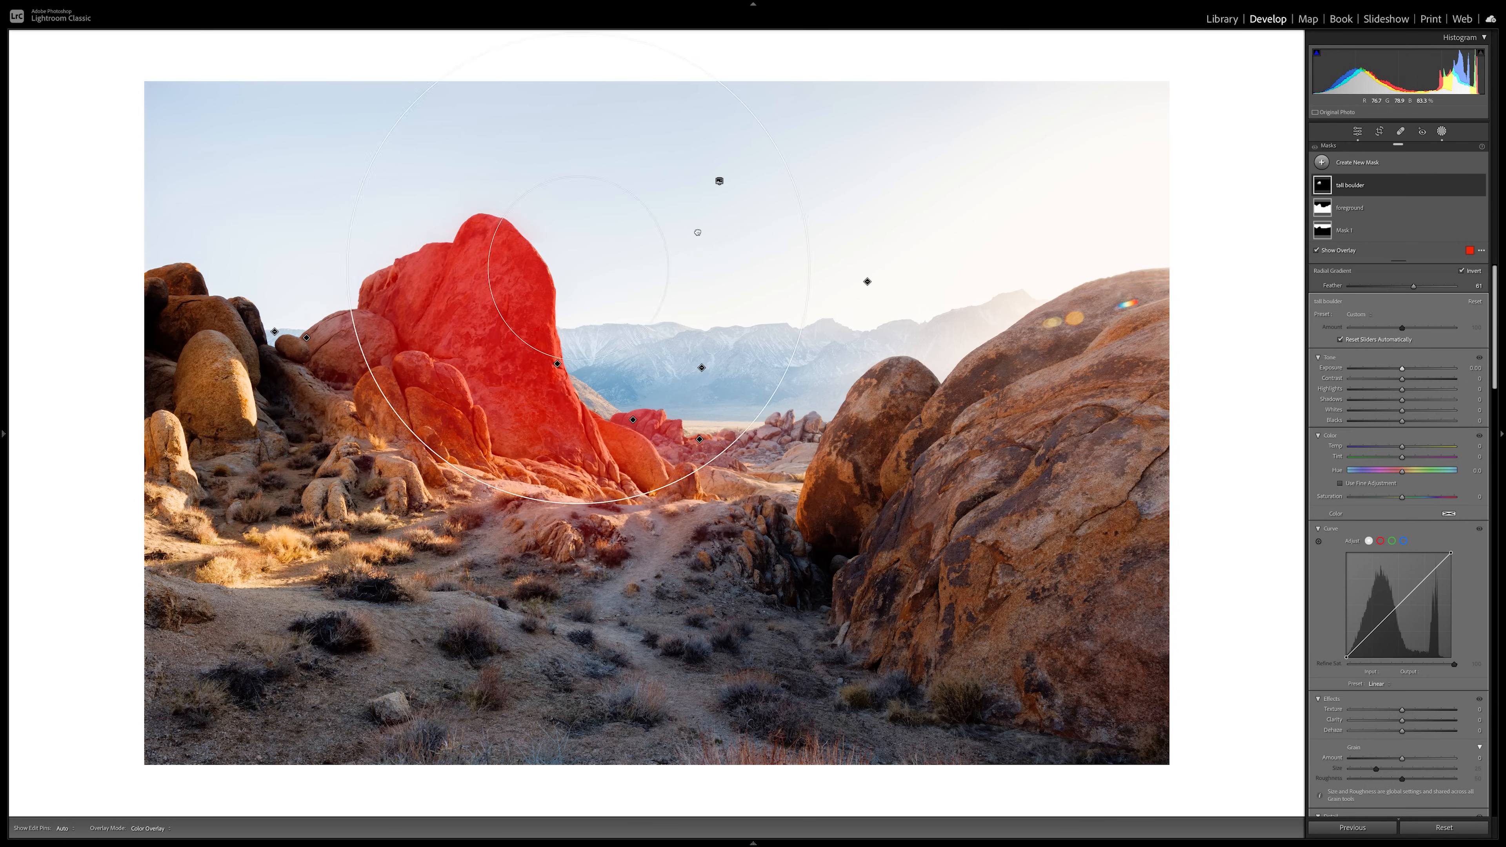
# Step: Hide the red mask overlay so the tall boulder's exposure adjustment shows on the photo
pyautogui.click(1318, 250)
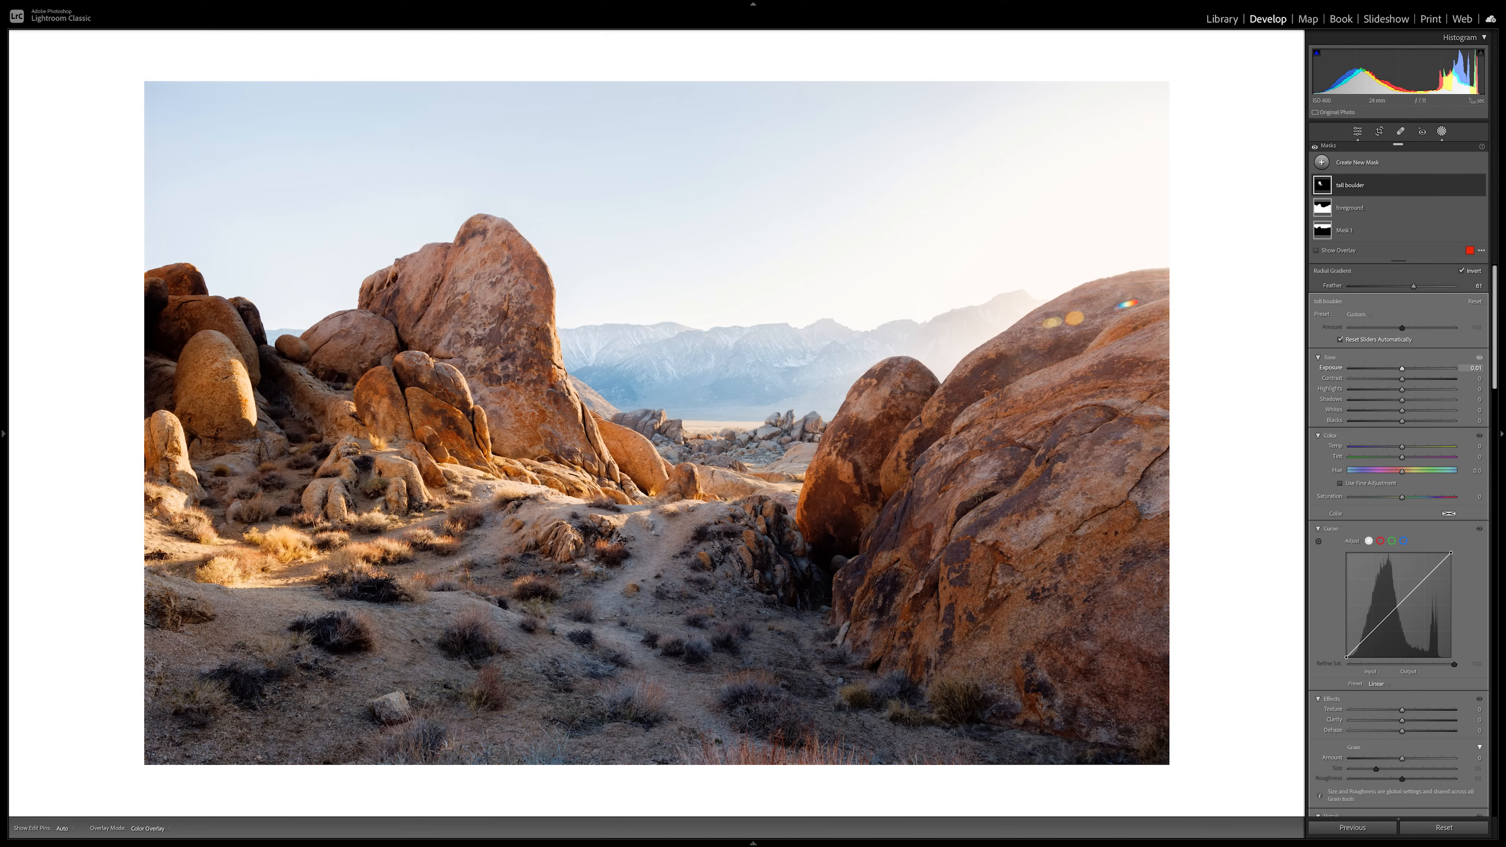